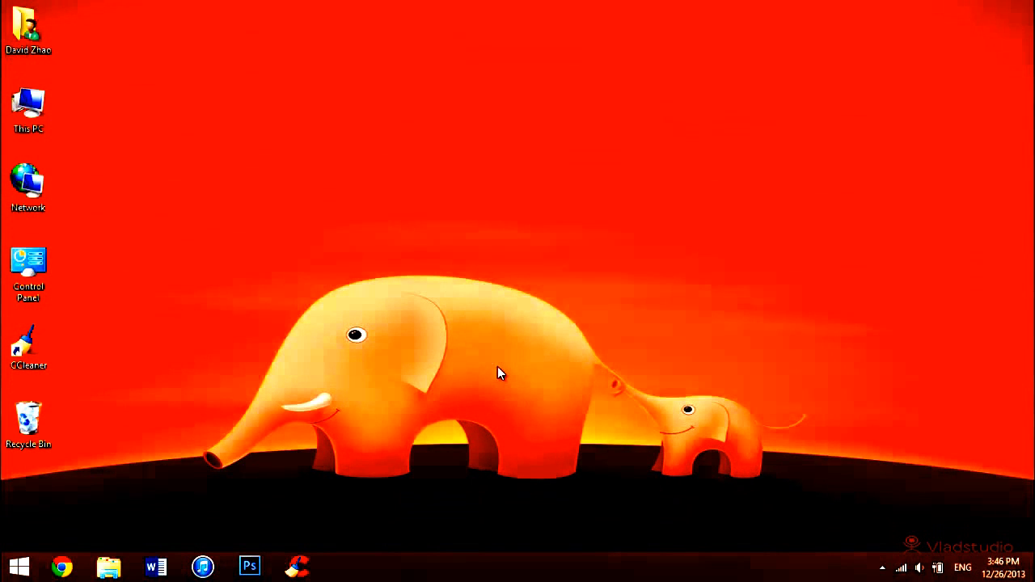
mouse_move(543, 357)
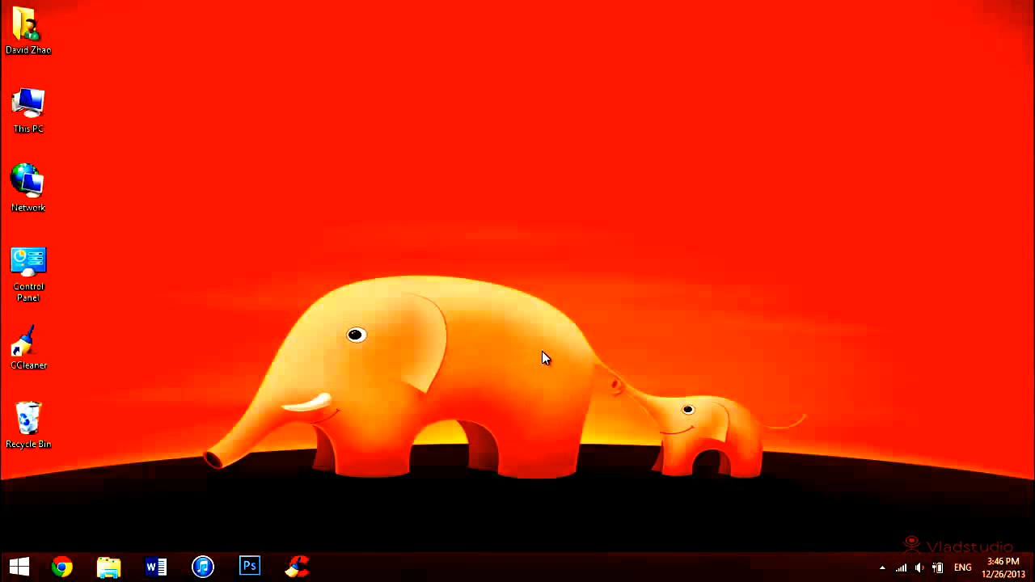
mouse_move(489, 315)
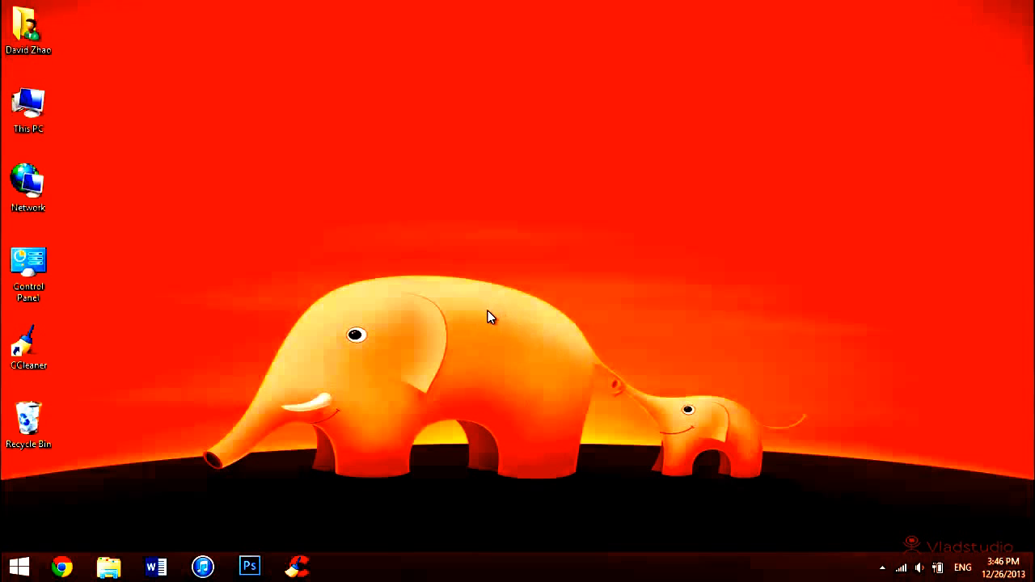
mouse_move(503, 308)
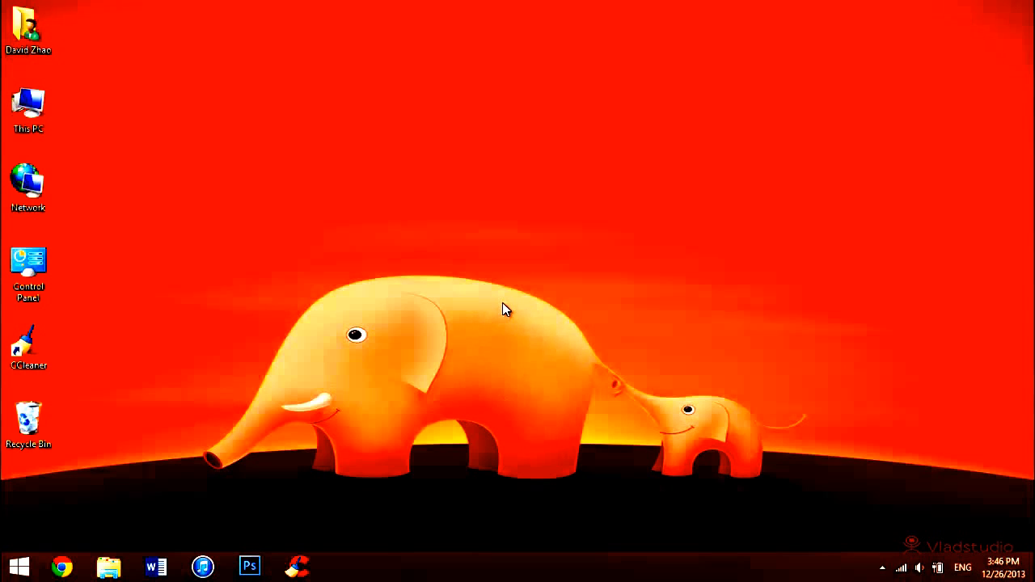
mouse_move(752, 483)
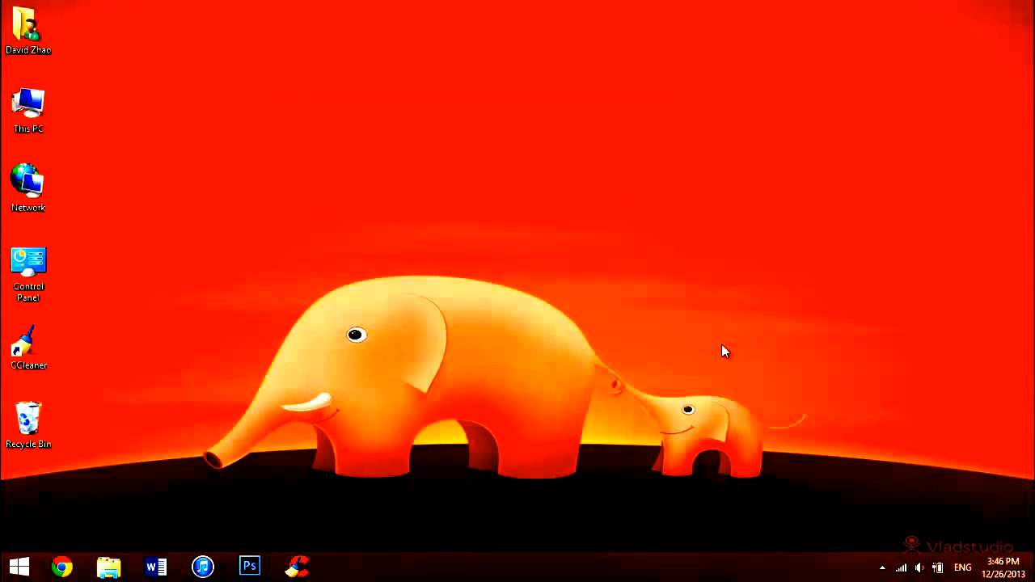
mouse_move(726, 294)
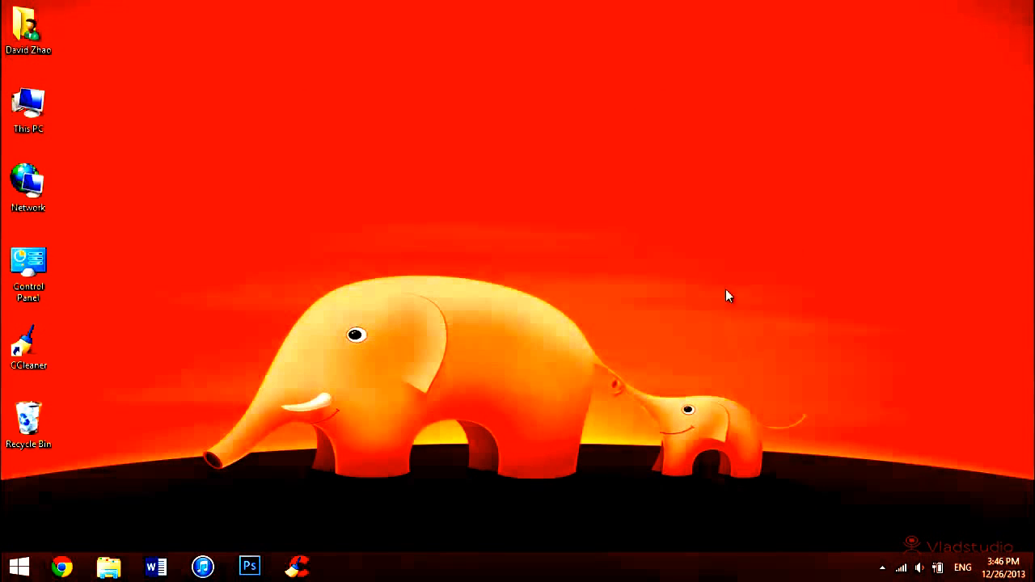
mouse_move(723, 323)
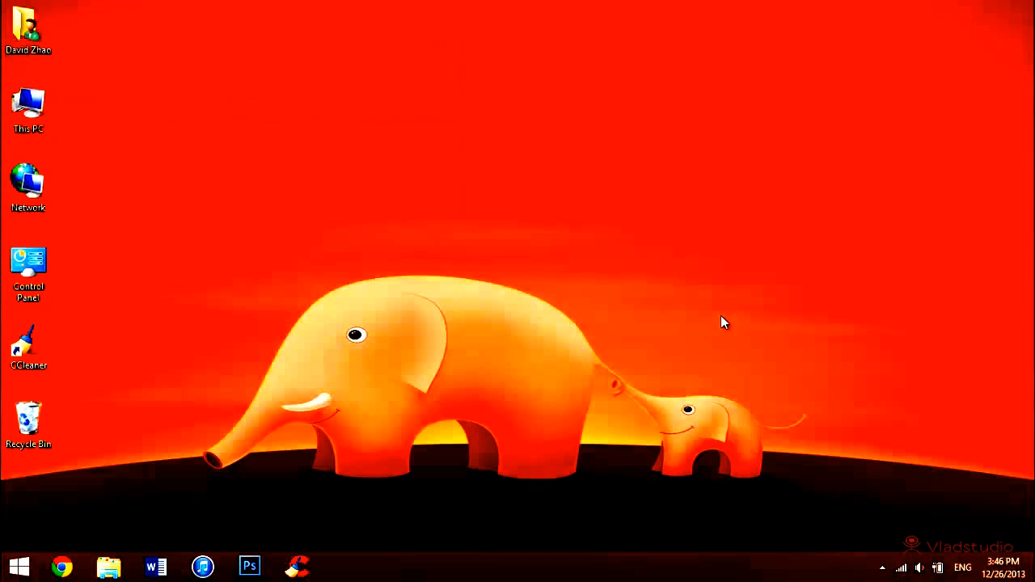
mouse_move(753, 230)
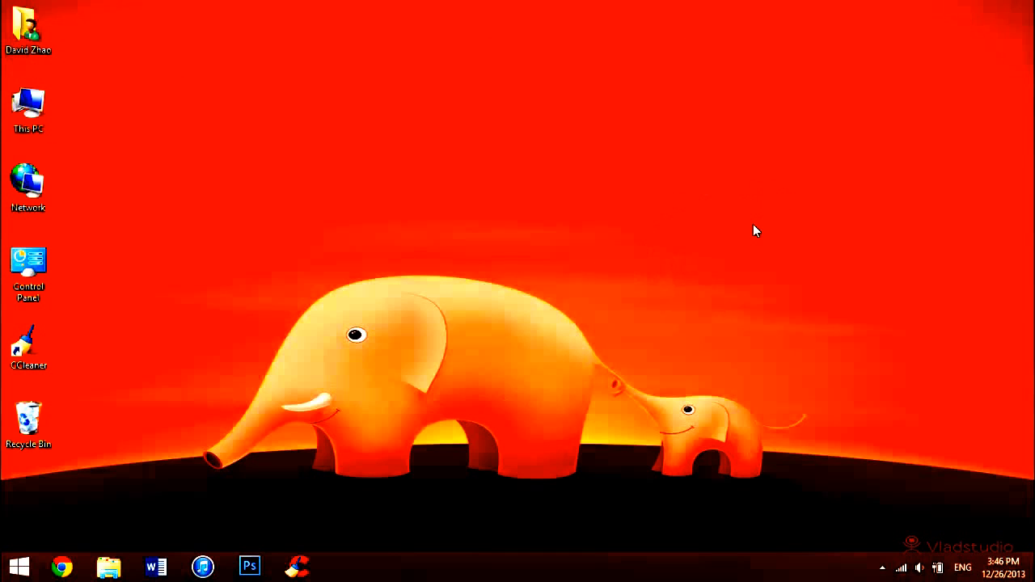
mouse_move(699, 202)
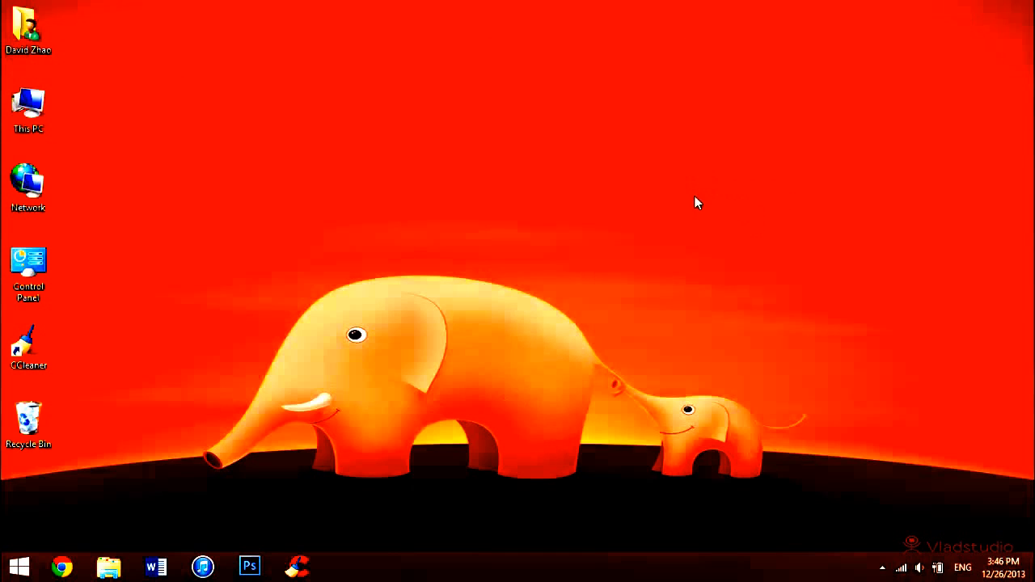
mouse_move(608, 234)
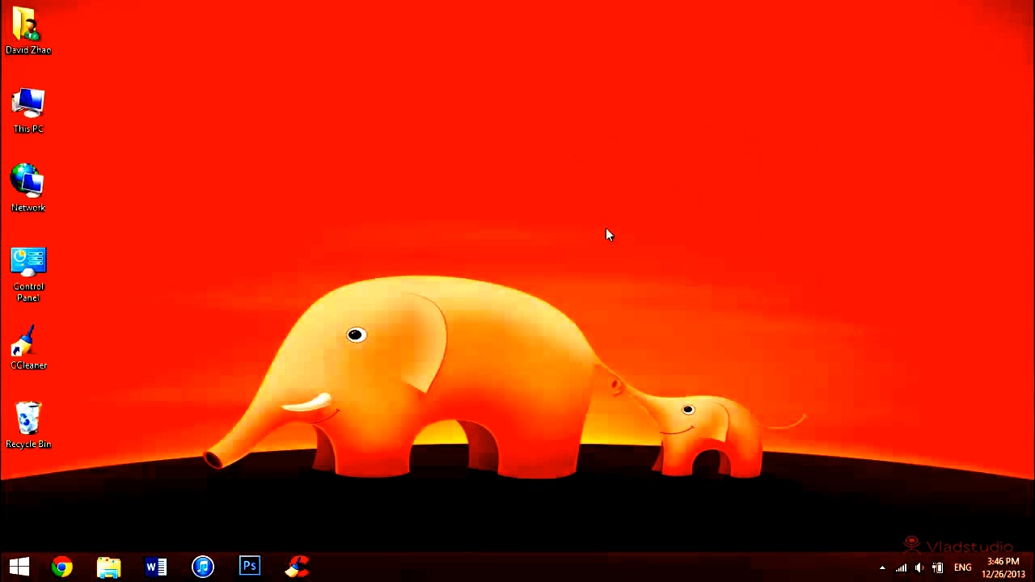
Go from the desktop to the Start screen and browse across its app tiles
drag(607, 234, 540, 230)
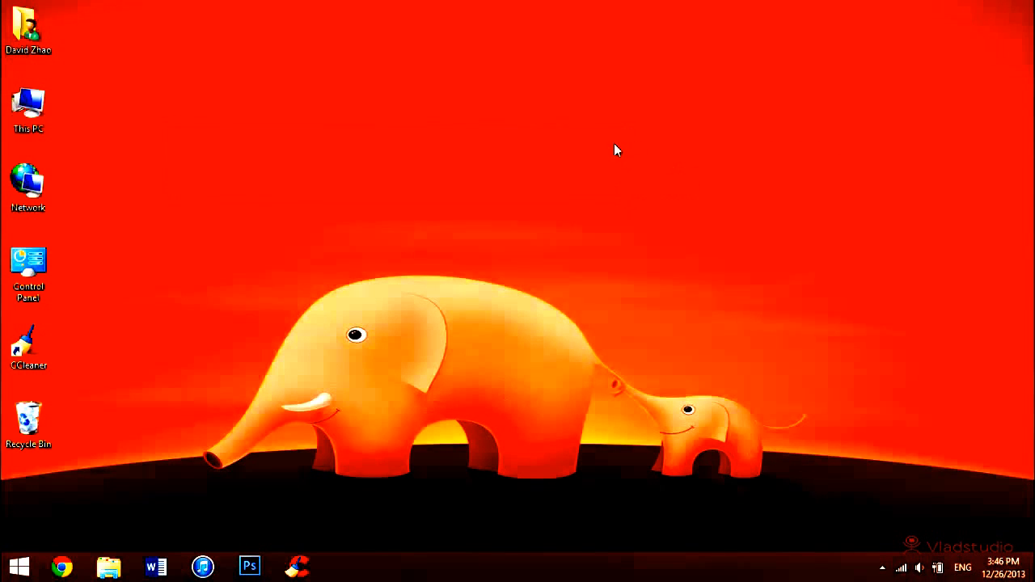
mouse_move(614, 160)
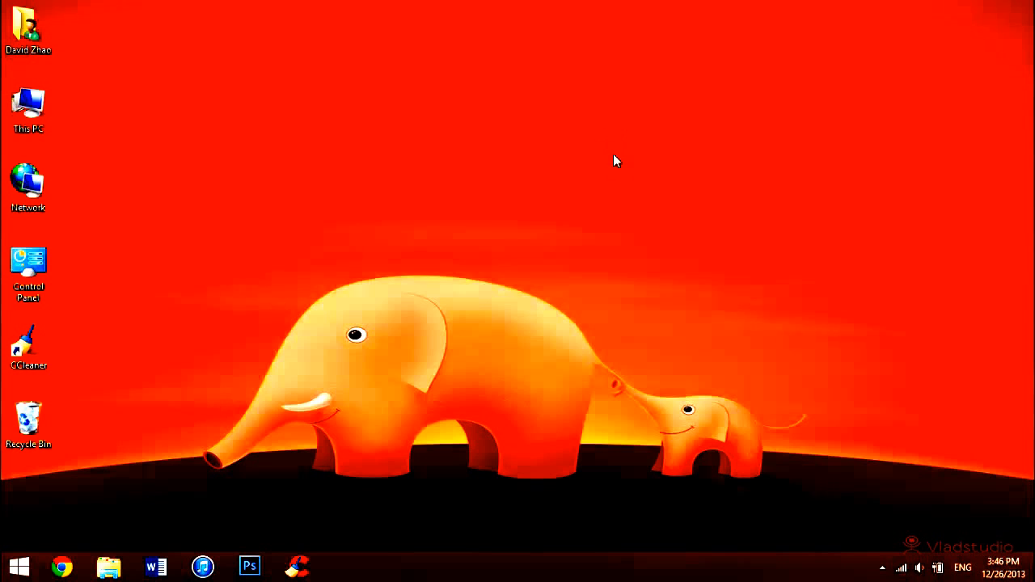
mouse_move(395, 160)
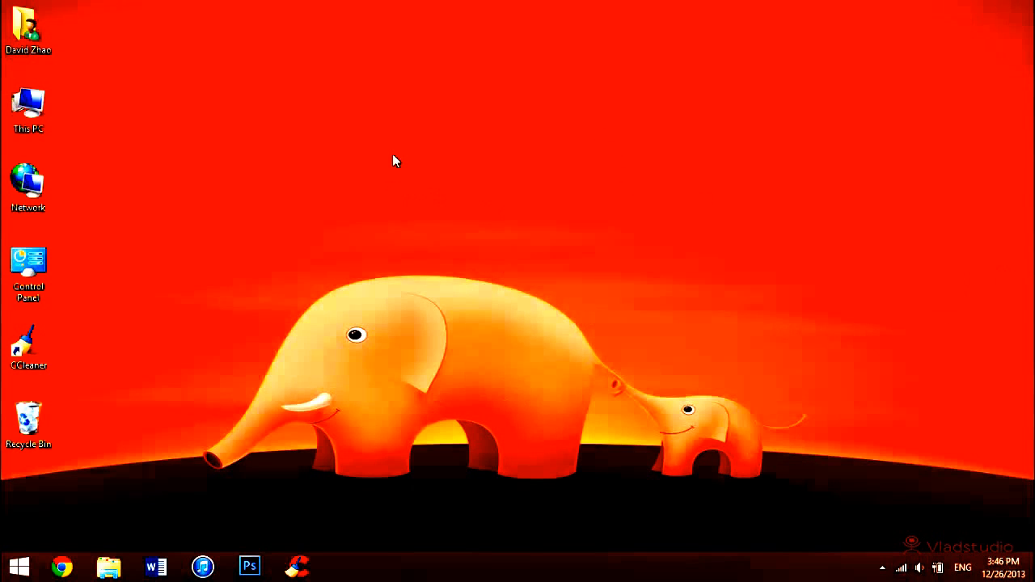
mouse_move(841, 280)
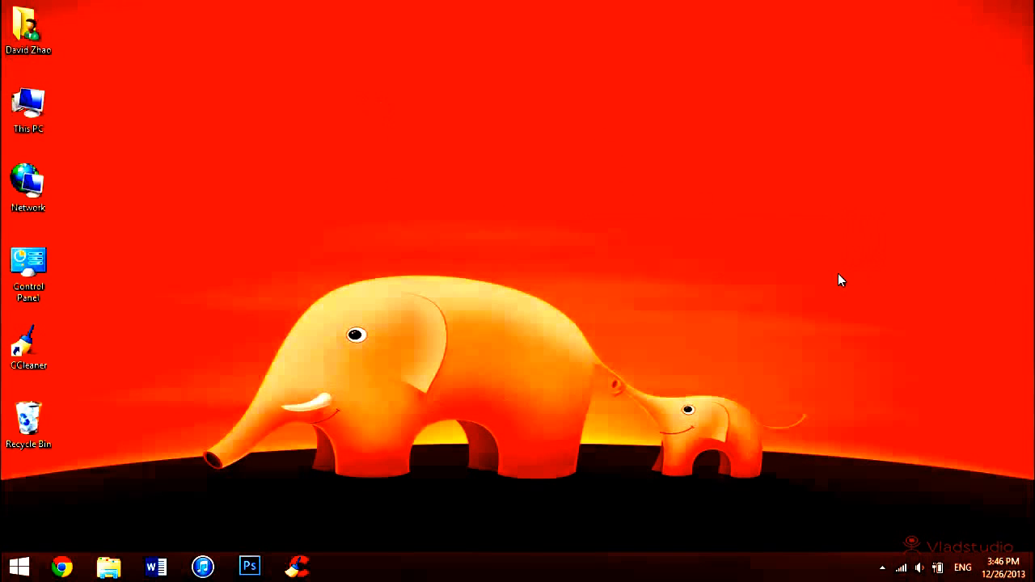
mouse_move(751, 257)
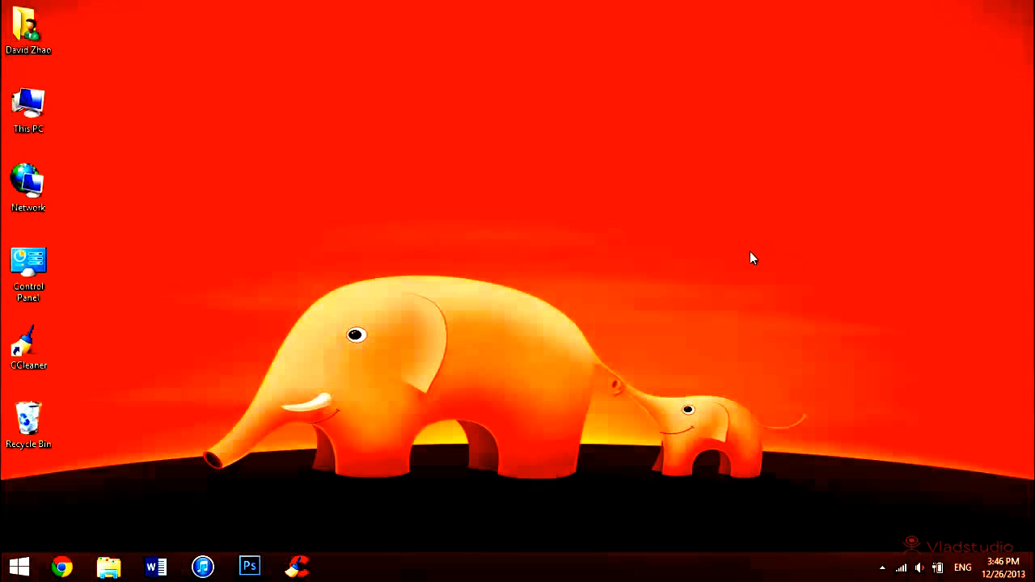
mouse_move(721, 268)
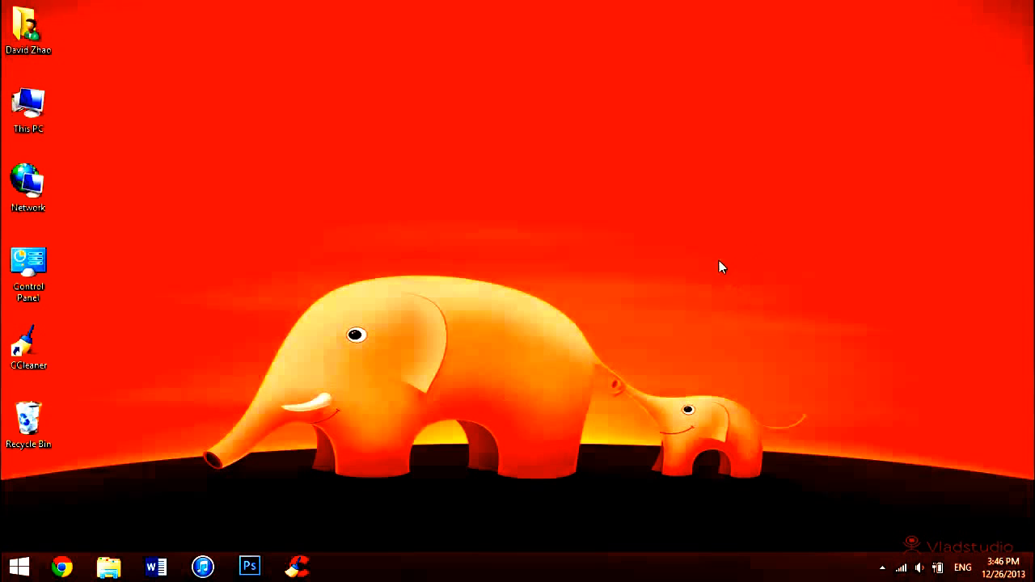
mouse_move(708, 215)
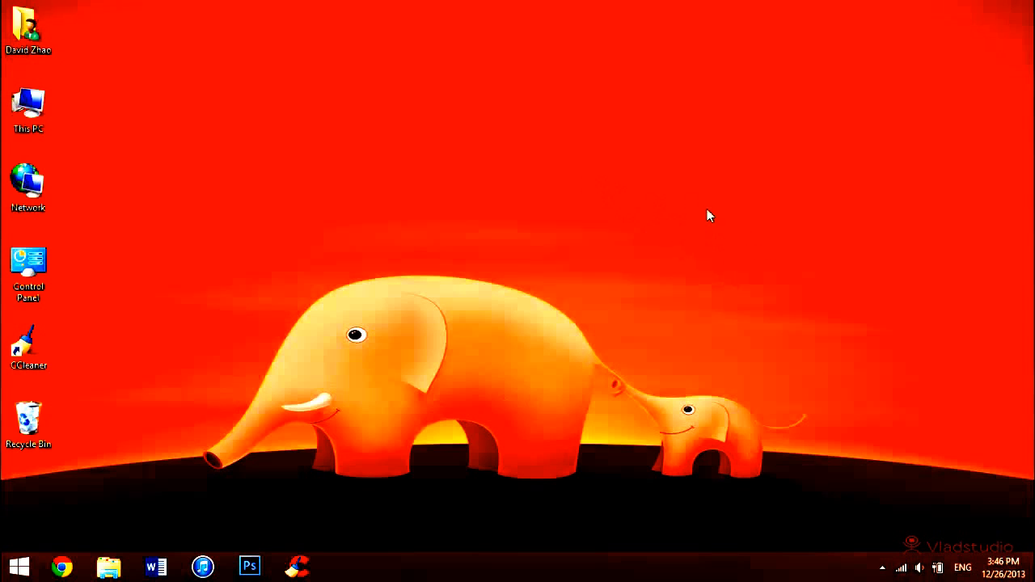
mouse_move(546, 195)
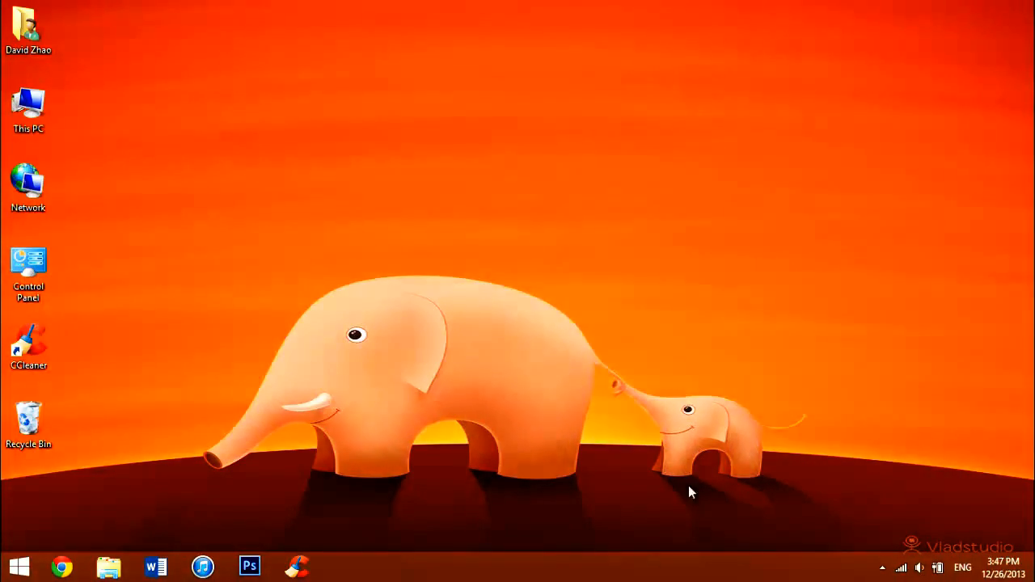
mouse_move(18, 566)
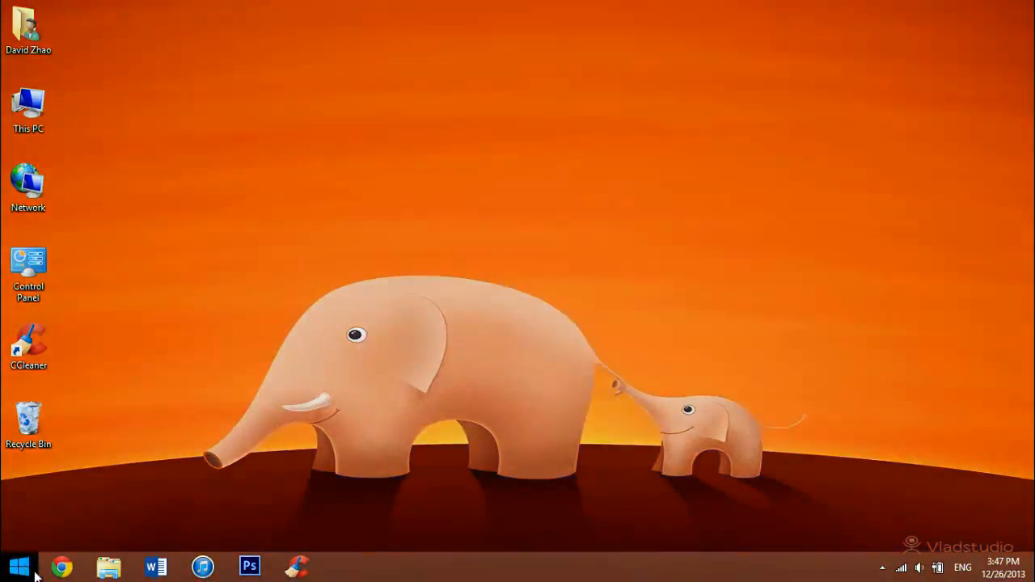
click(18, 566)
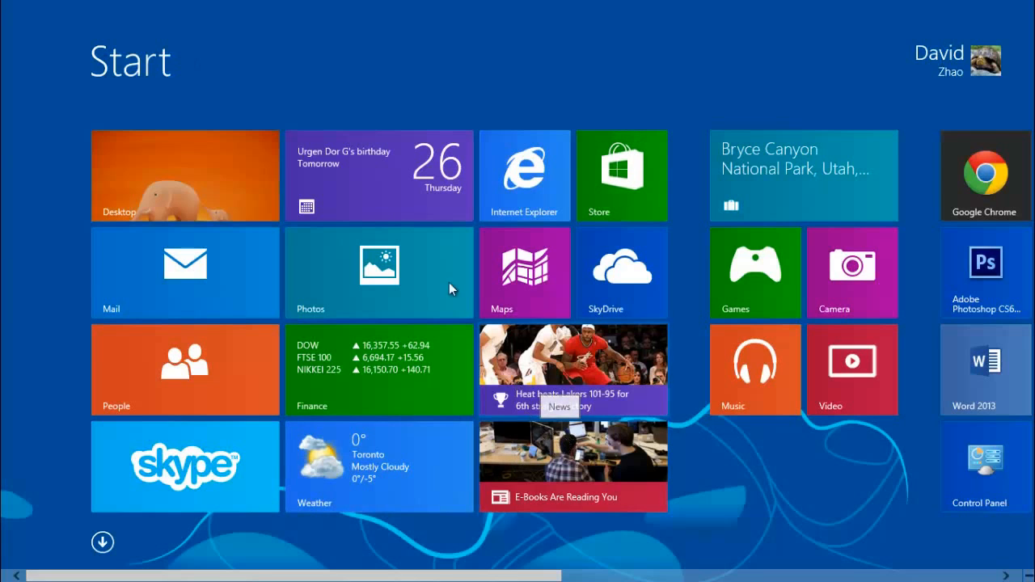
mouse_move(191, 477)
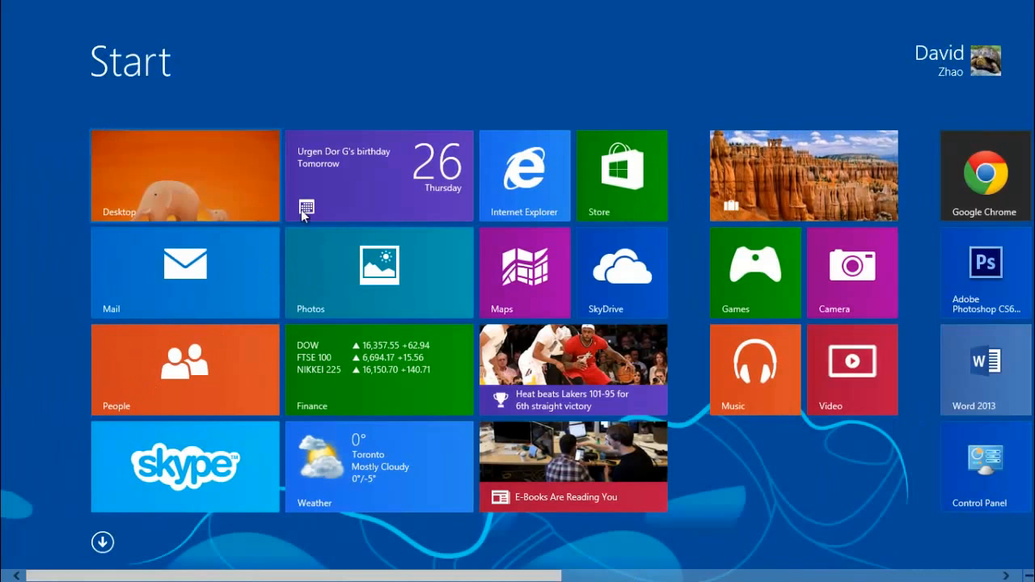
mouse_move(320, 223)
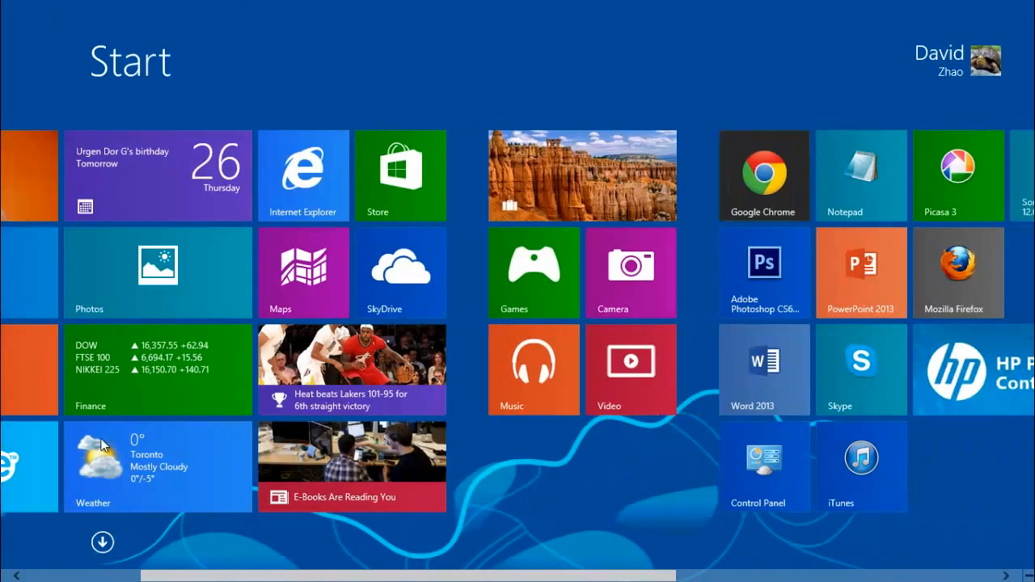
scroll(left, 3)
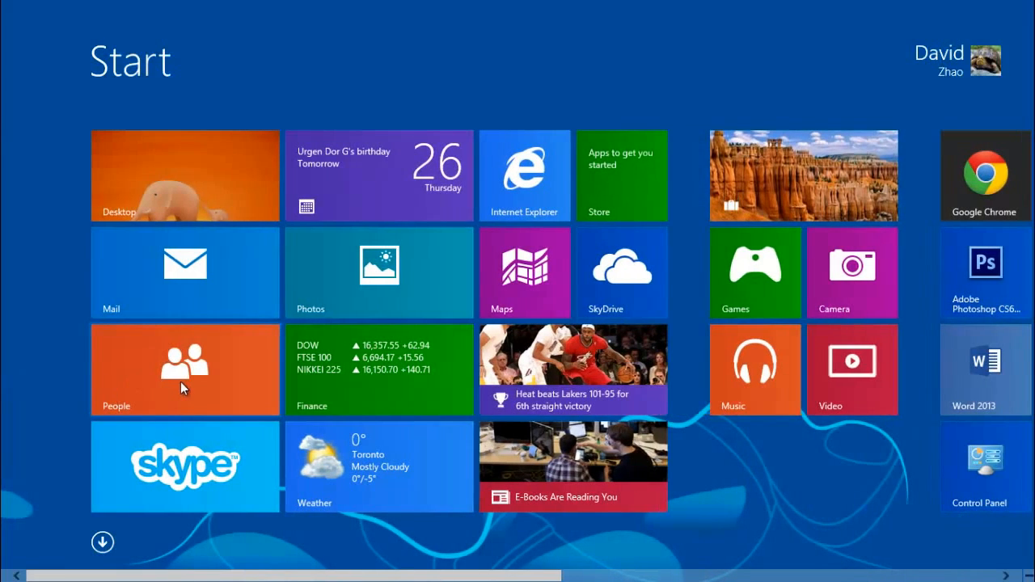
mouse_move(298, 533)
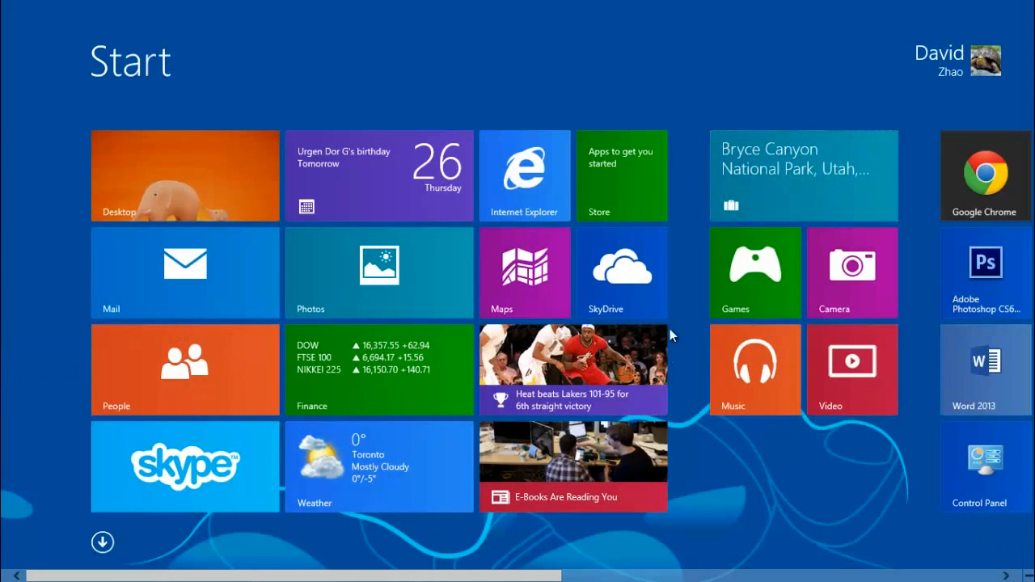
mouse_move(556, 191)
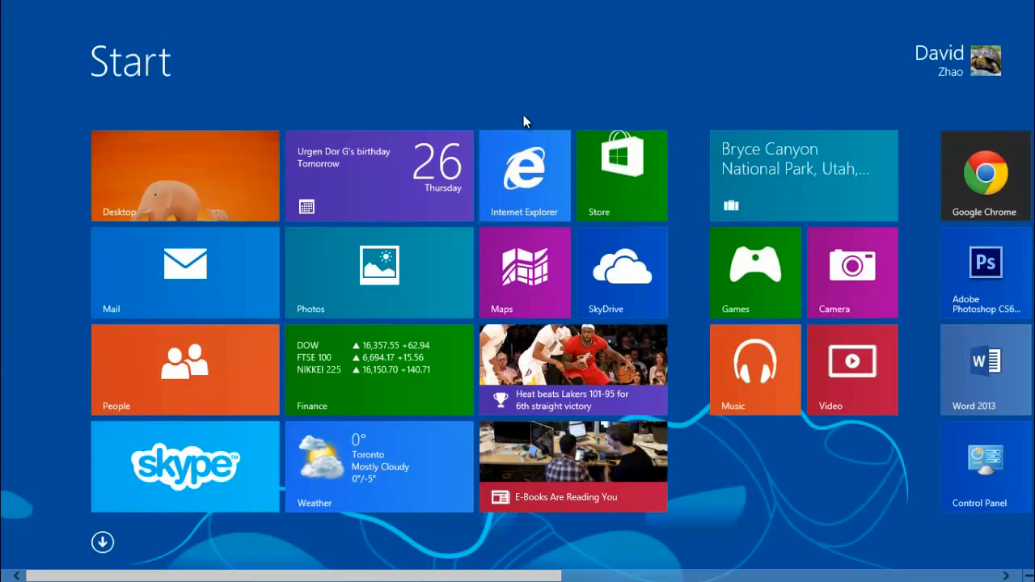
mouse_move(509, 164)
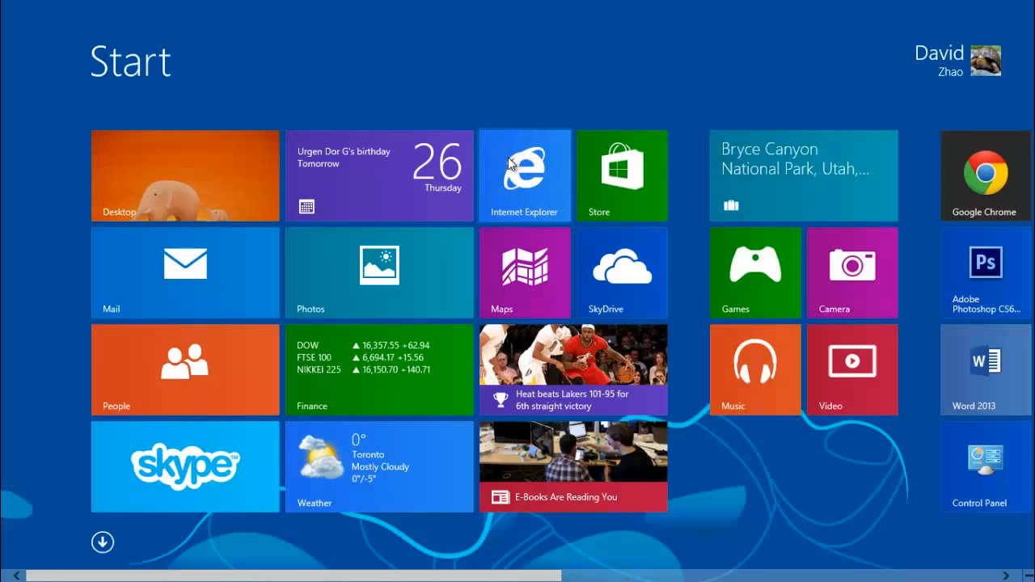
mouse_move(451, 417)
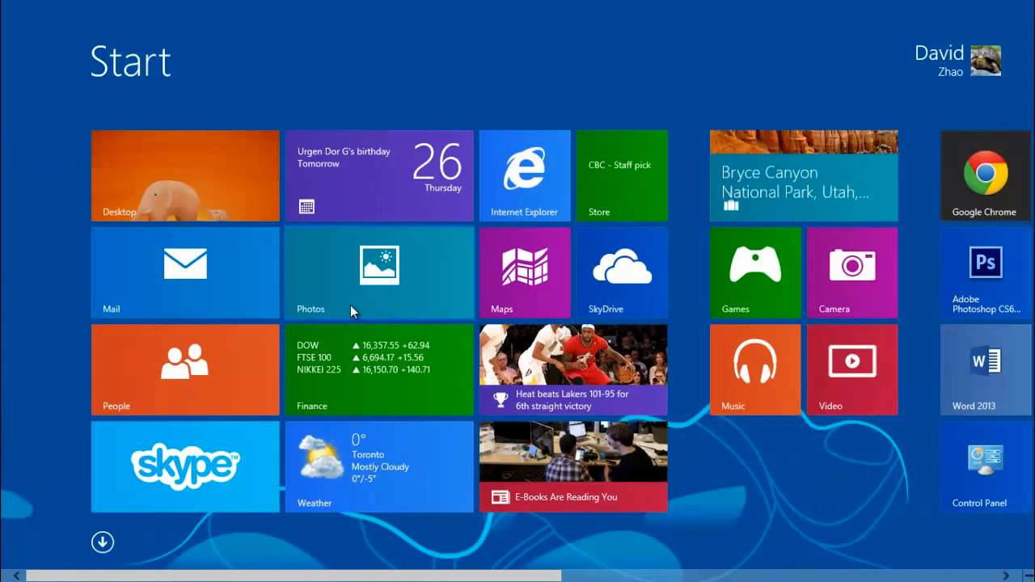
text(words)
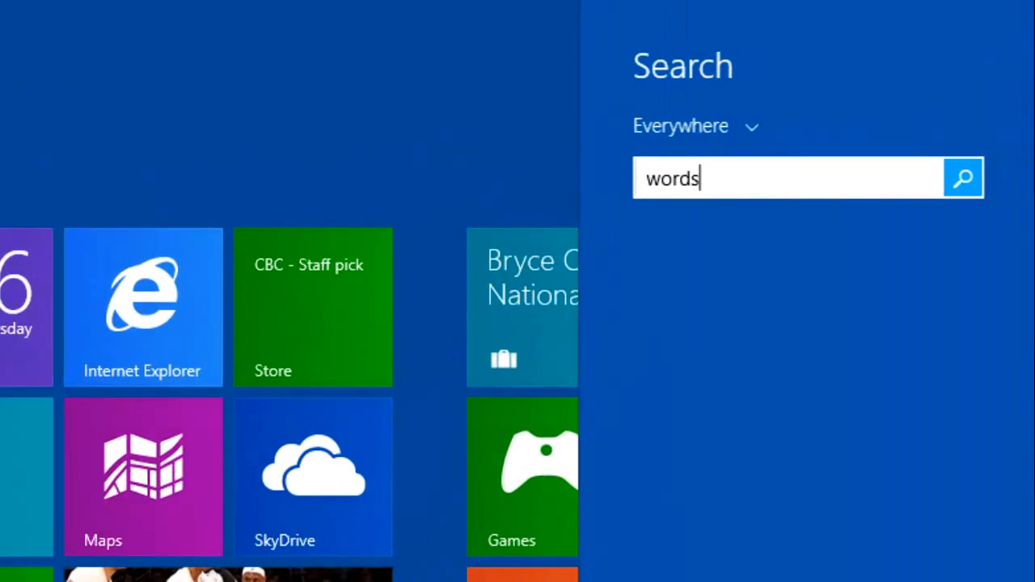
key(Backspace)
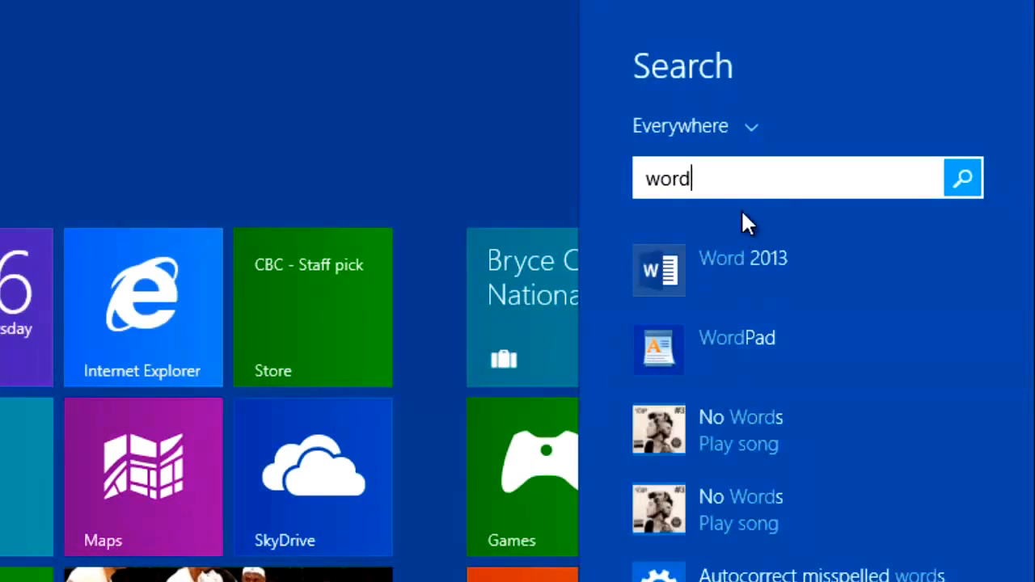
key(Backspace)
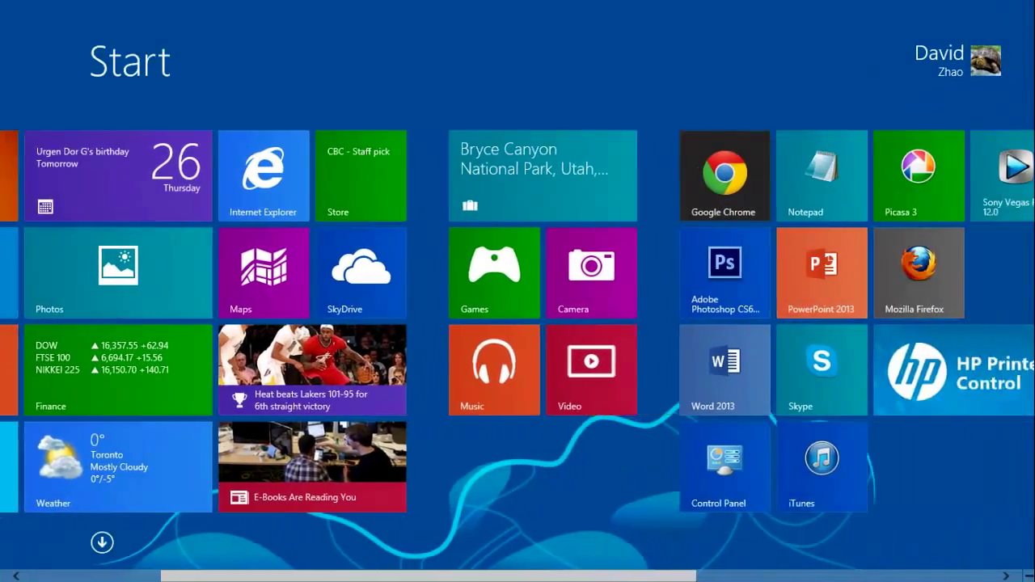
Return to the opening tile group with Desktop, Mail, Photos and Store
scroll(left, 3)
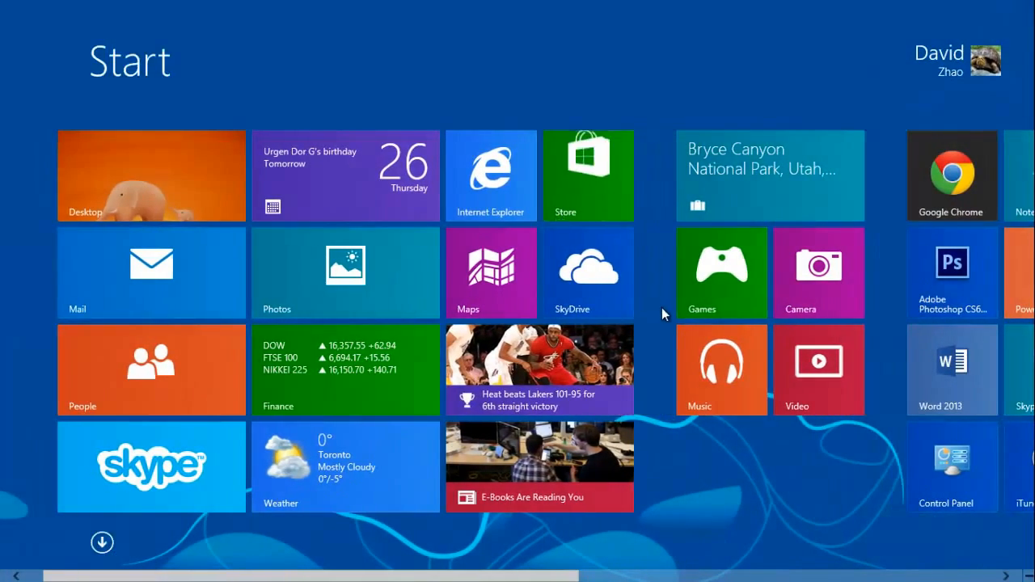
mouse_move(491, 165)
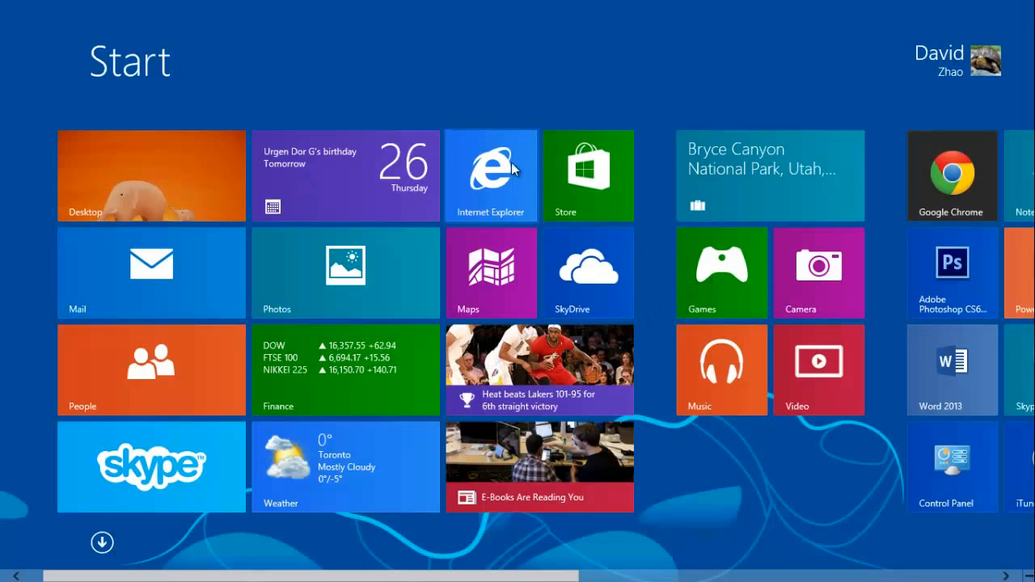
mouse_move(677, 417)
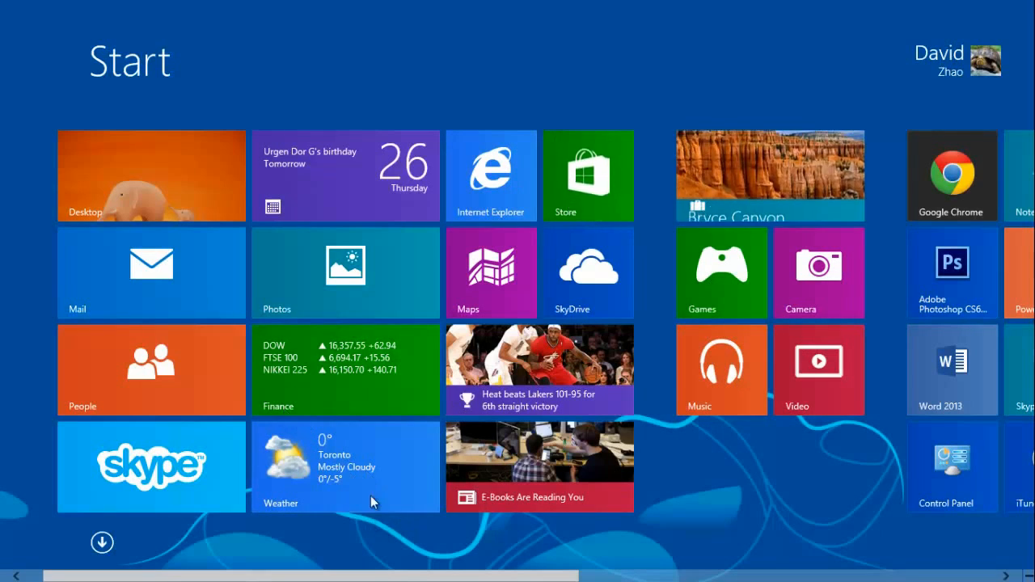
Launch Bing Weather from its live tile to see Toronto's conditions and forecast
click(344, 466)
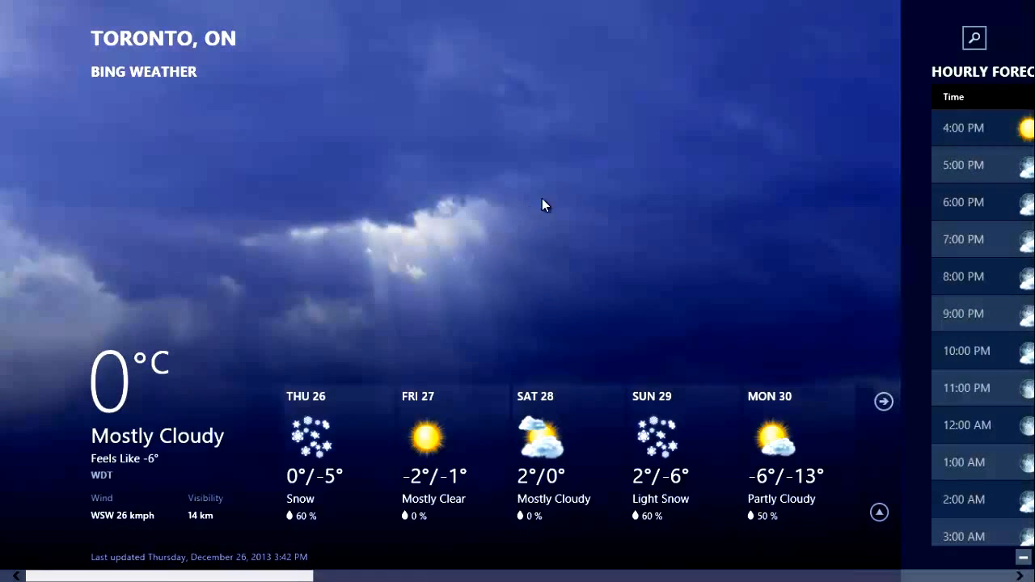
mouse_move(249, 514)
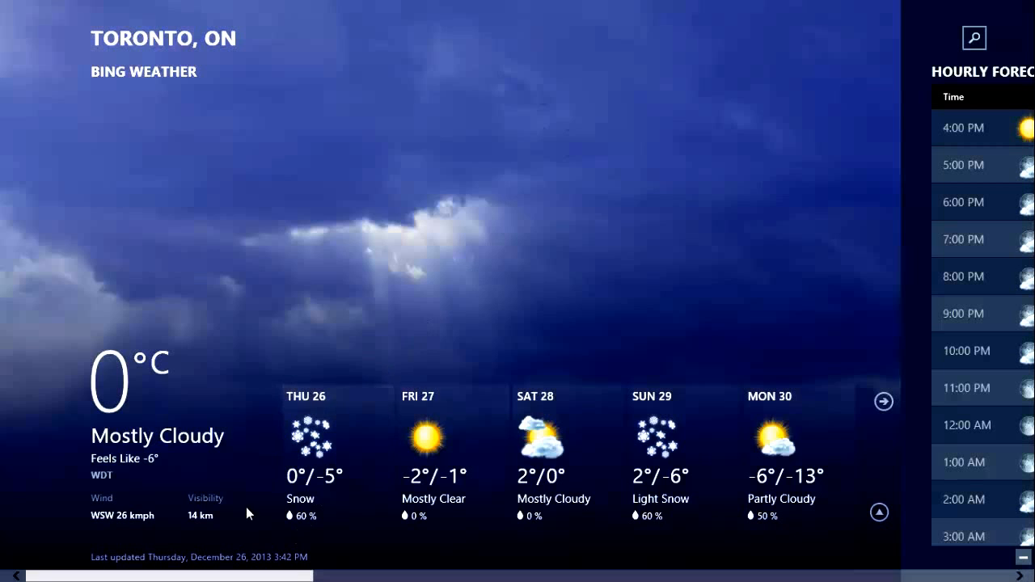
mouse_move(610, 259)
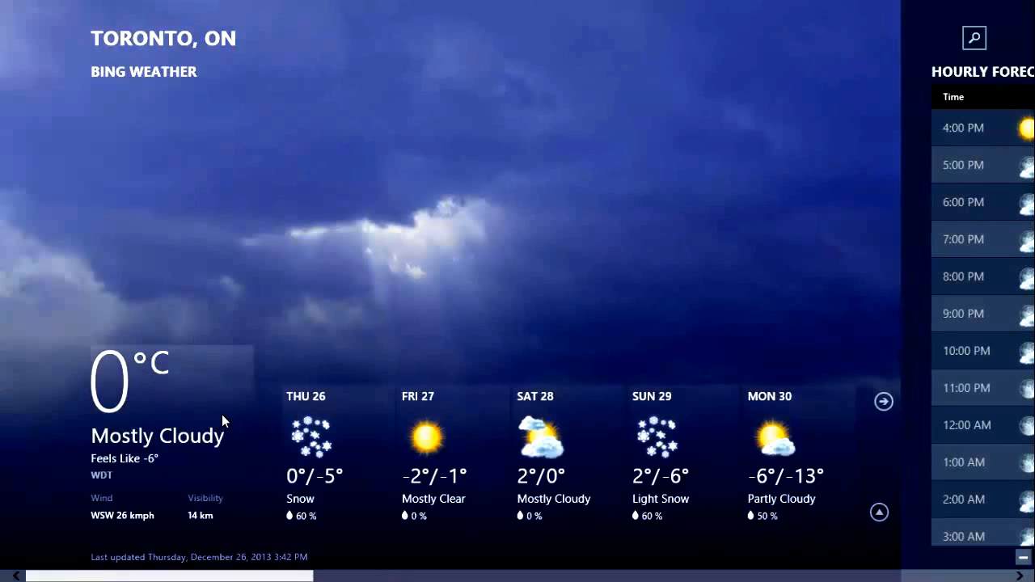
mouse_move(527, 135)
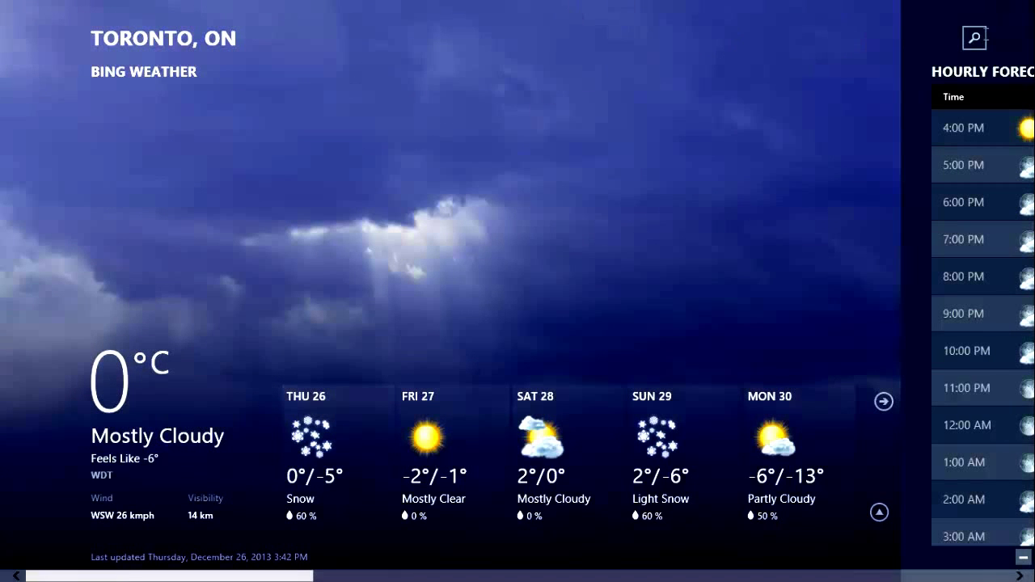
mouse_move(1022, 16)
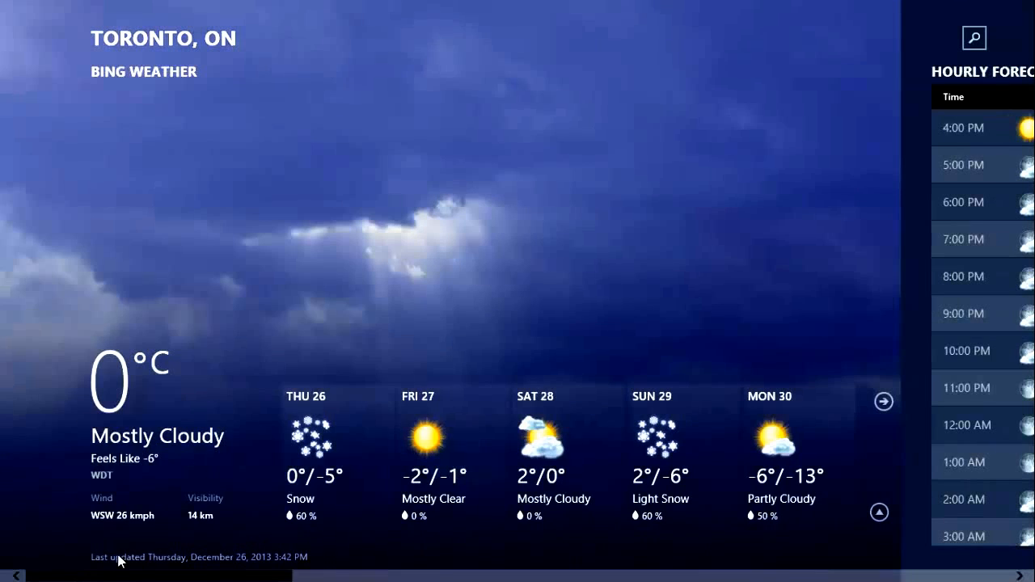
mouse_move(450, 16)
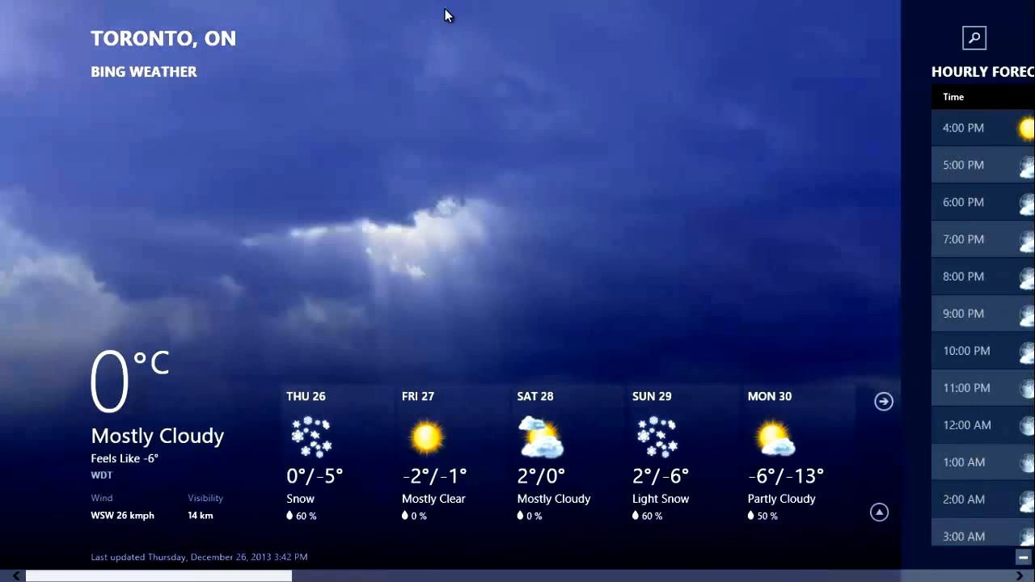
mouse_move(596, 283)
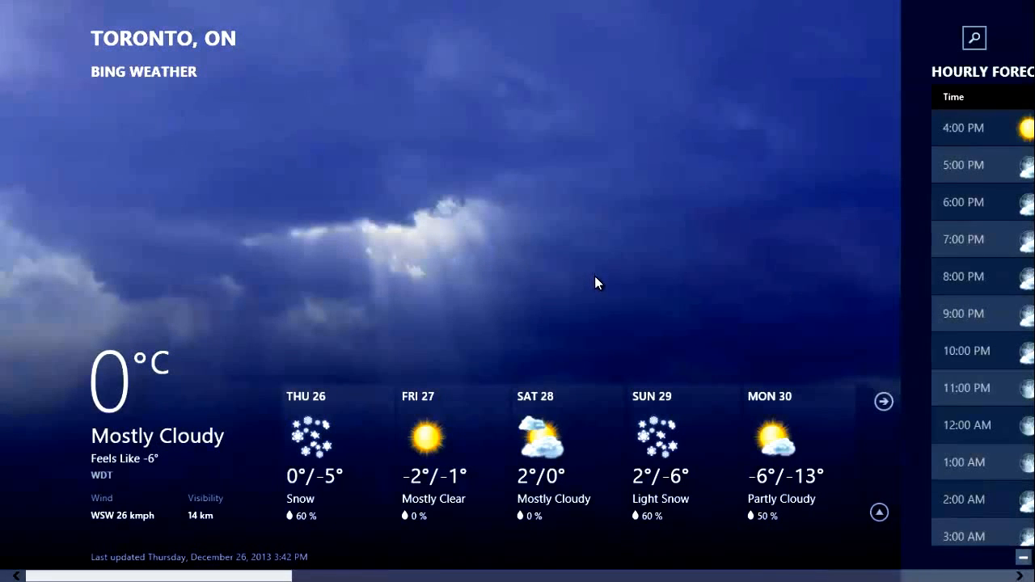
mouse_move(565, 192)
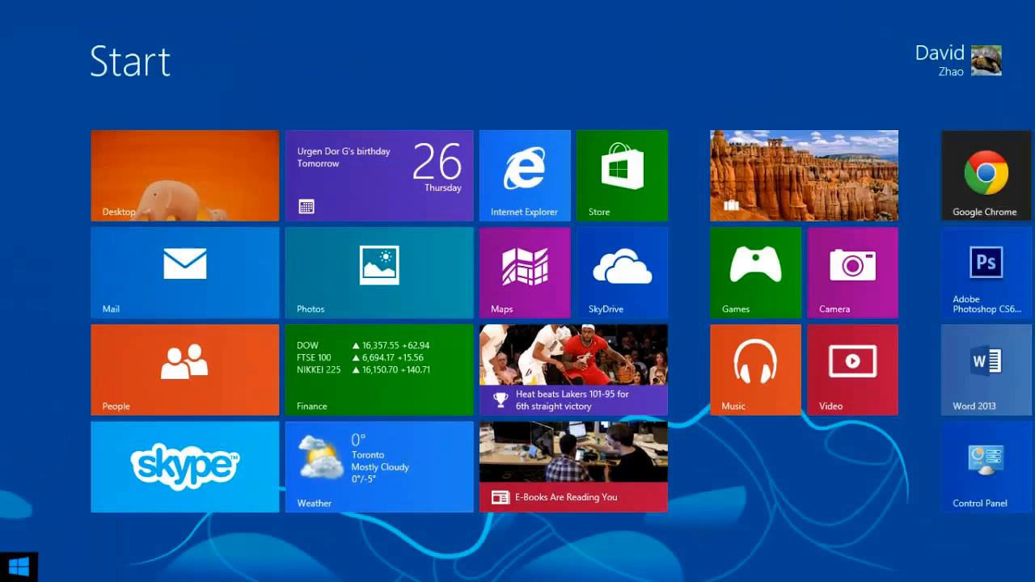
click(378, 465)
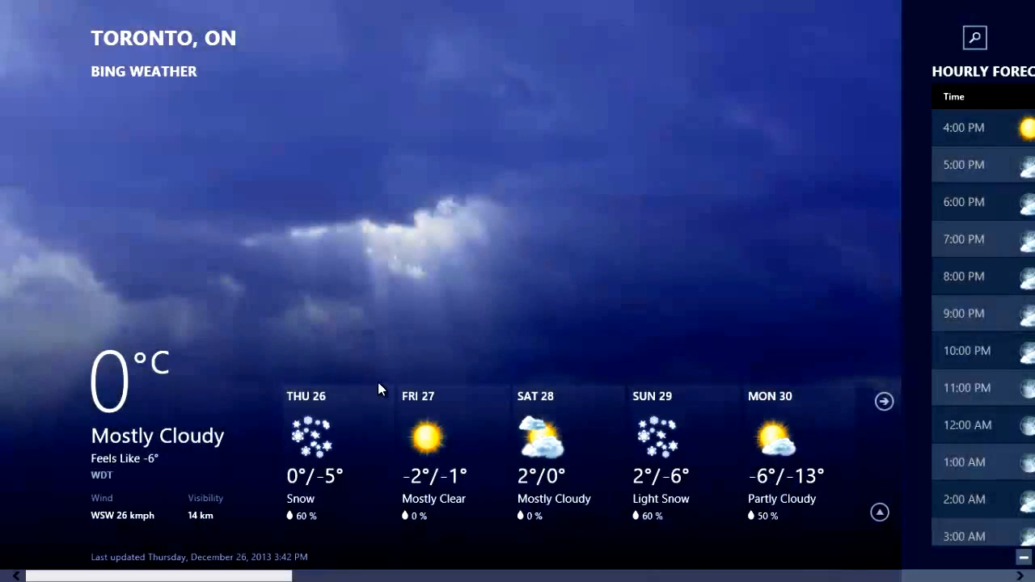
mouse_move(321, 260)
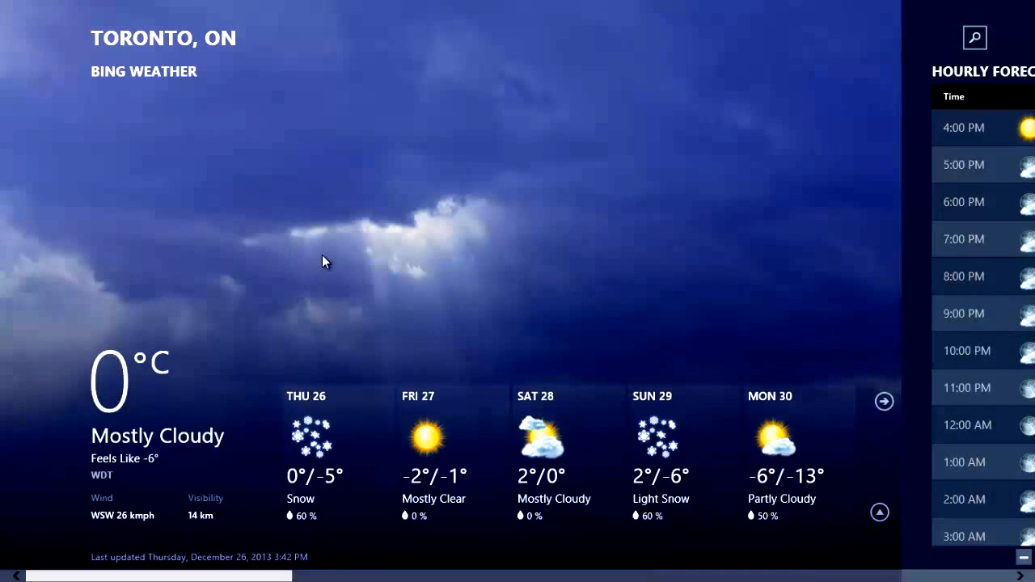
mouse_move(194, 465)
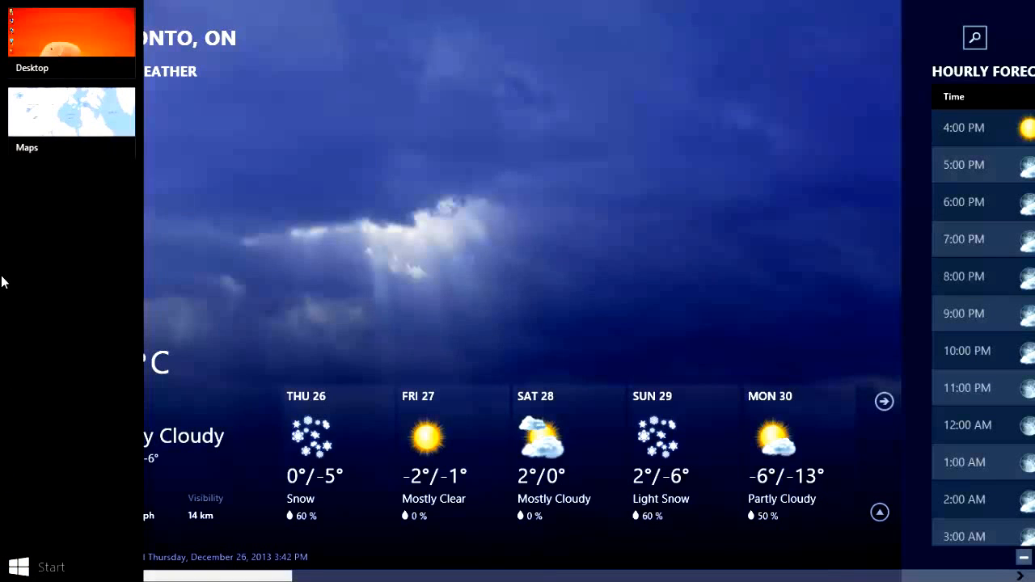
mouse_move(19, 171)
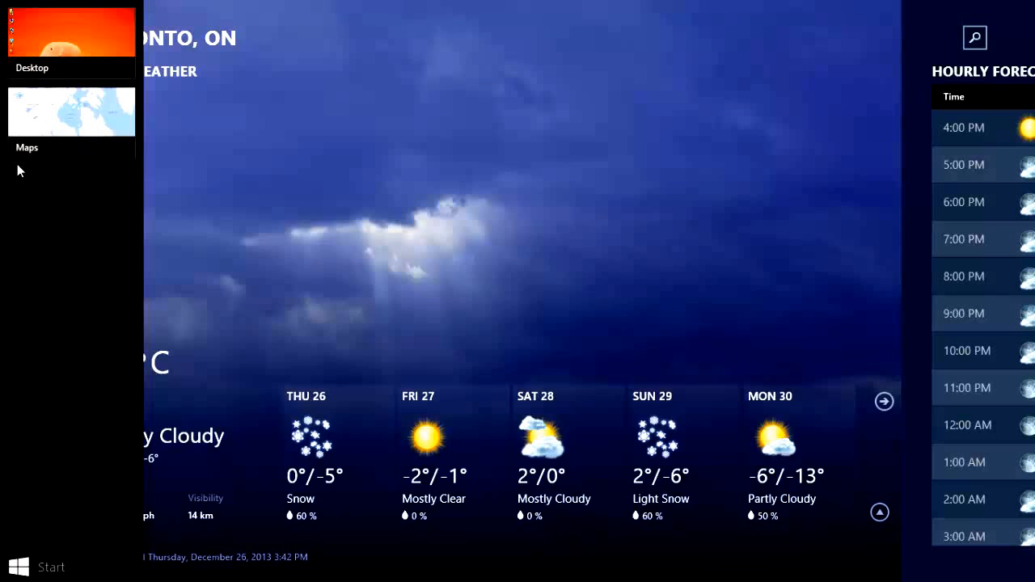
mouse_move(57, 136)
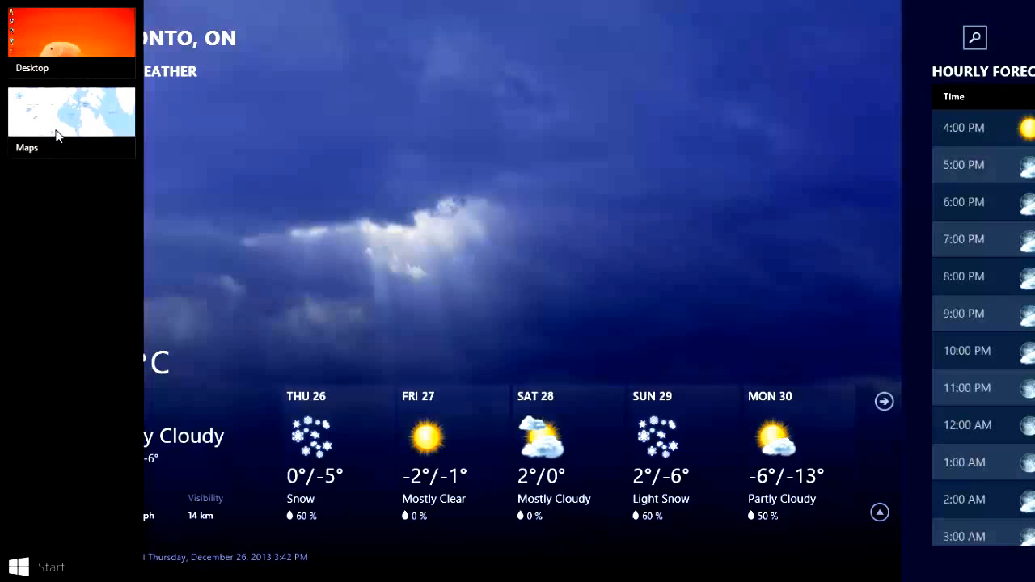
mouse_move(55, 29)
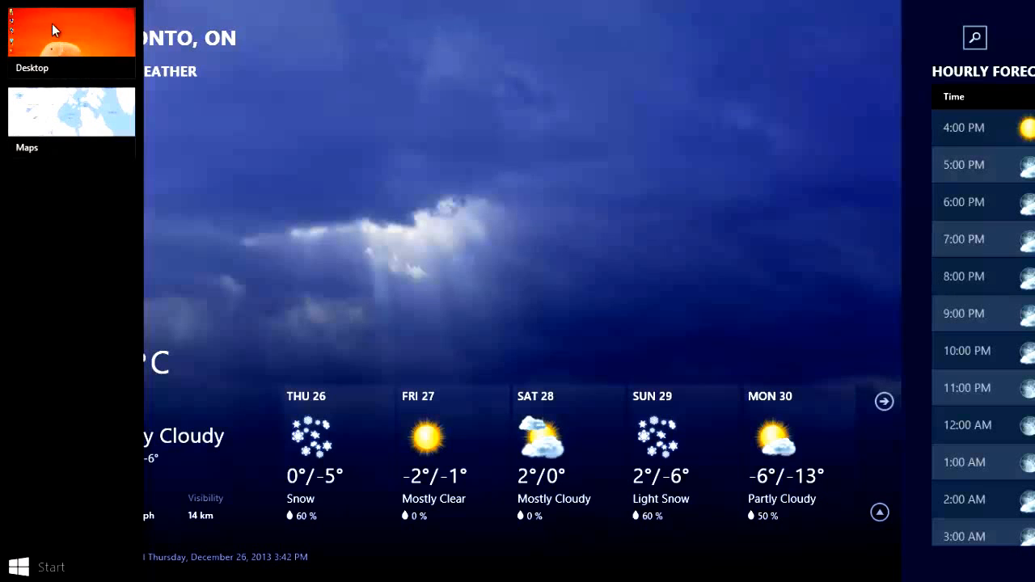
mouse_move(68, 104)
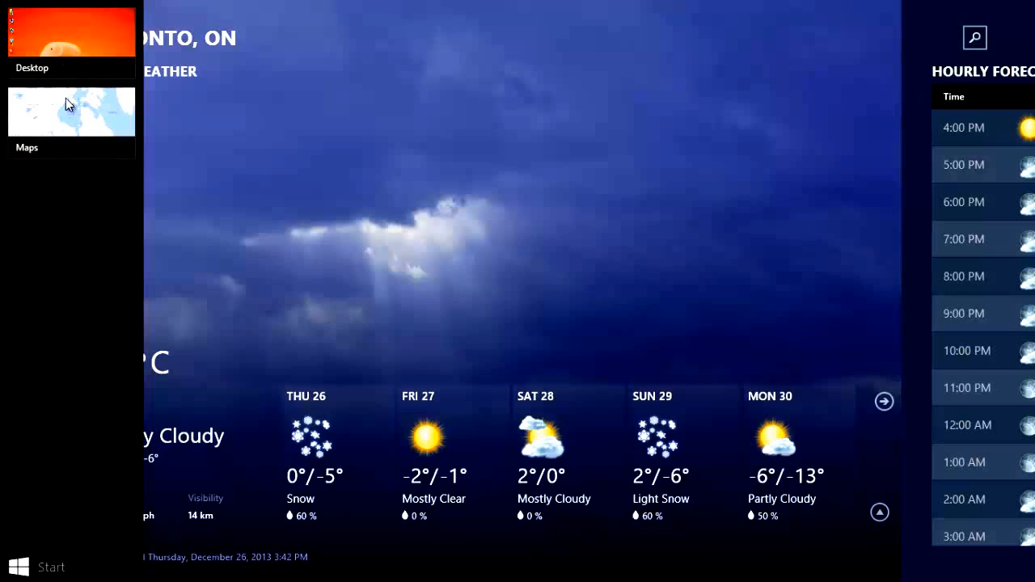
mouse_move(64, 142)
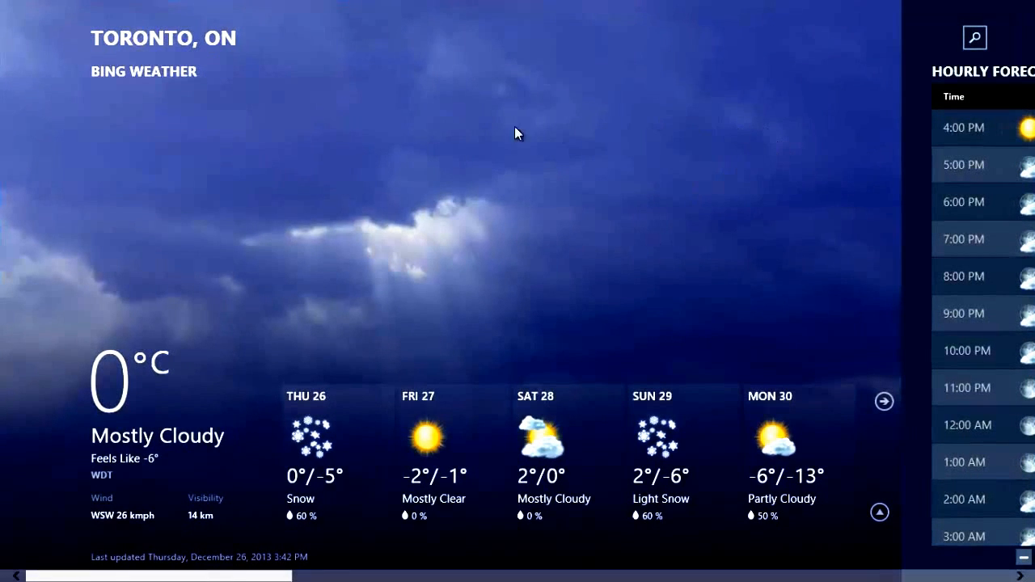
mouse_move(256, 294)
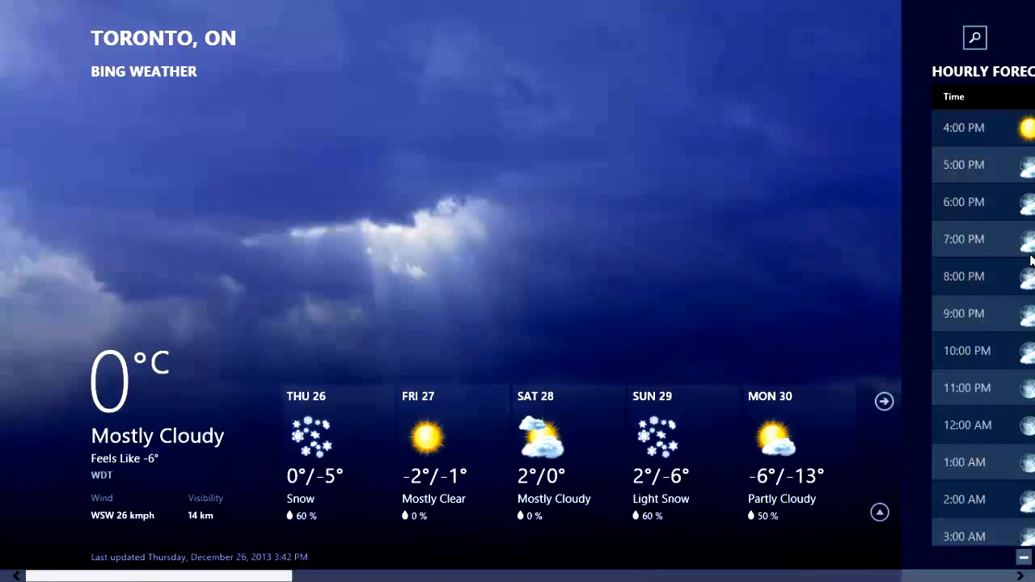
mouse_move(951, 537)
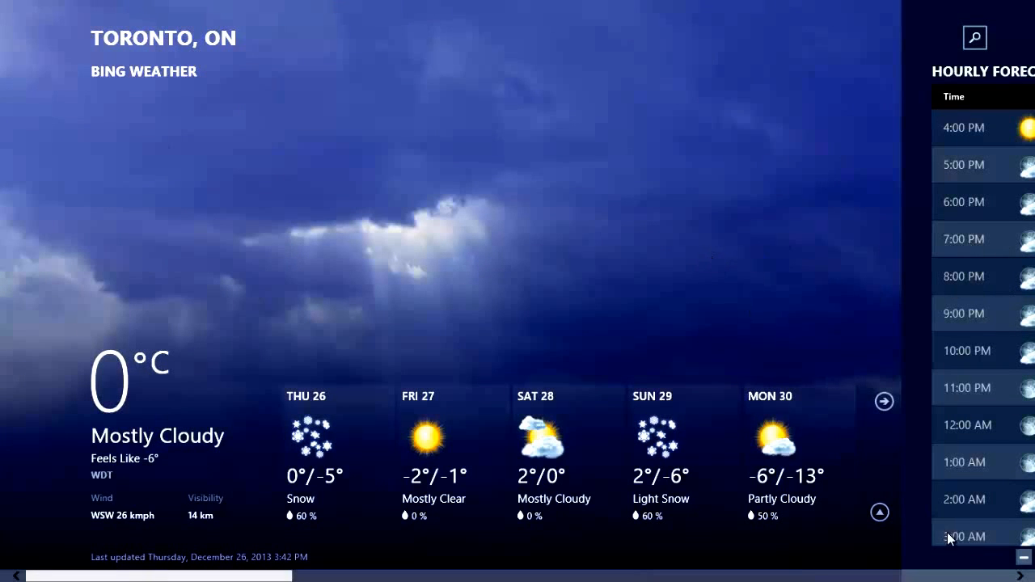
mouse_move(1015, 569)
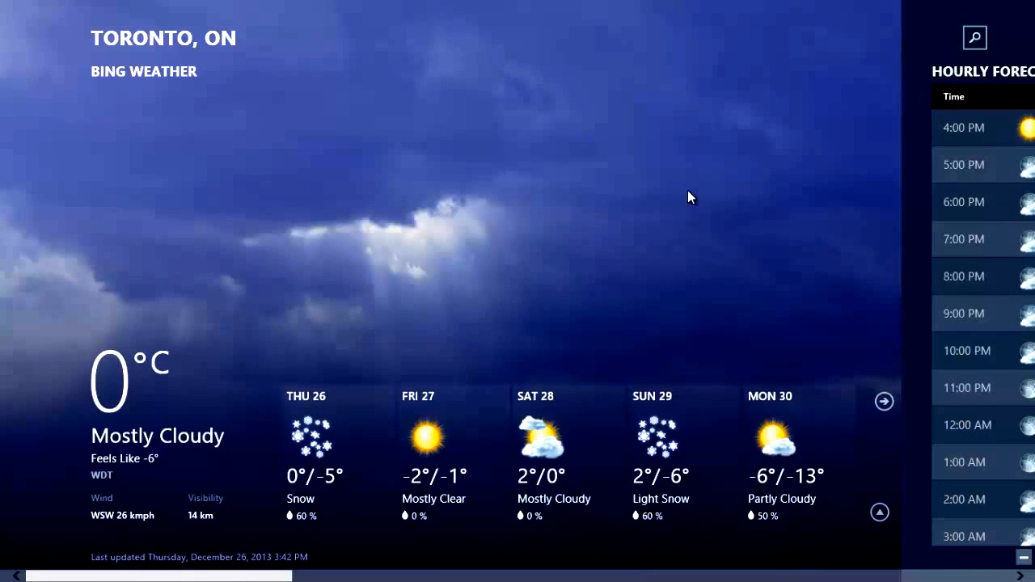
mouse_move(879, 458)
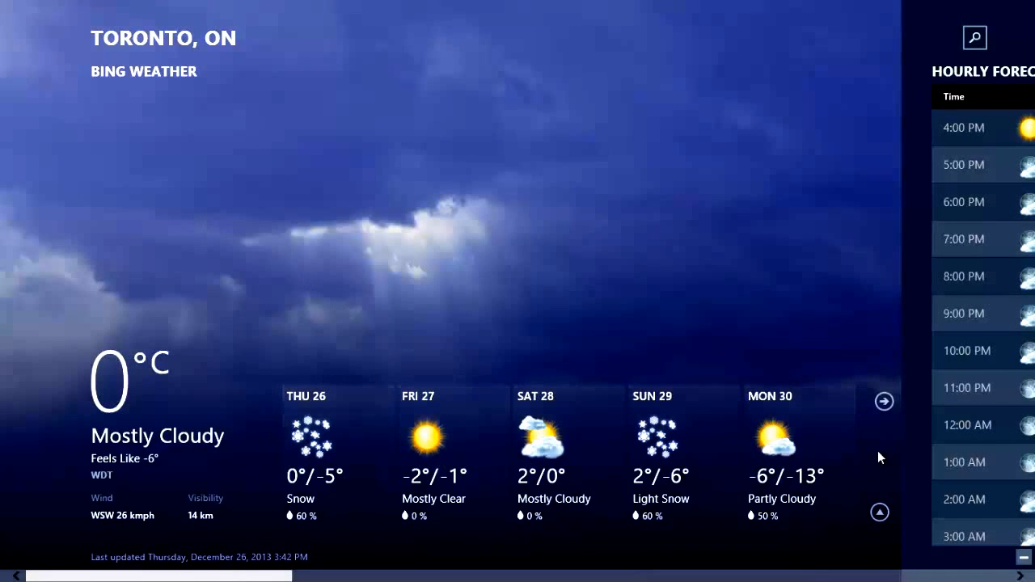
mouse_move(428, 319)
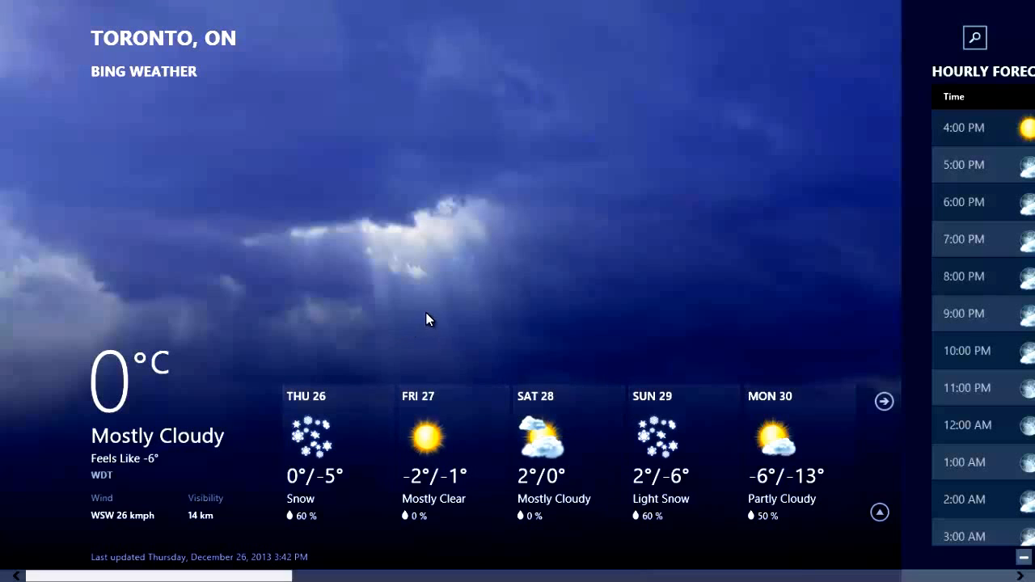
mouse_move(363, 84)
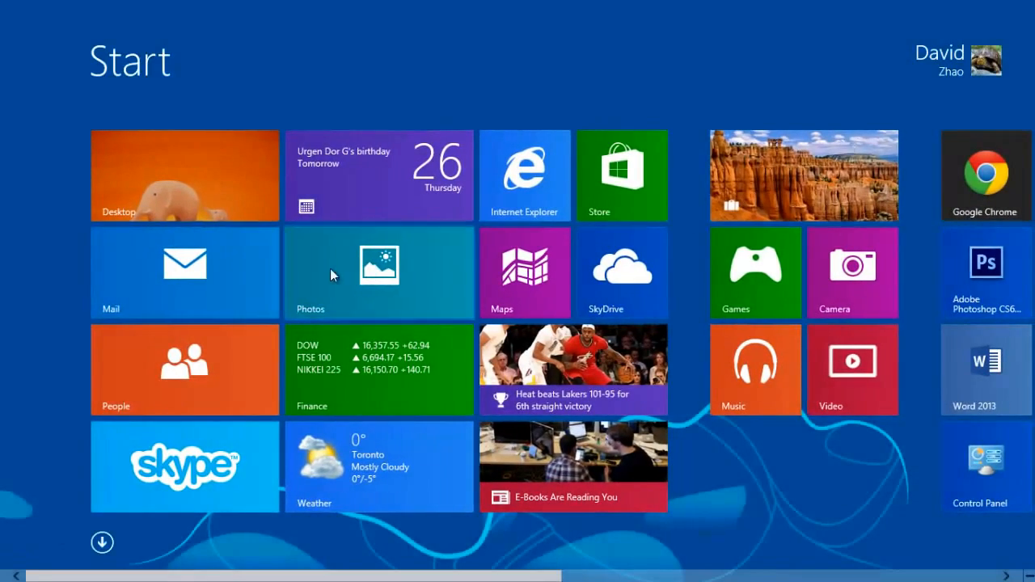
click(378, 465)
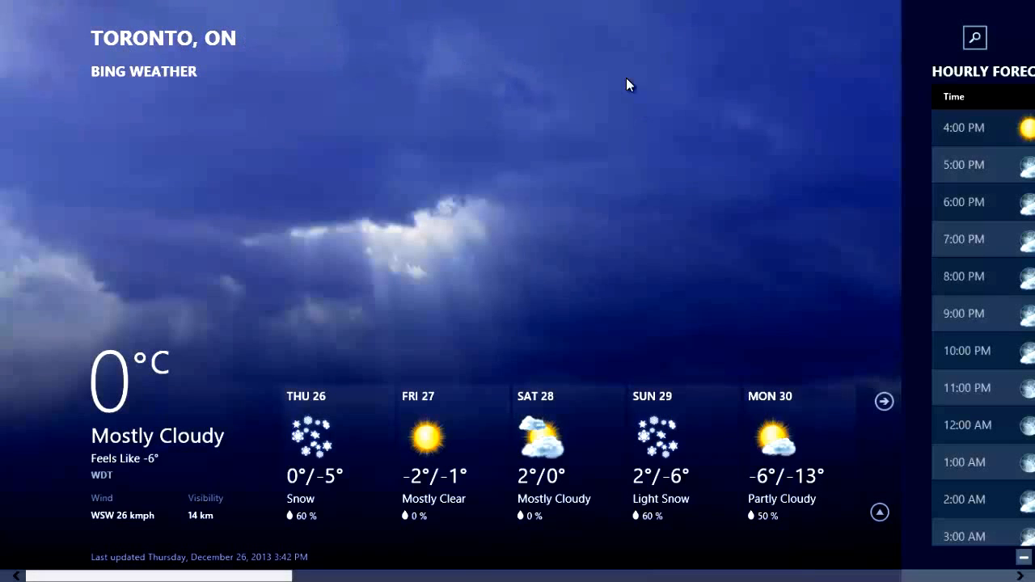
mouse_move(220, 135)
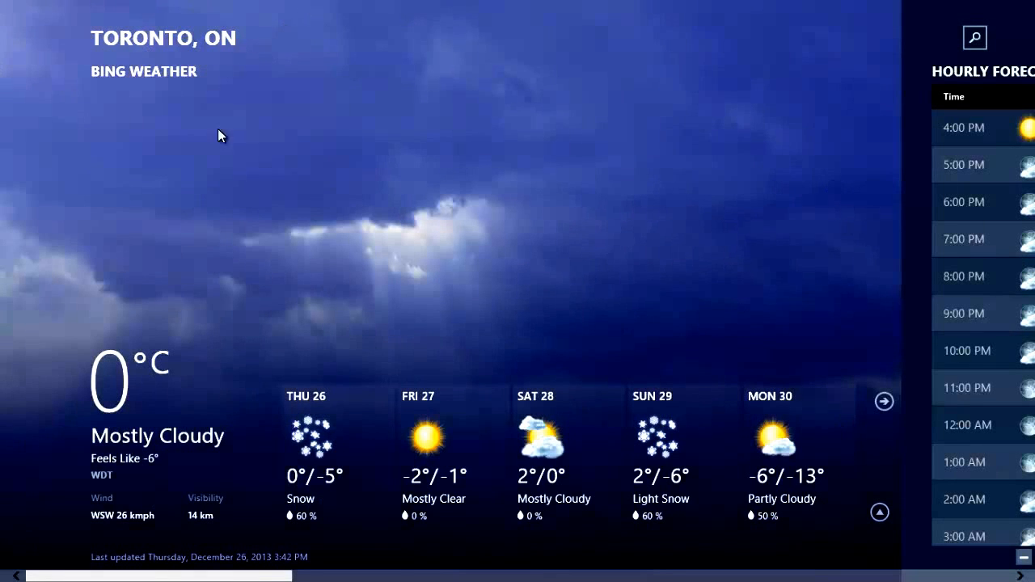
mouse_move(391, 475)
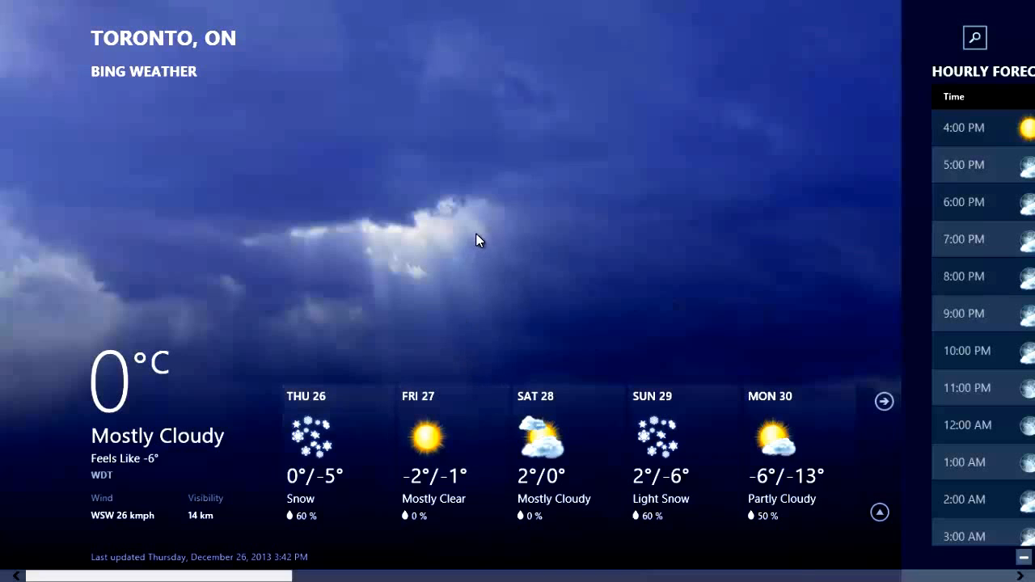
mouse_move(510, 38)
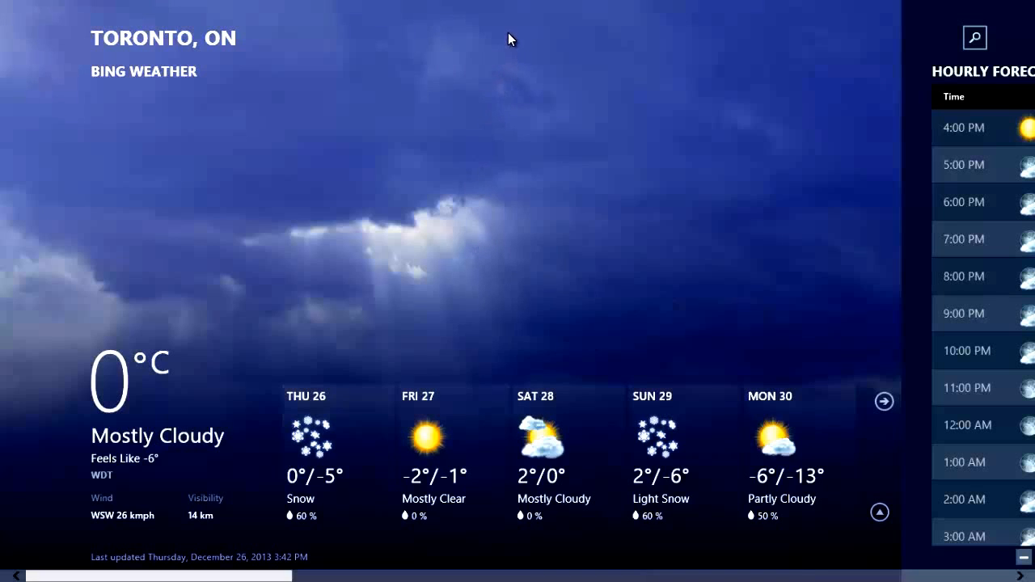
mouse_move(511, 7)
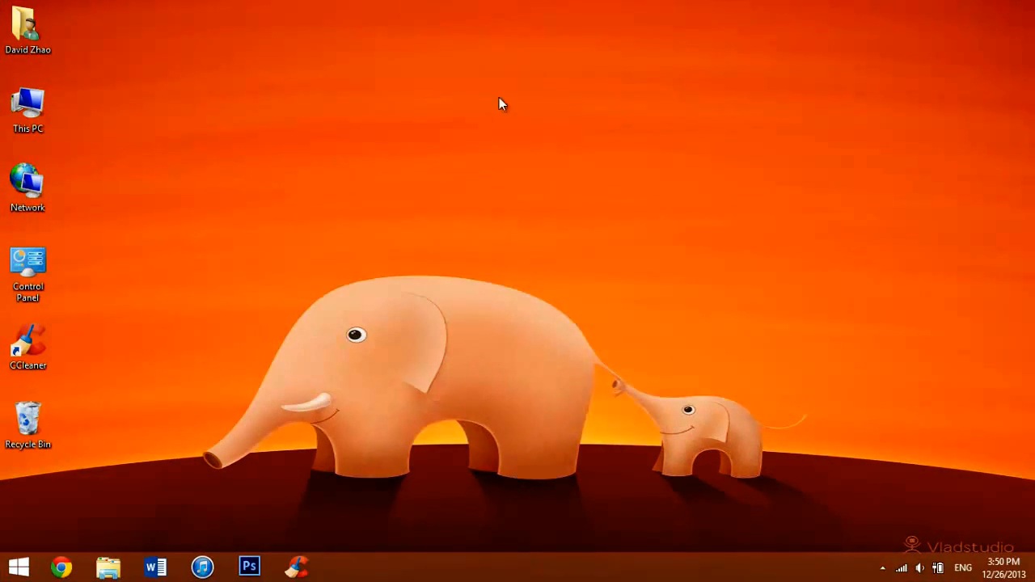
Launch Bing Maps from Start so it shows beside the Weather app
click(18, 566)
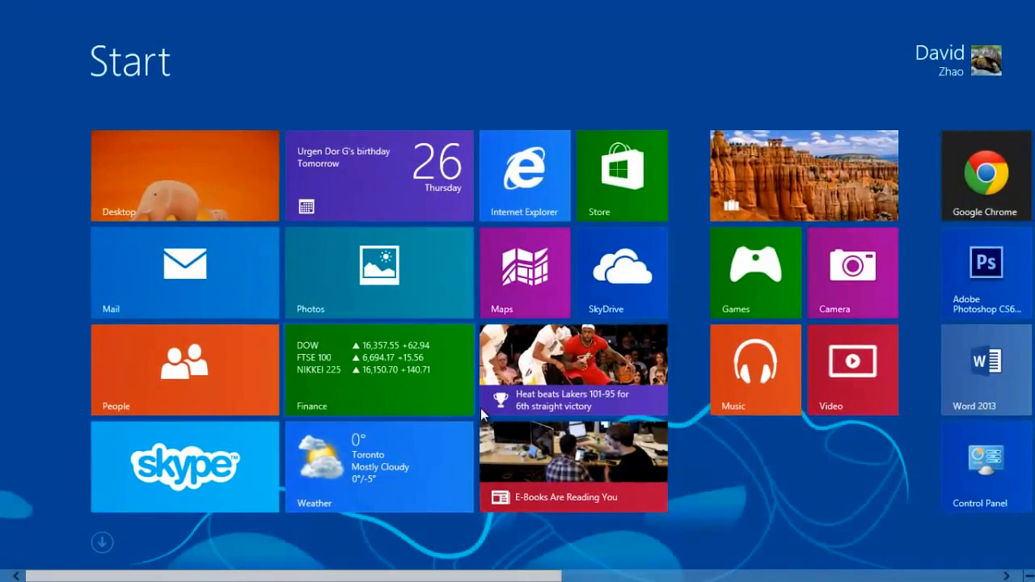
click(379, 465)
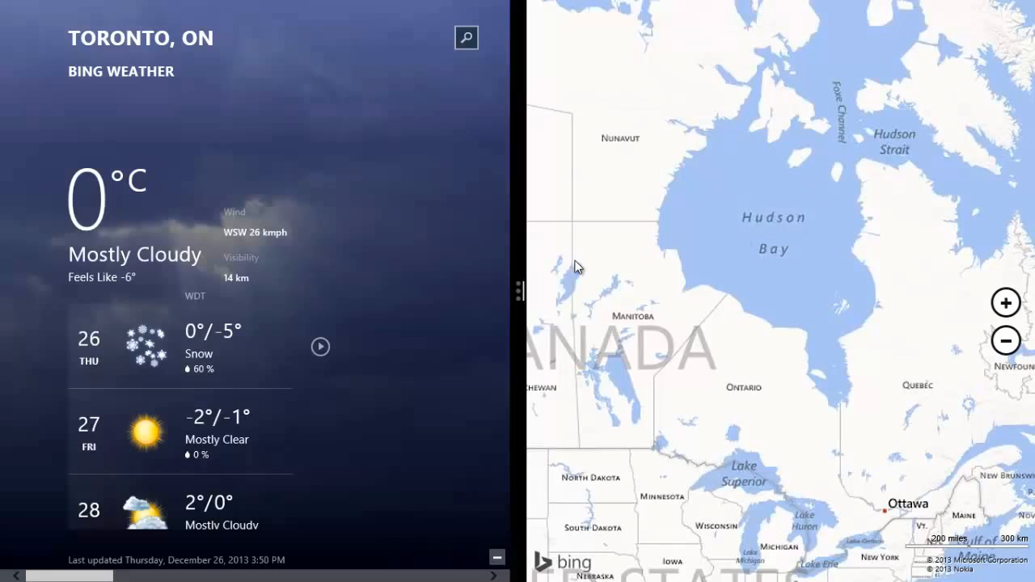
mouse_move(449, 264)
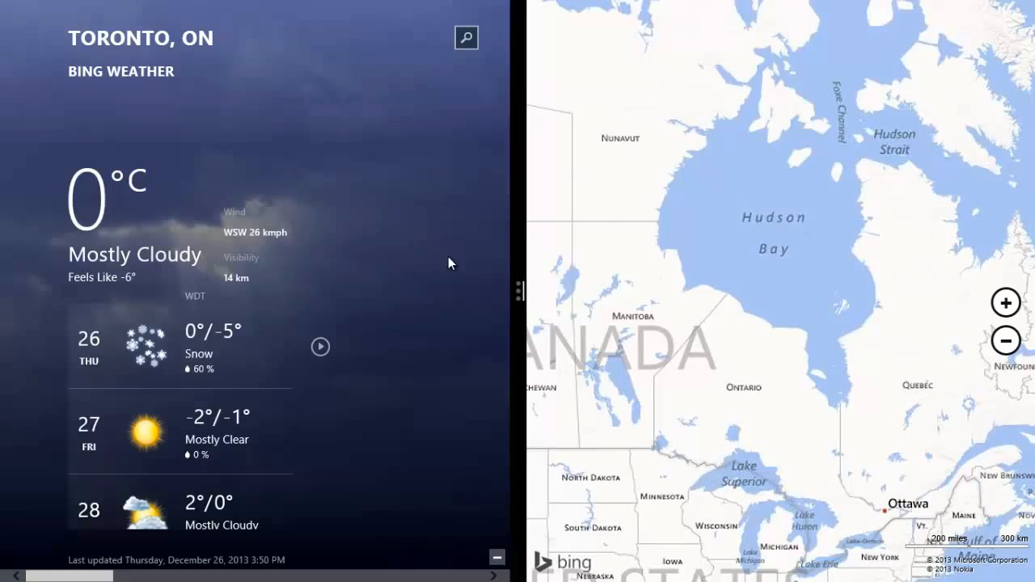
Resize the split divider between Weather and Maps back and forth, ending near even
drag(519, 291, 676, 294)
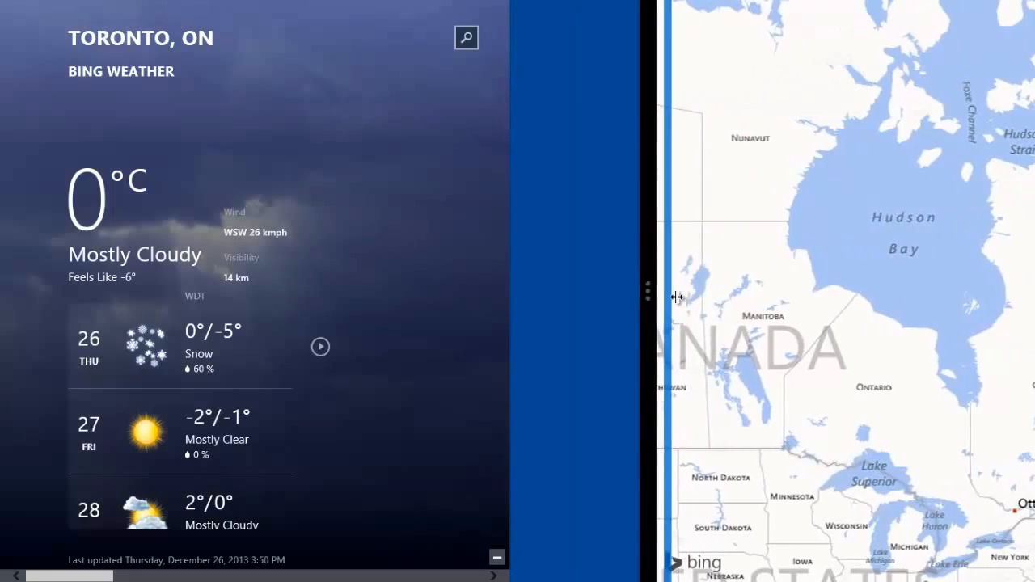
drag(676, 297, 410, 297)
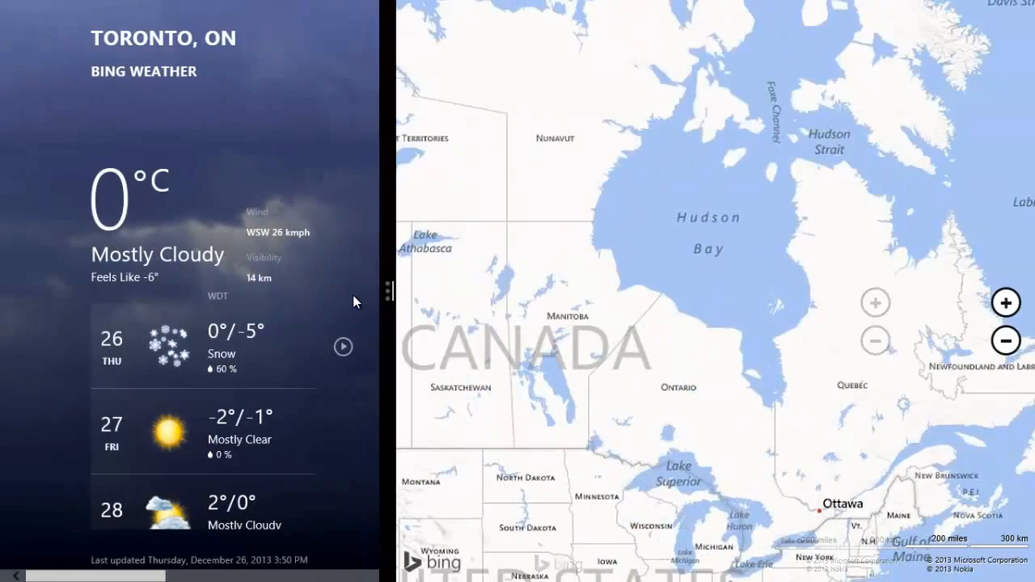
drag(387, 291, 514, 291)
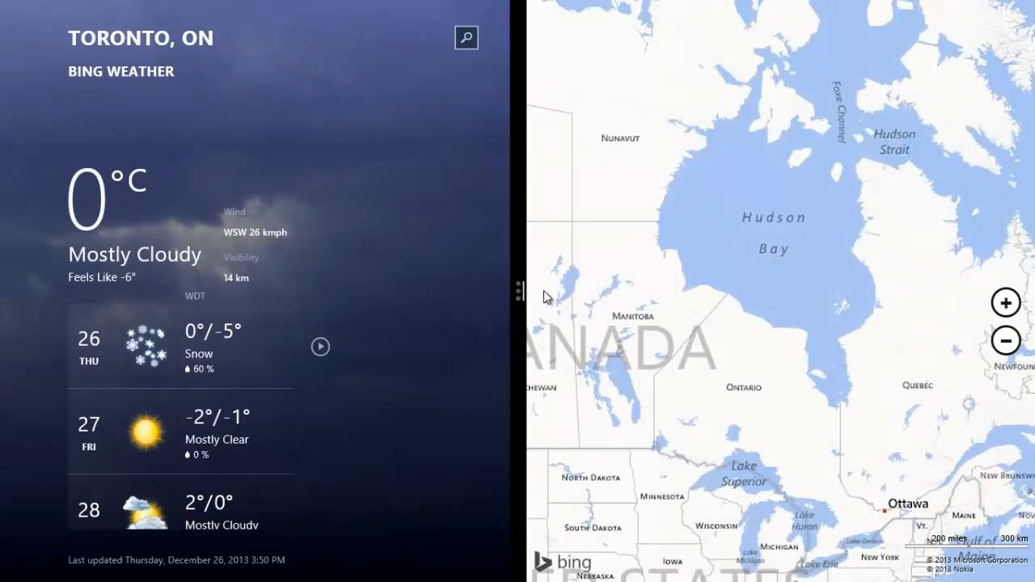
mouse_move(731, 343)
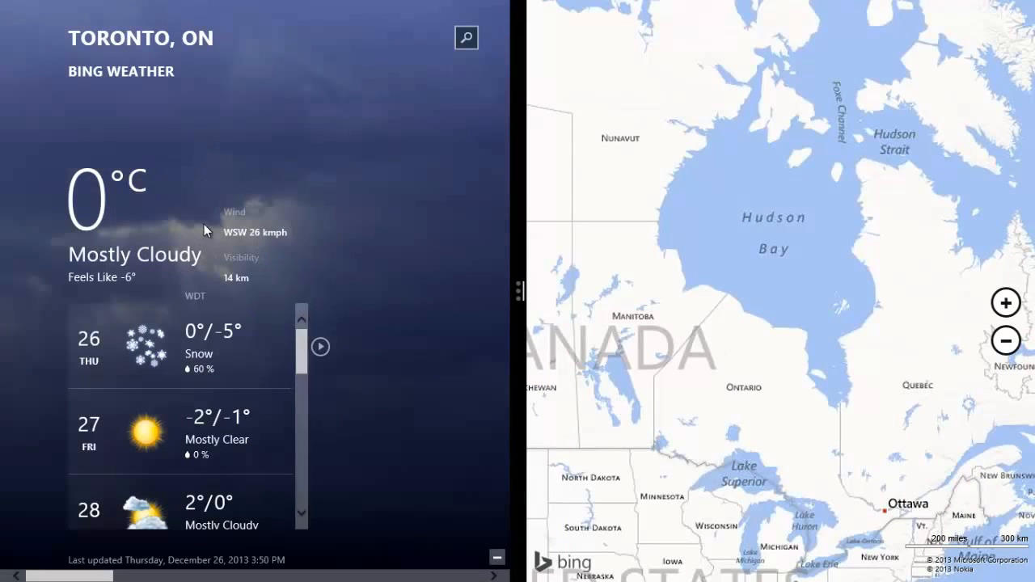
mouse_move(853, 101)
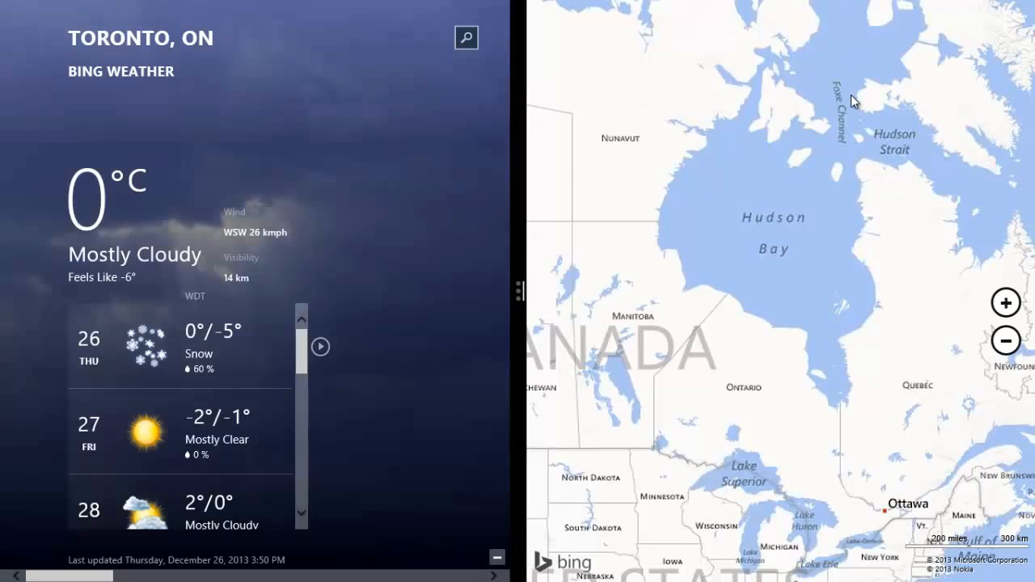
mouse_move(530, 278)
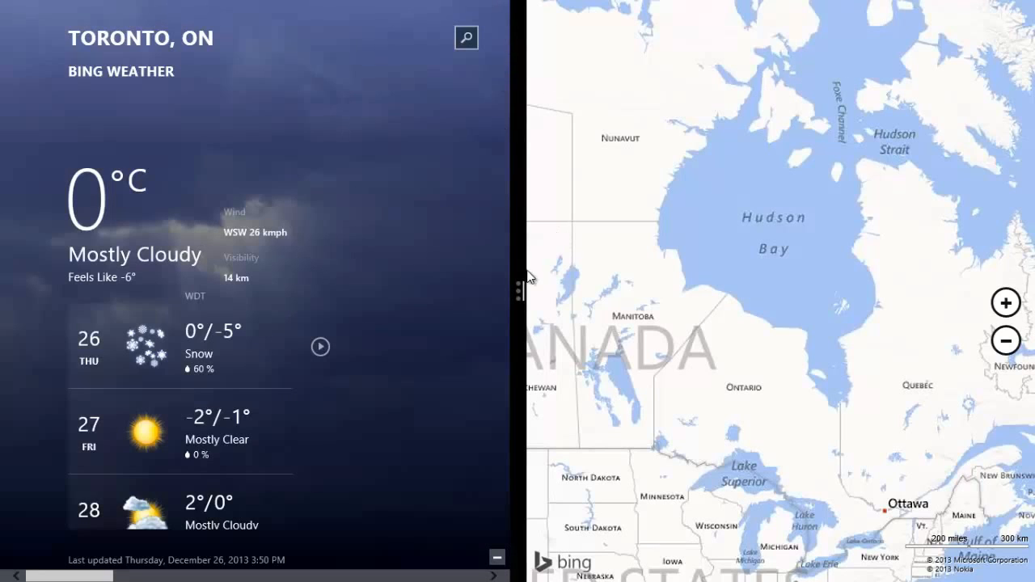
mouse_move(556, 265)
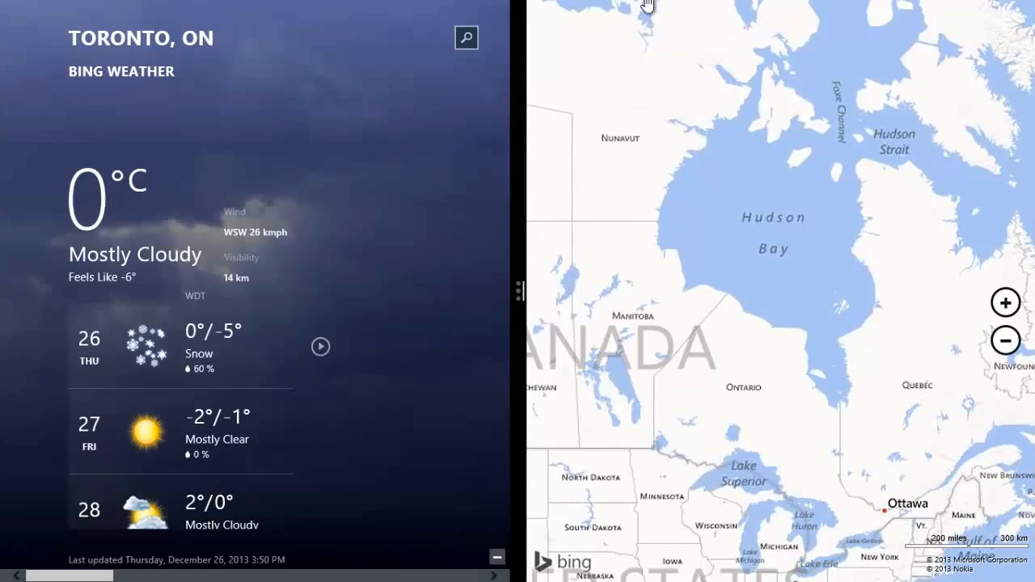
mouse_move(556, 207)
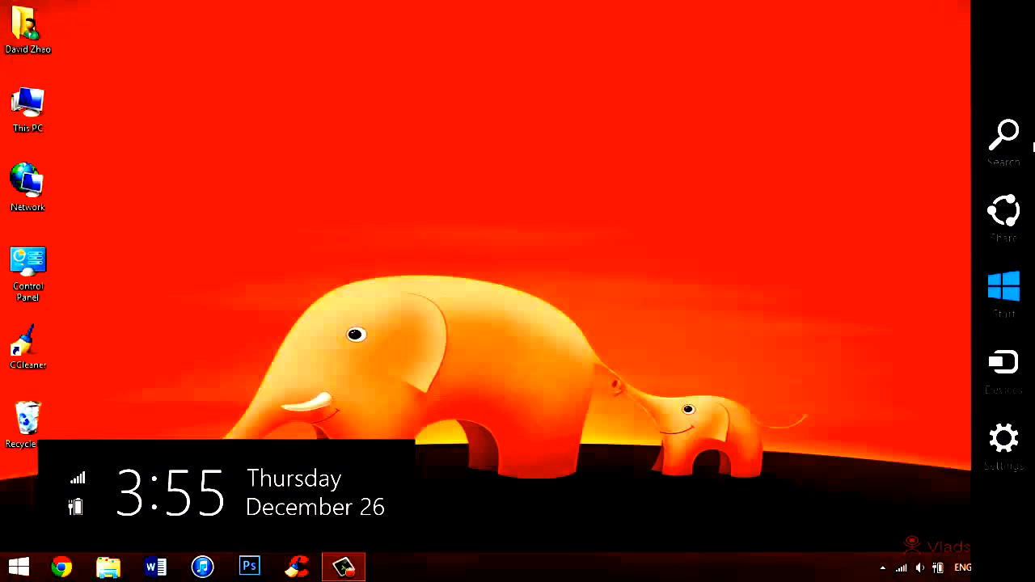
mouse_move(1012, 495)
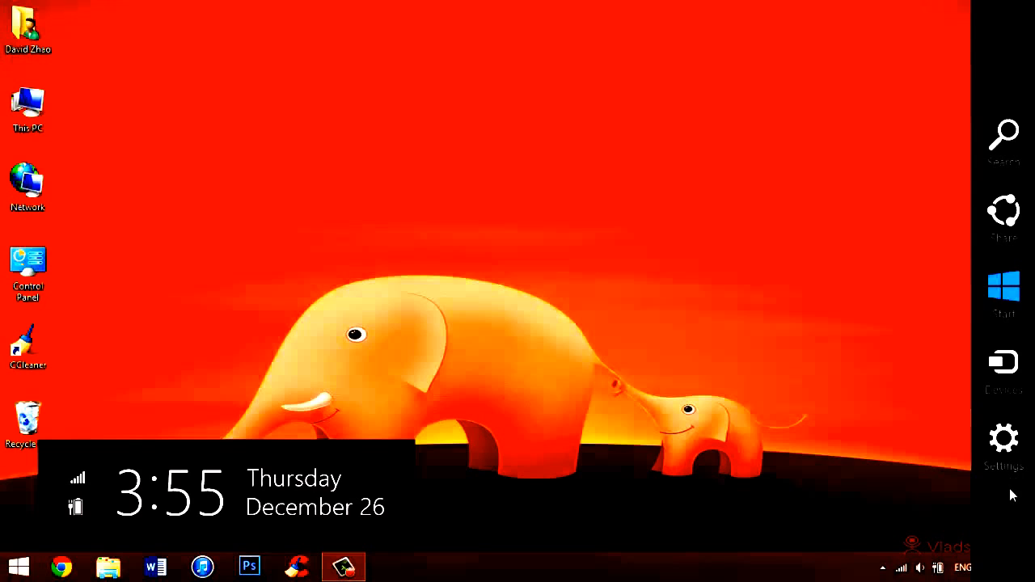
mouse_move(1008, 410)
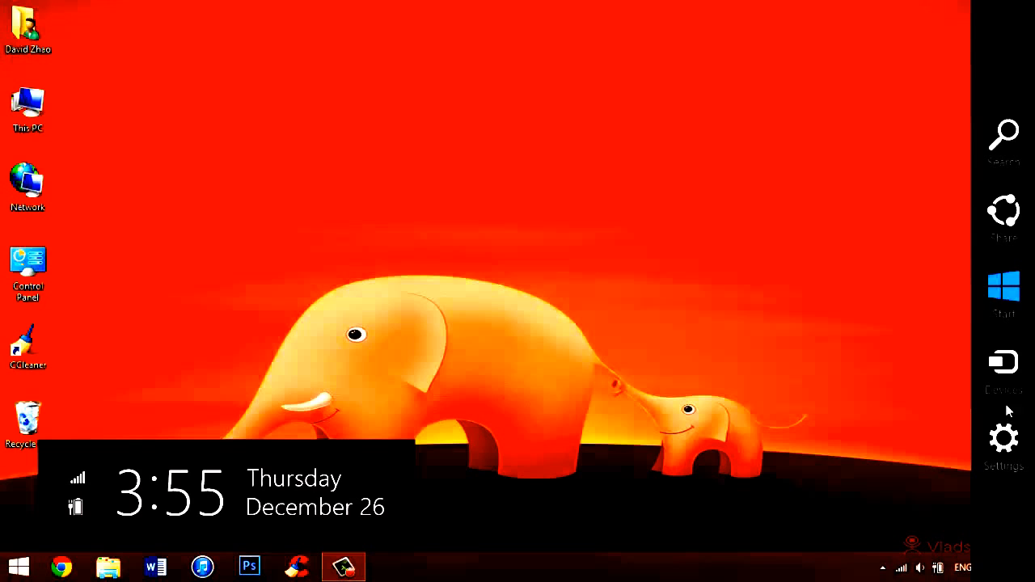
mouse_move(1003, 219)
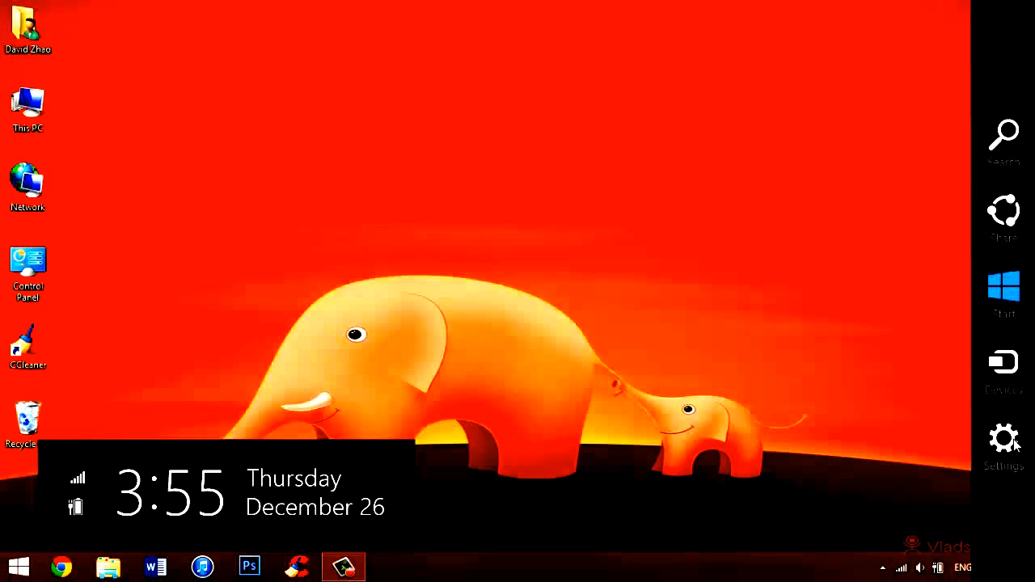
mouse_move(1025, 350)
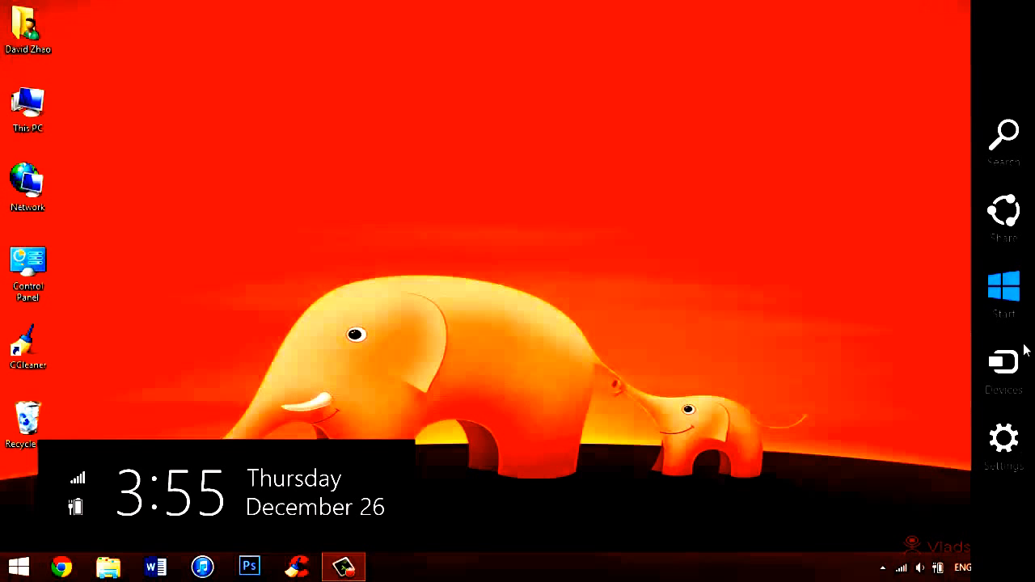
mouse_move(1017, 149)
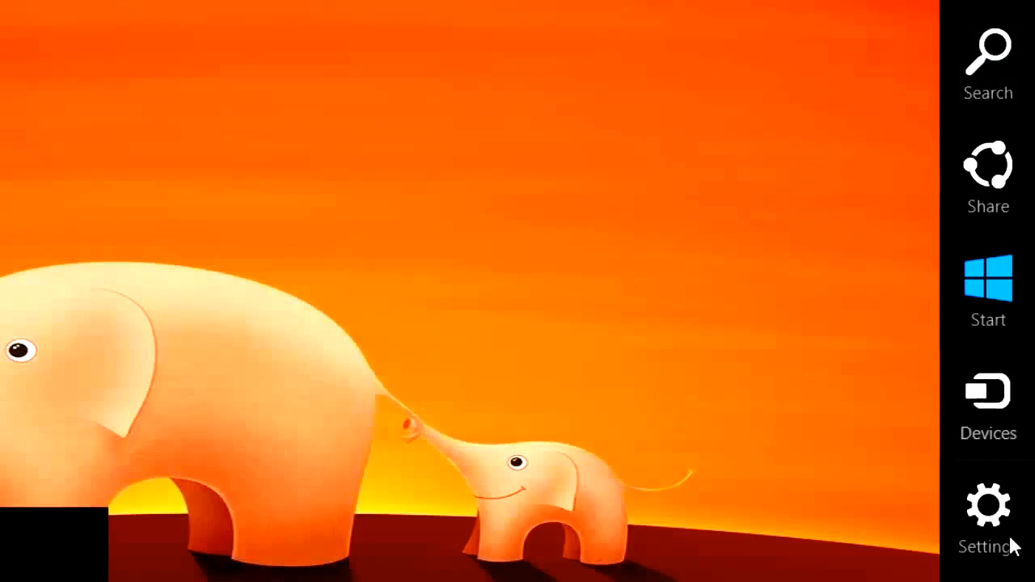
mouse_move(986, 278)
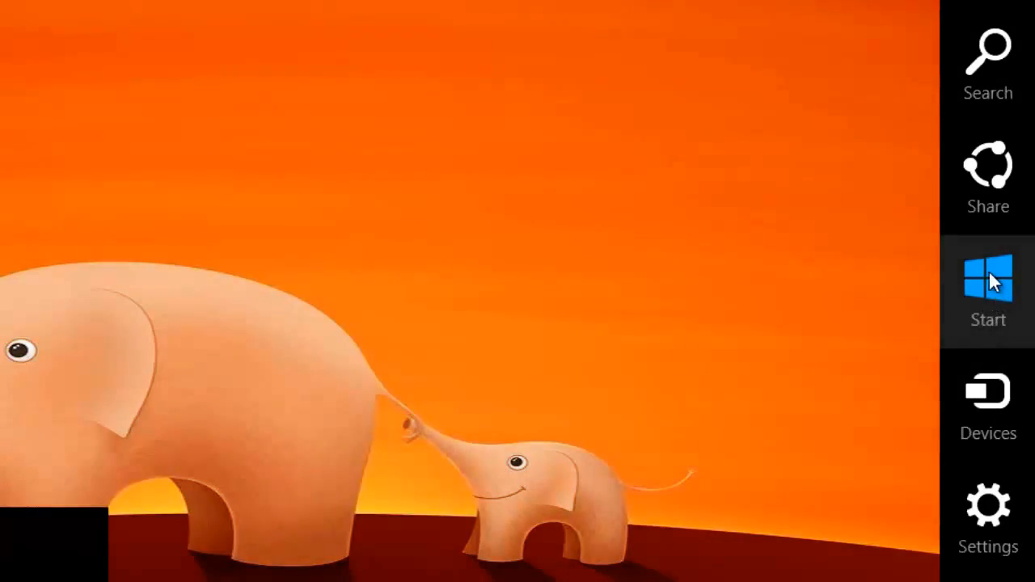
Use the Start charm to go from the desktop back to the Start screen
click(986, 278)
text(w)
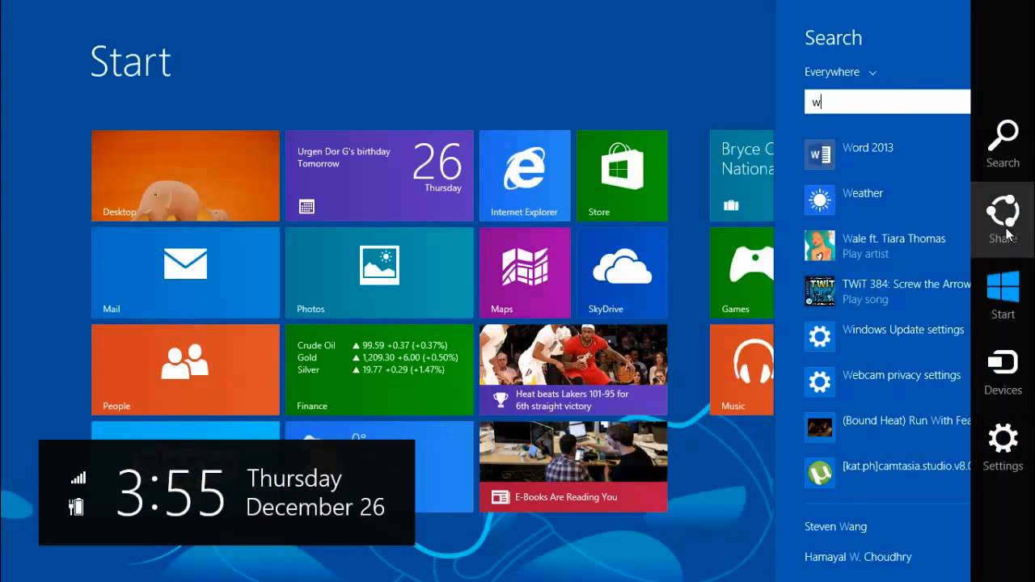
Show the Share charm on the Start screen, which reports nothing to share
click(1003, 219)
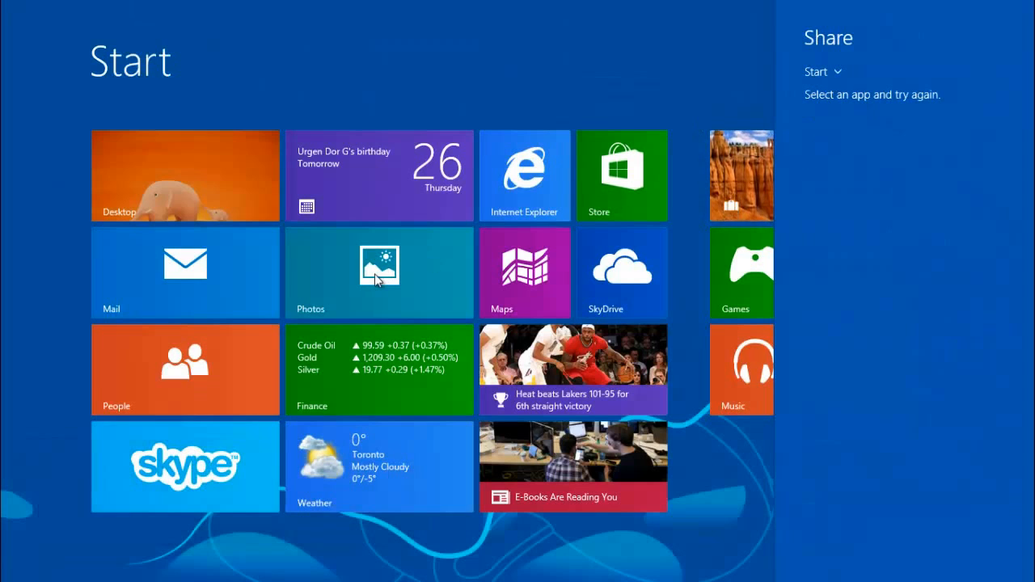
mouse_move(865, 165)
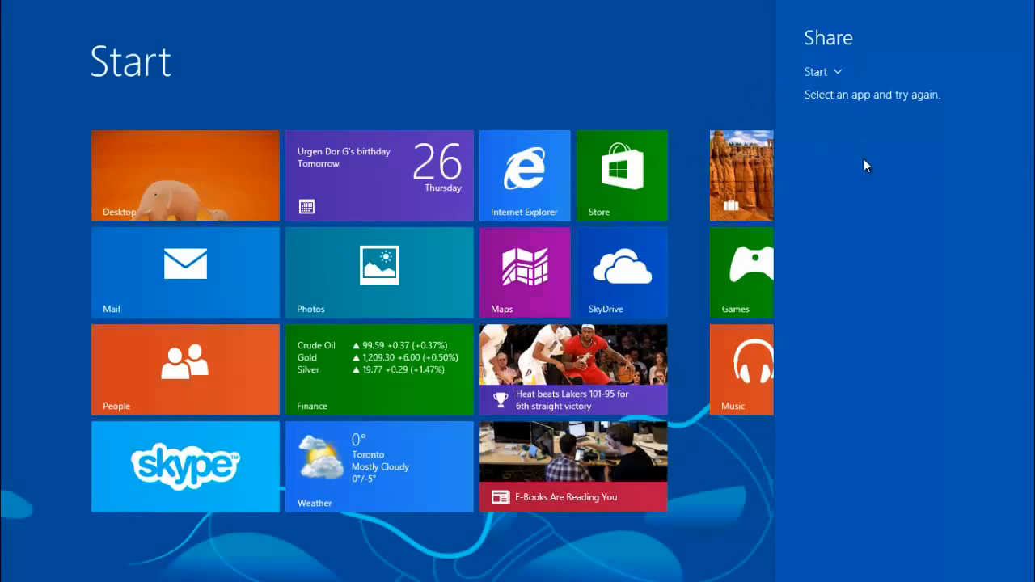
mouse_move(350, 299)
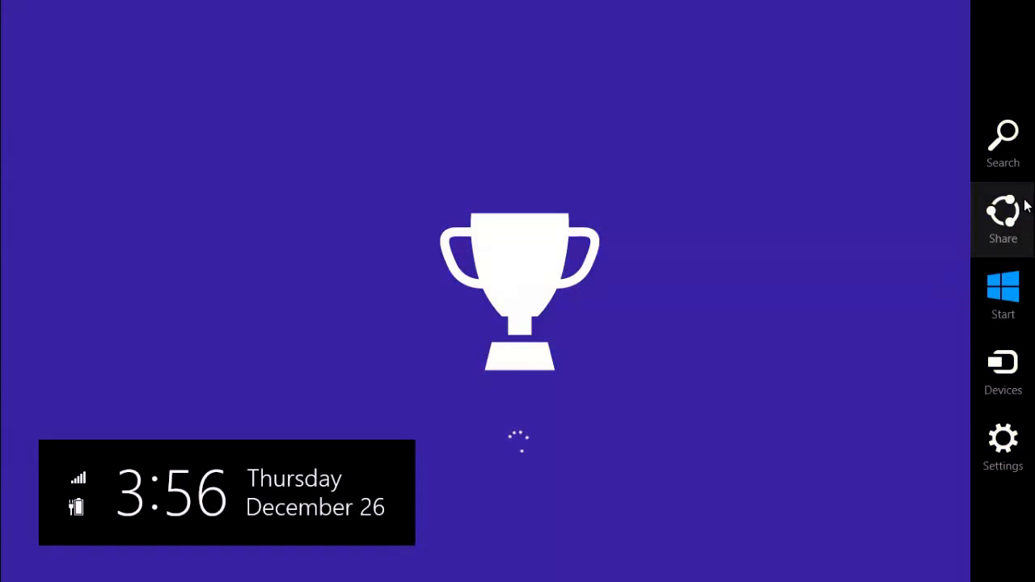
Show the Share pane for Sports, offering a screenshot to send by Mail
click(1002, 219)
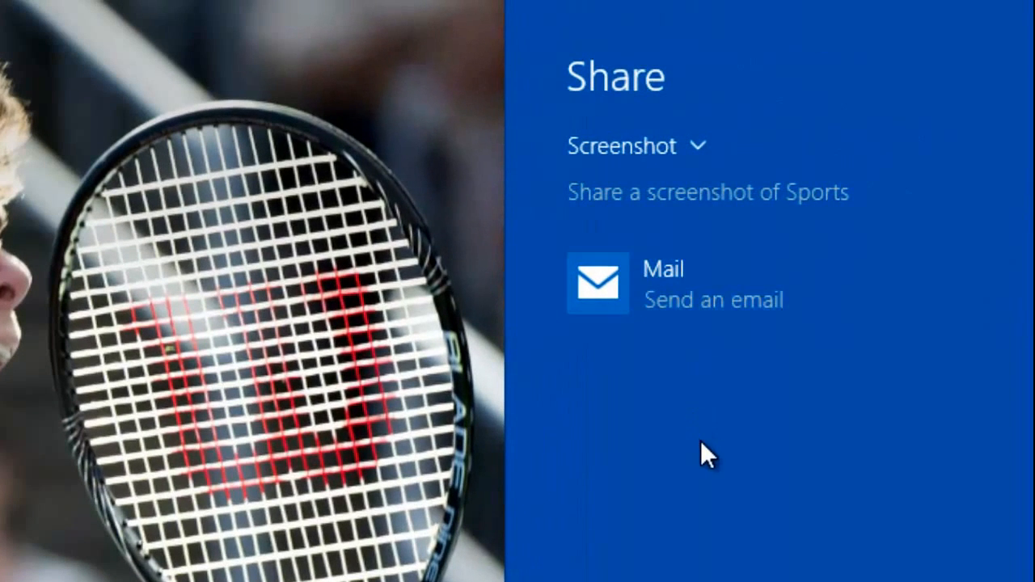
mouse_move(698, 181)
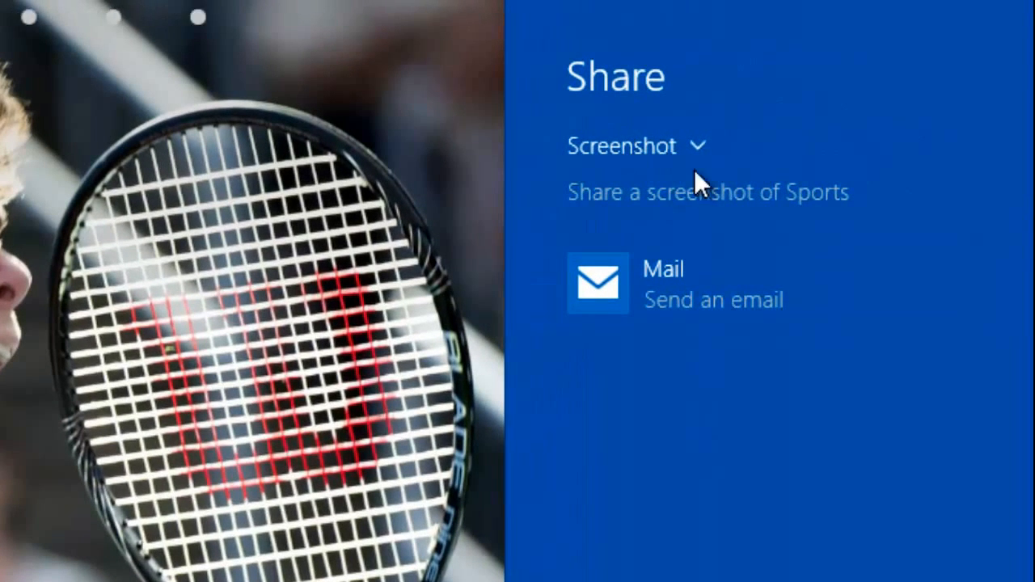
mouse_move(608, 576)
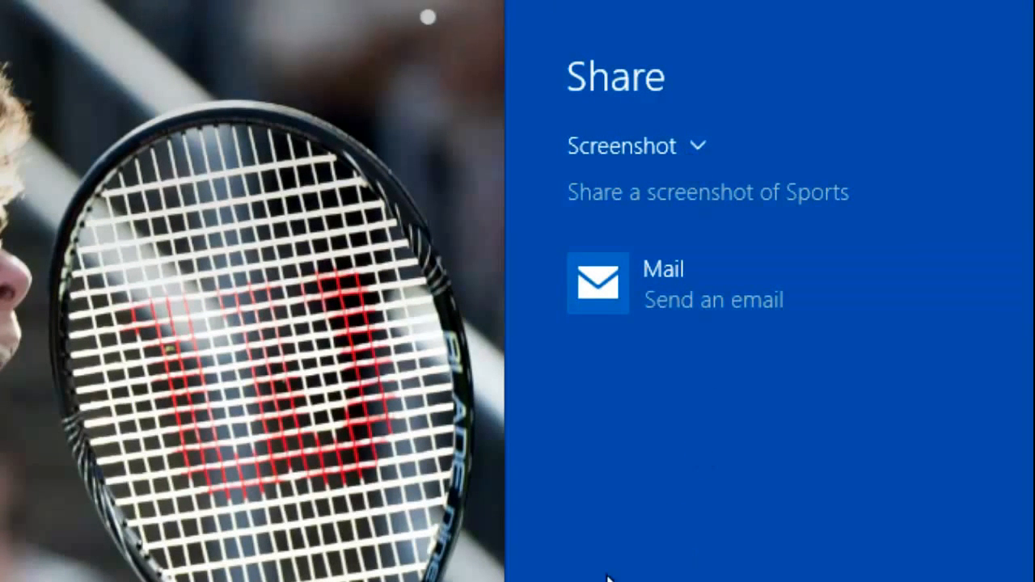
mouse_move(611, 575)
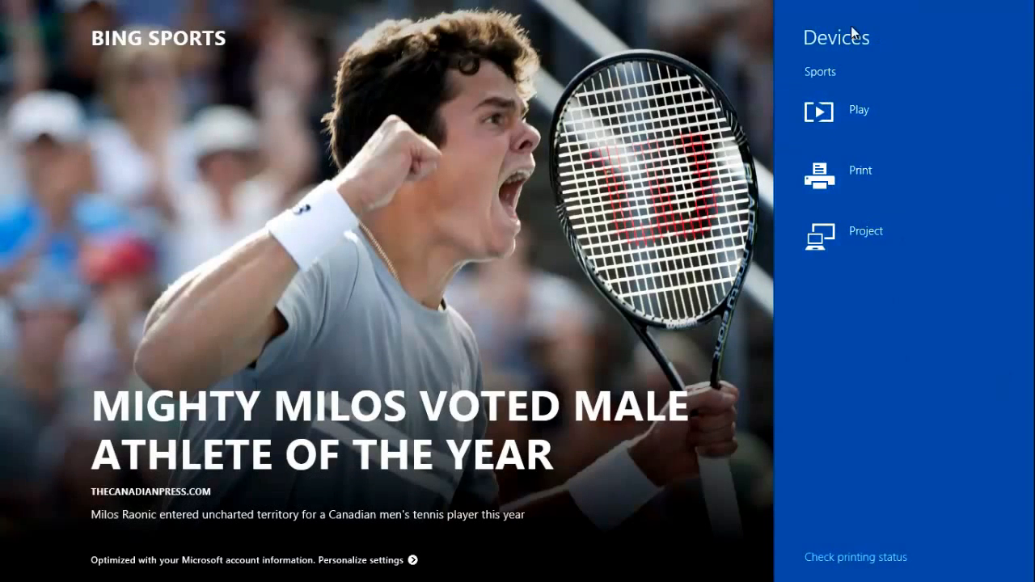
mouse_move(857, 394)
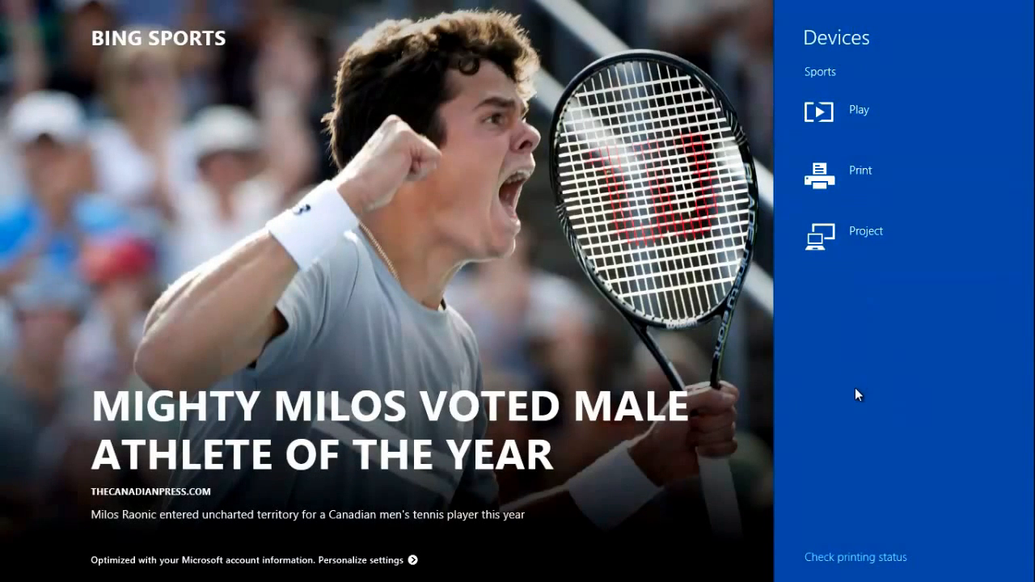
mouse_move(863, 384)
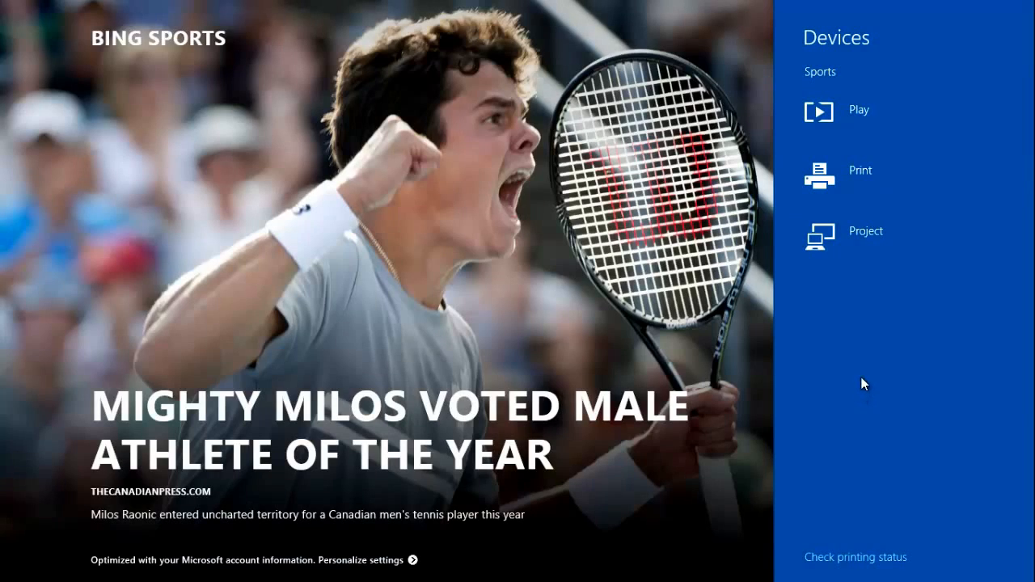
mouse_move(850, 116)
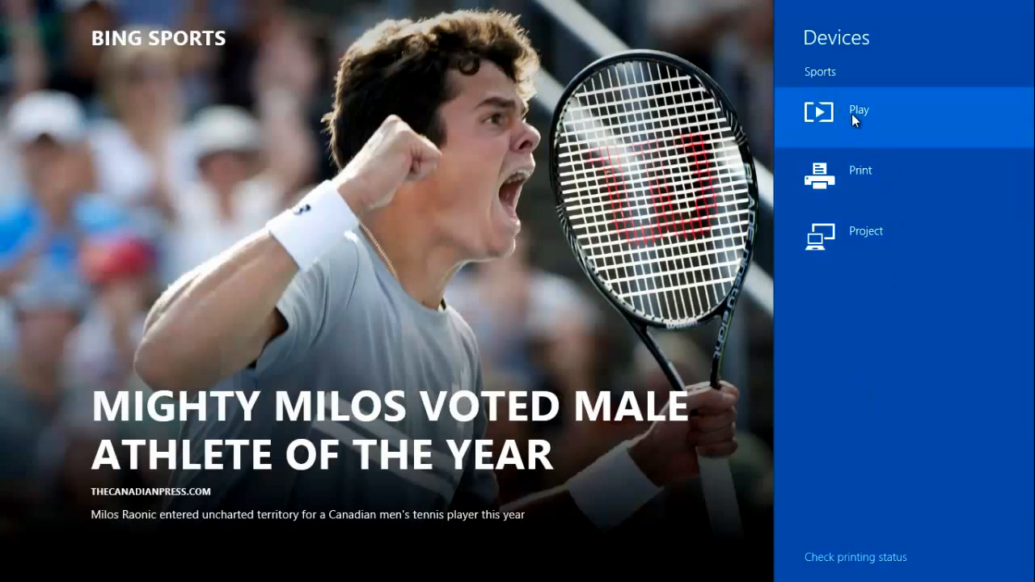
mouse_move(912, 315)
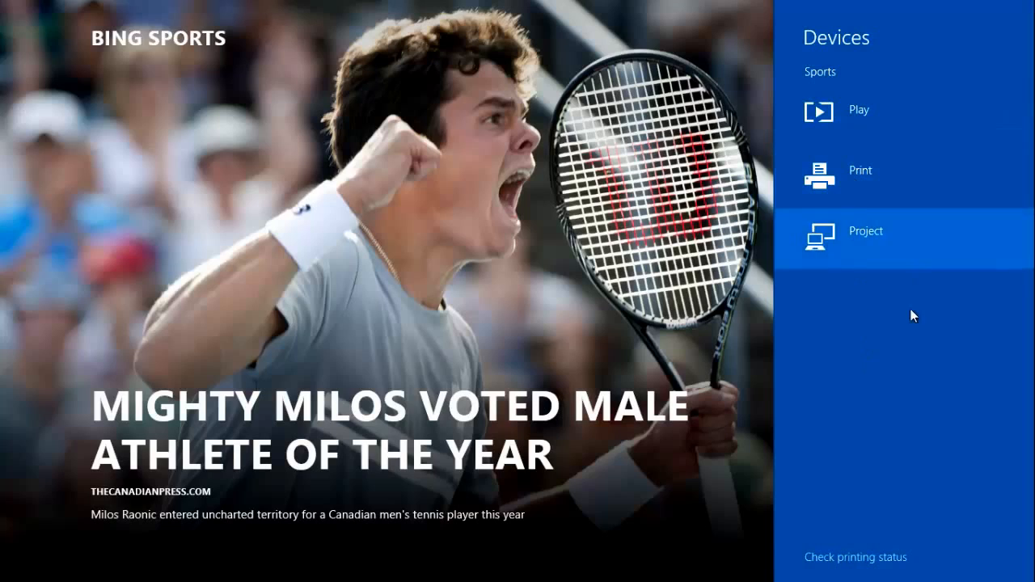
mouse_move(846, 340)
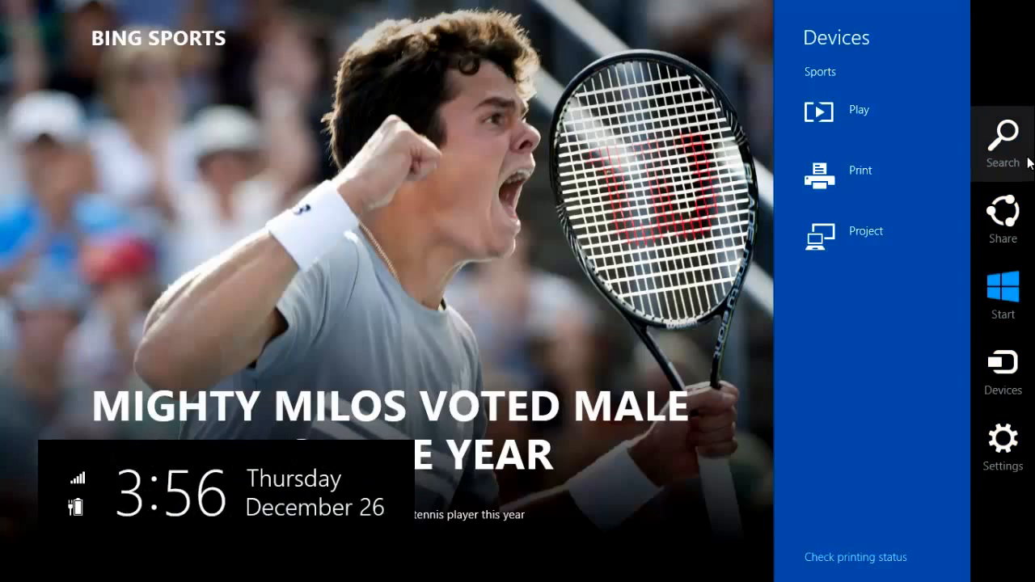
mouse_move(1002, 444)
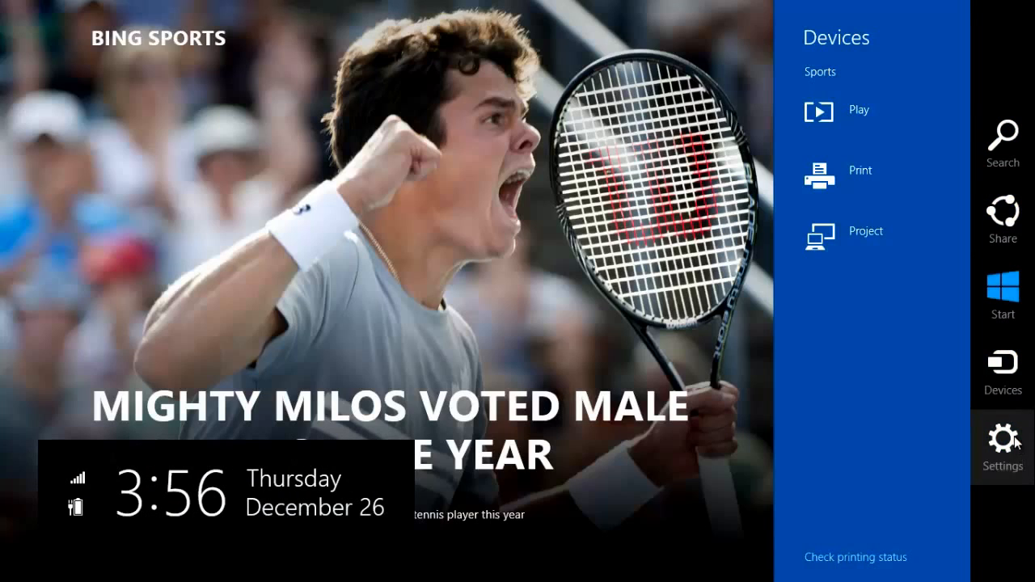
mouse_move(1002, 369)
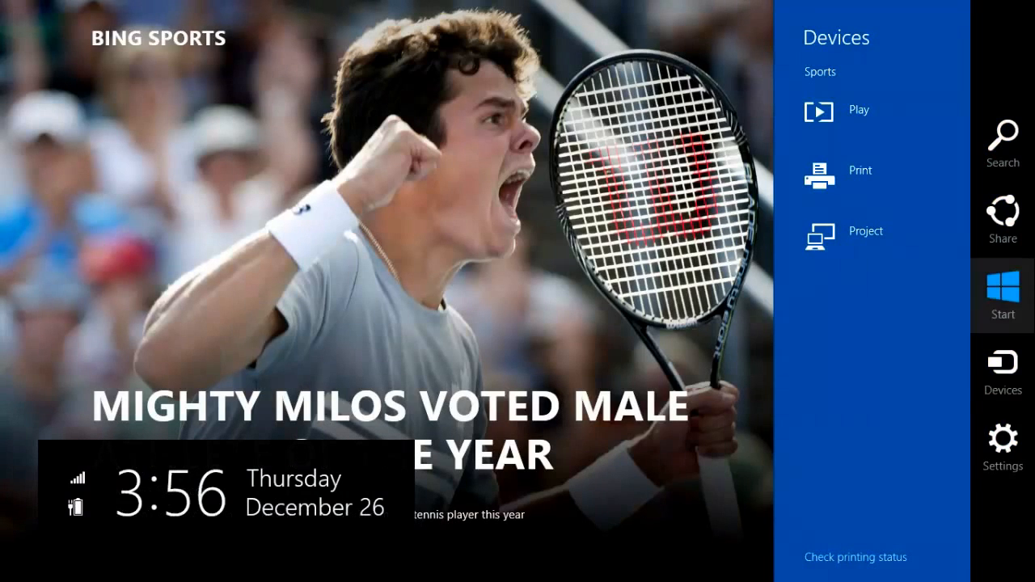
Bring up the Settings pane for the Sports app from the Charms bar
click(1003, 440)
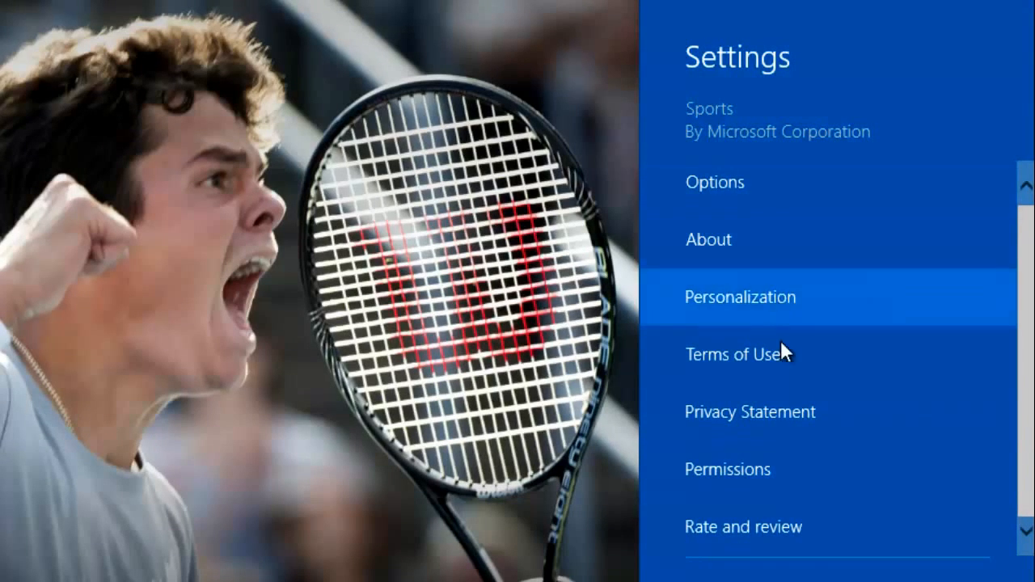
mouse_move(832, 505)
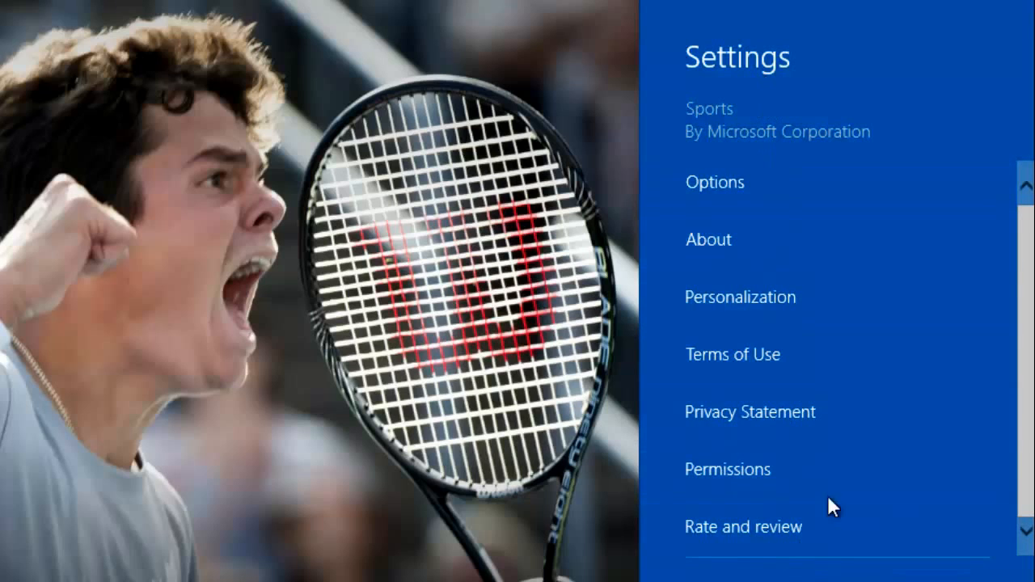
View the Sports Options page showing Canada - English, return, and reopen the options
click(715, 181)
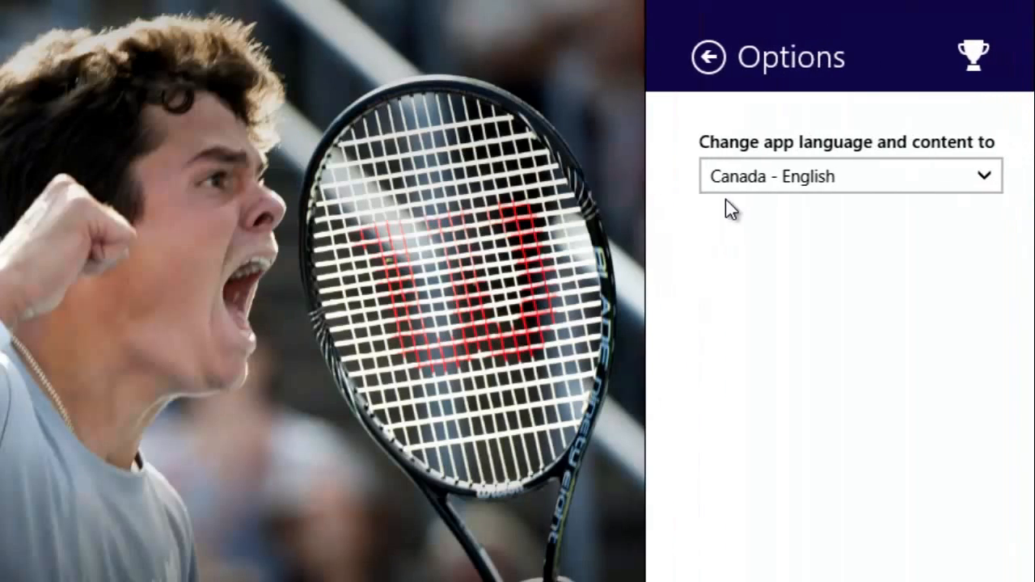
click(707, 59)
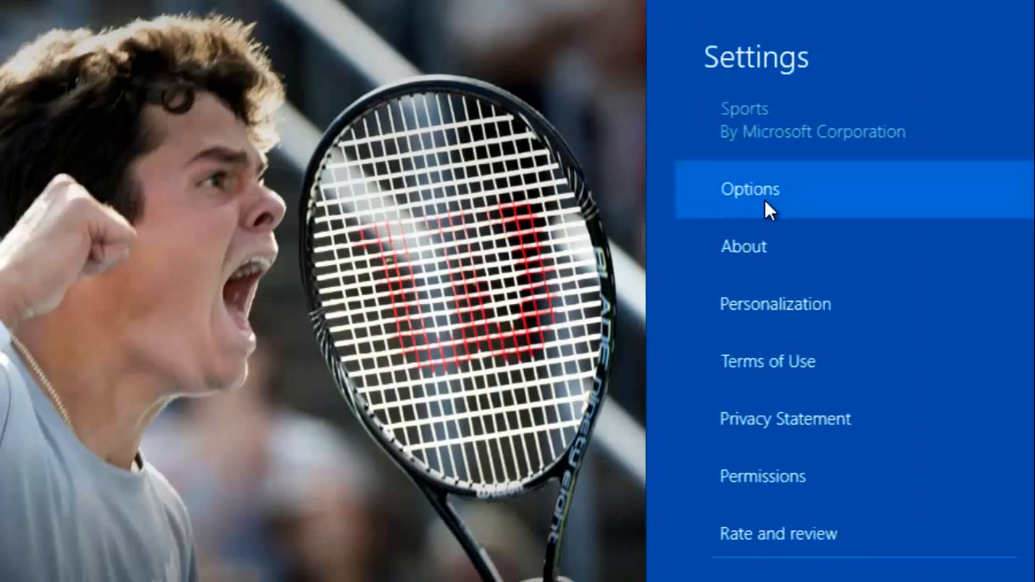
click(742, 246)
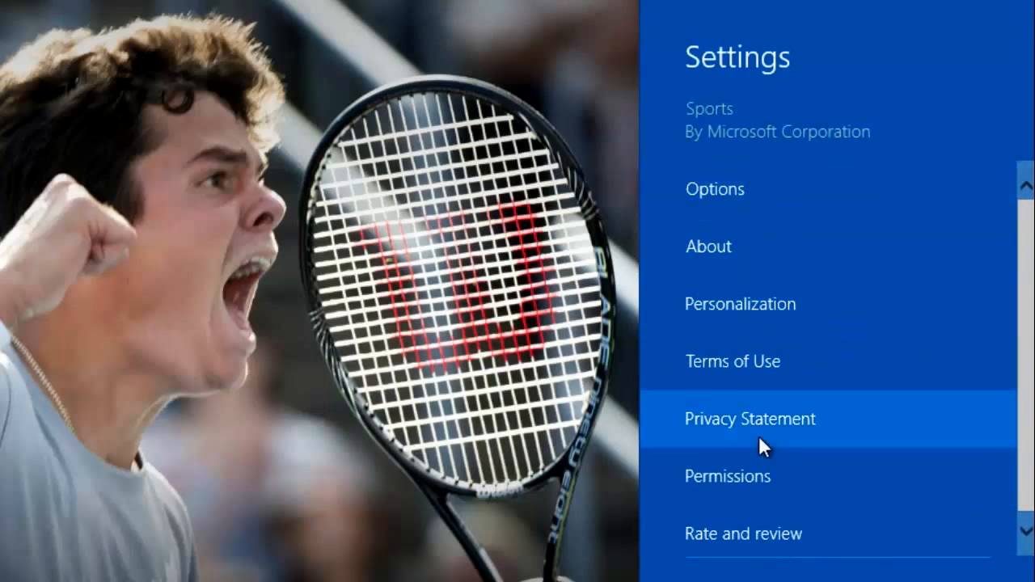
mouse_move(757, 429)
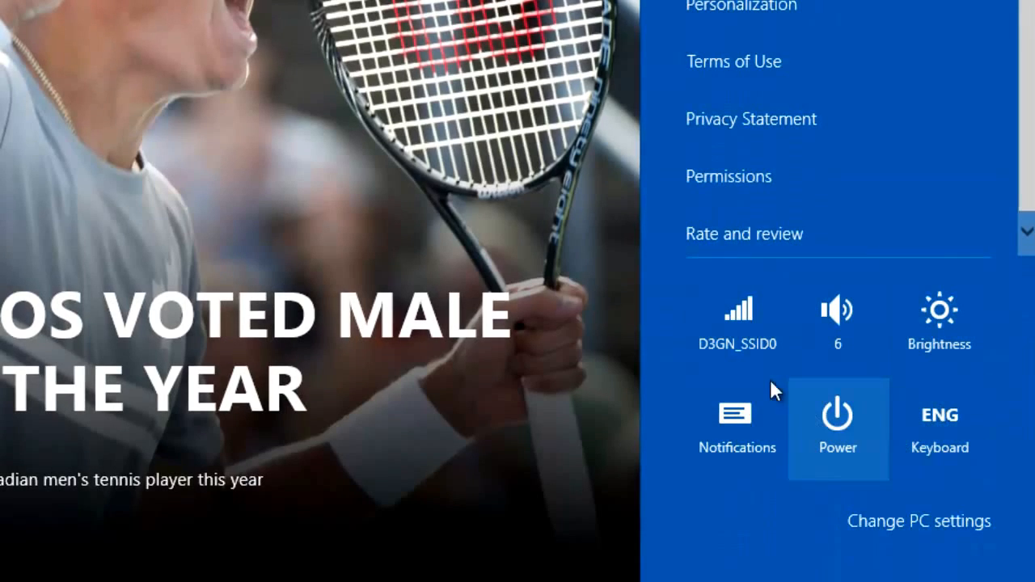
mouse_move(939, 424)
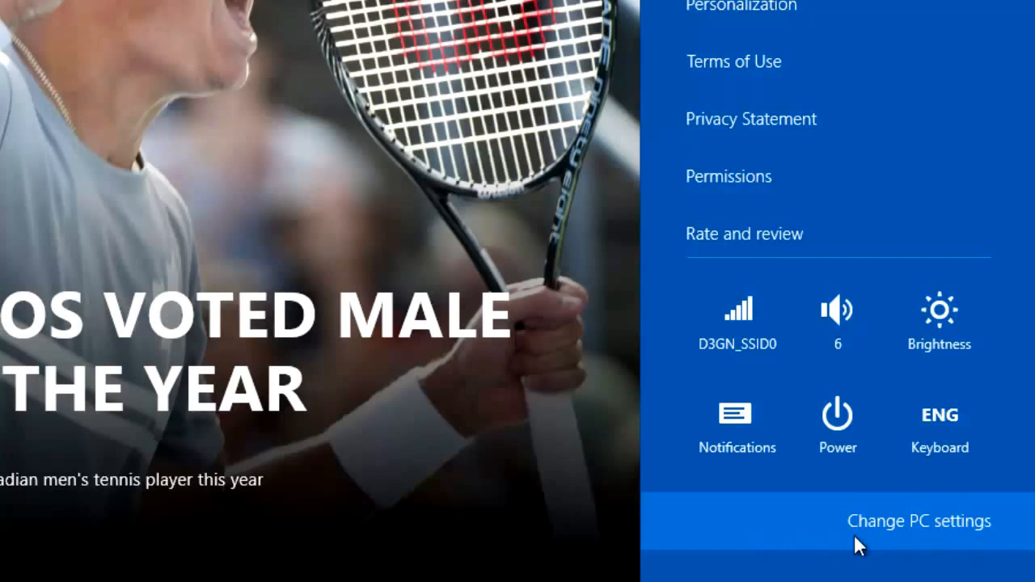
Enter full PC settings and browse PC and devices: Corners and edges, Typing, Display, then return
click(918, 520)
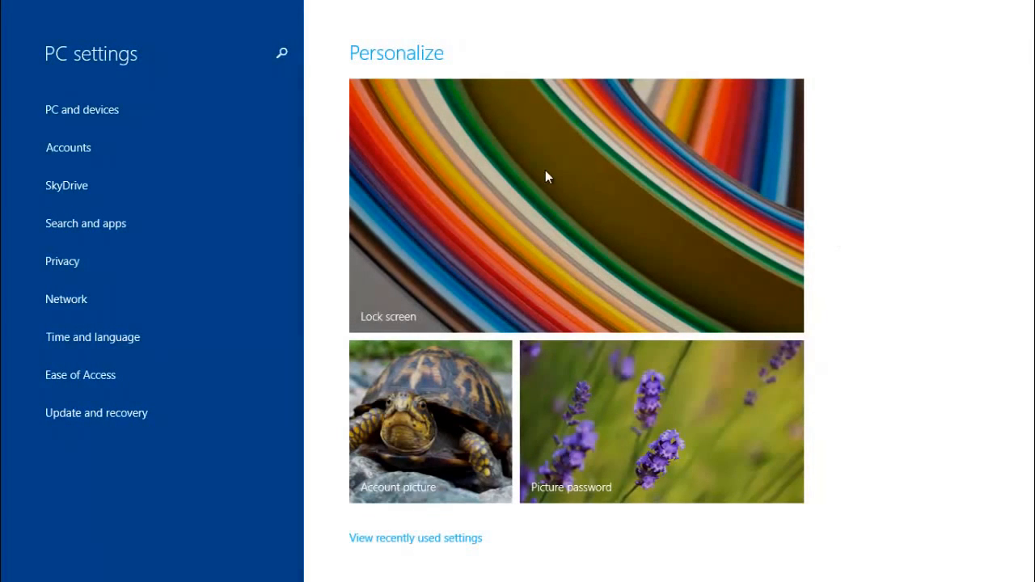
mouse_move(181, 443)
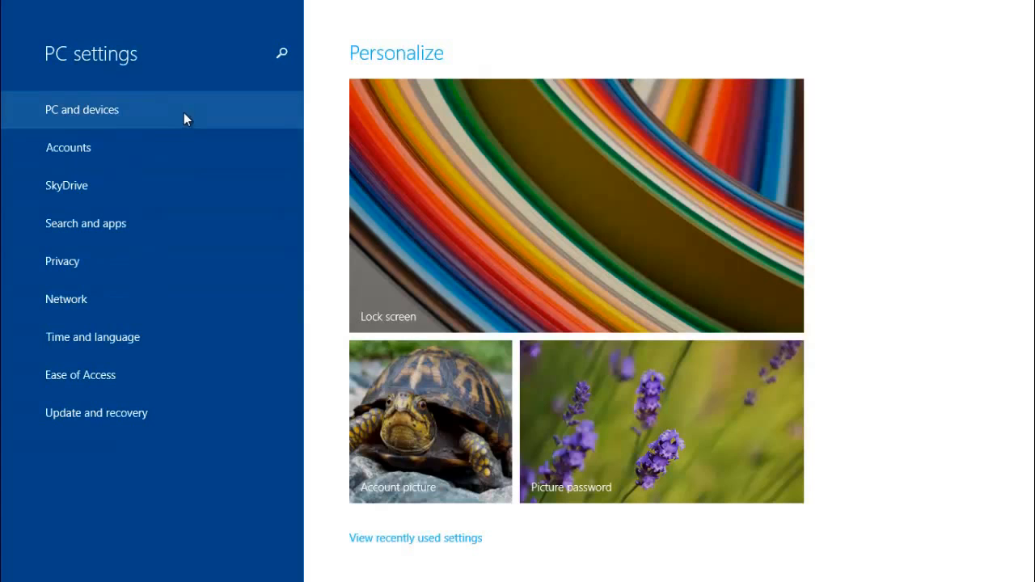
mouse_move(268, 128)
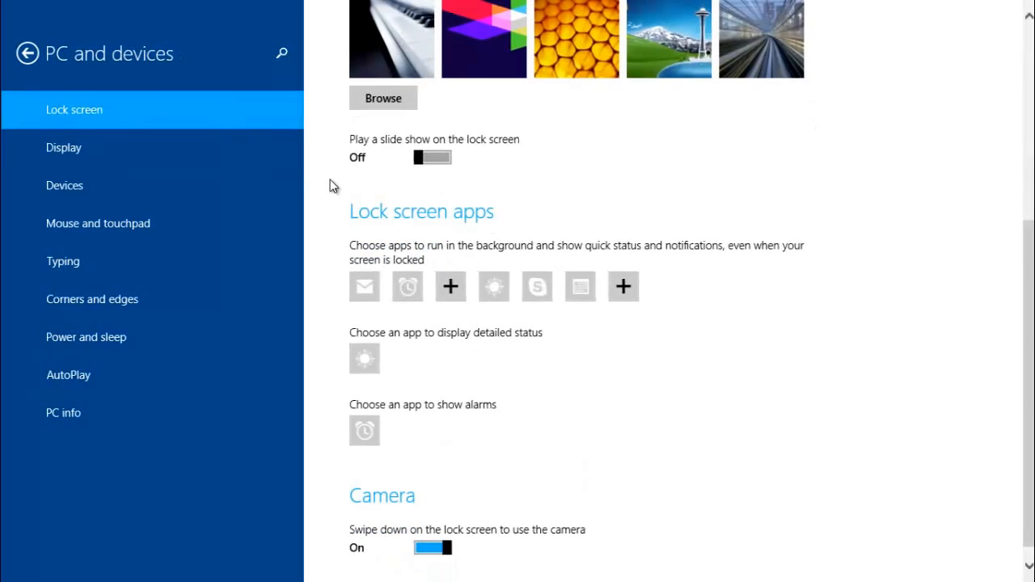
click(26, 52)
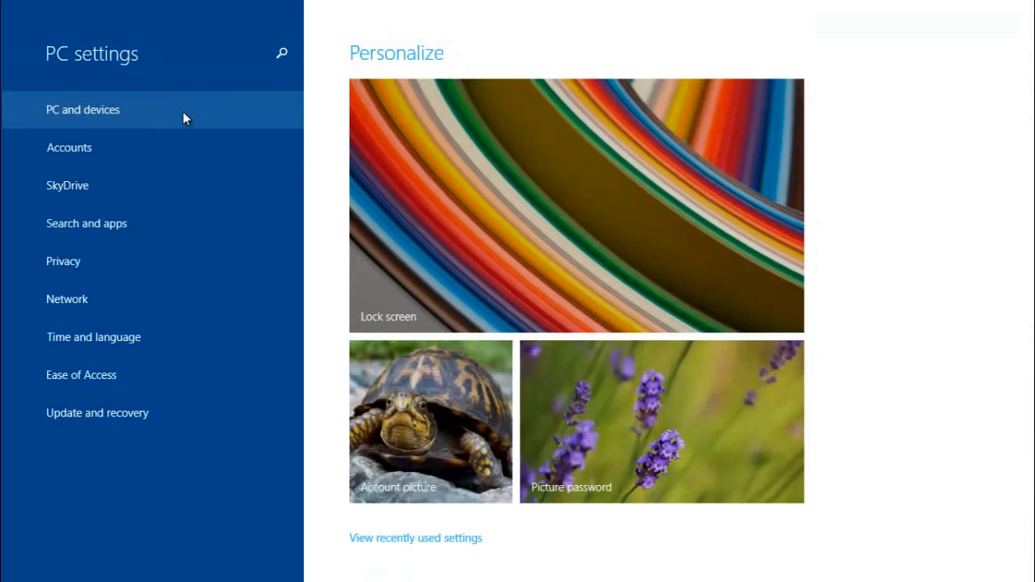
mouse_move(156, 123)
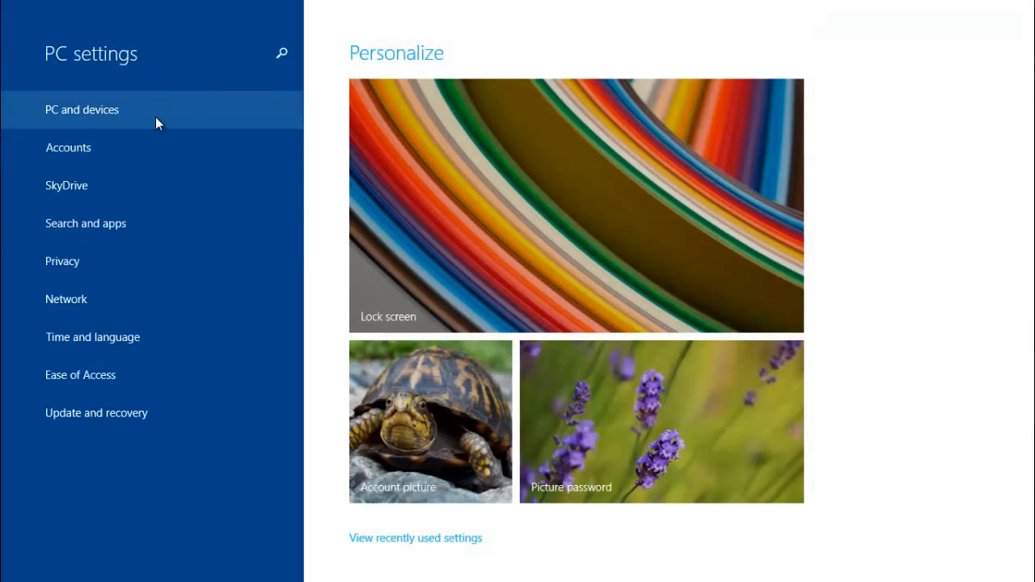
click(575, 203)
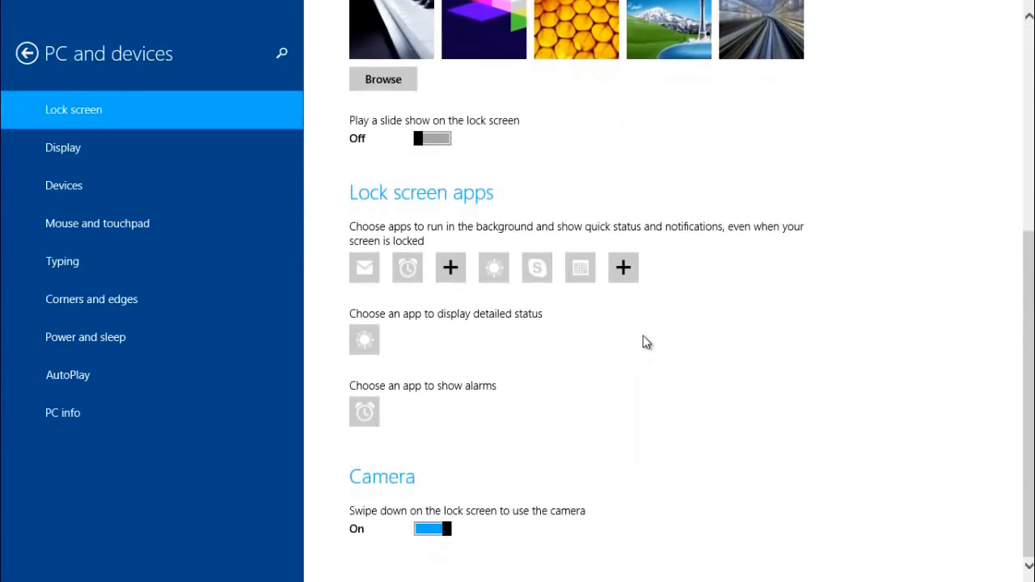
click(90, 300)
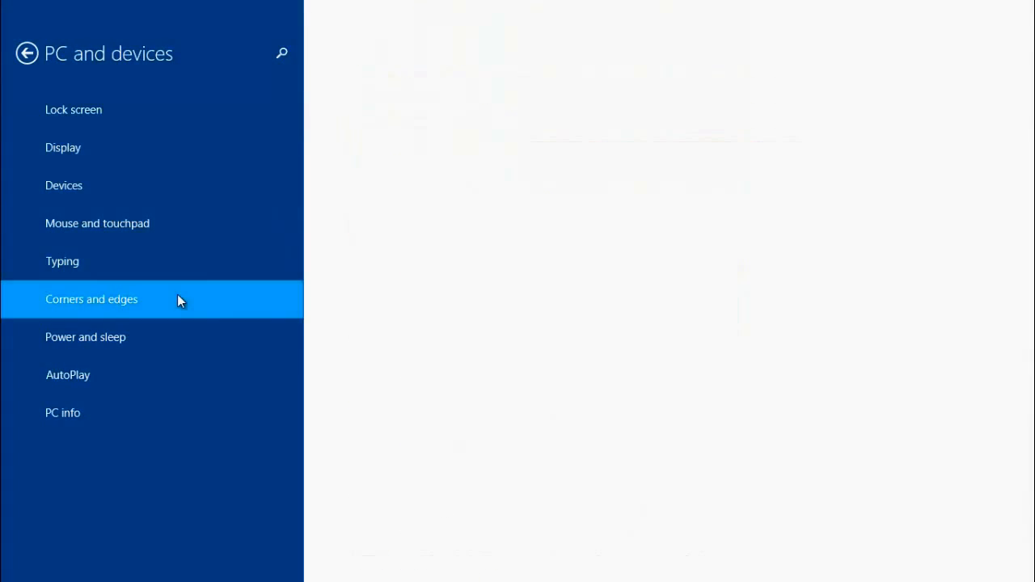
click(91, 298)
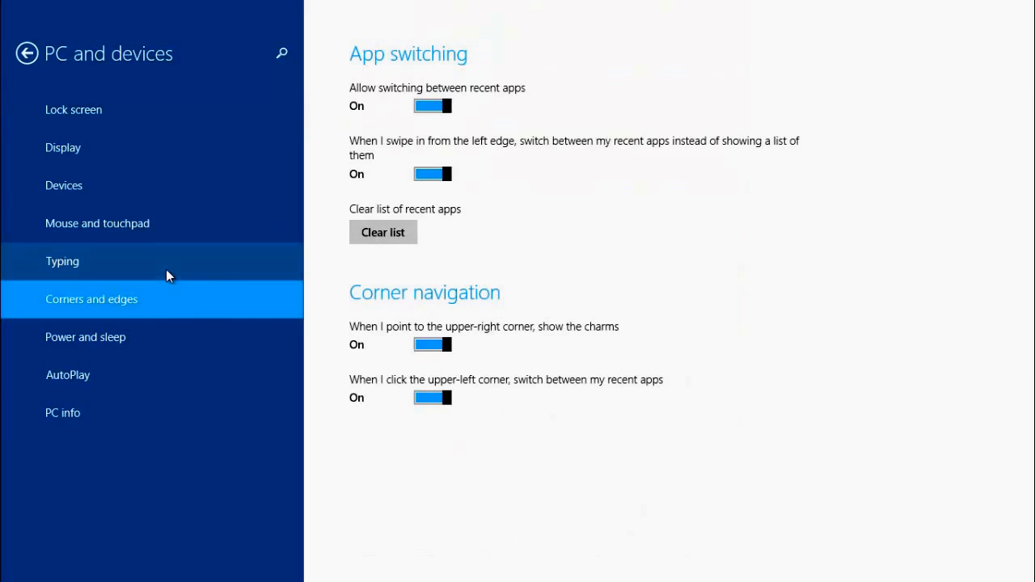
click(62, 262)
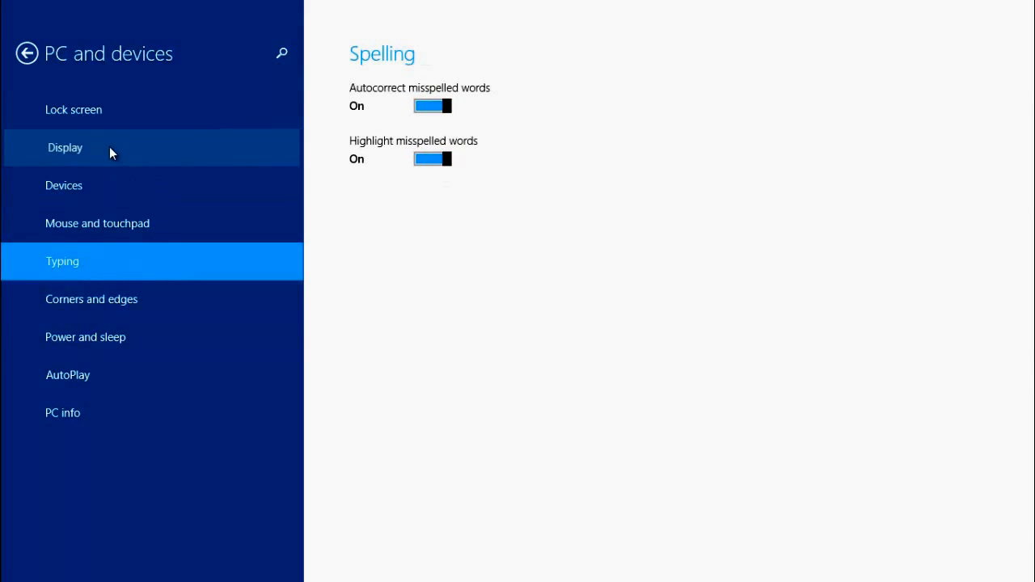
click(64, 147)
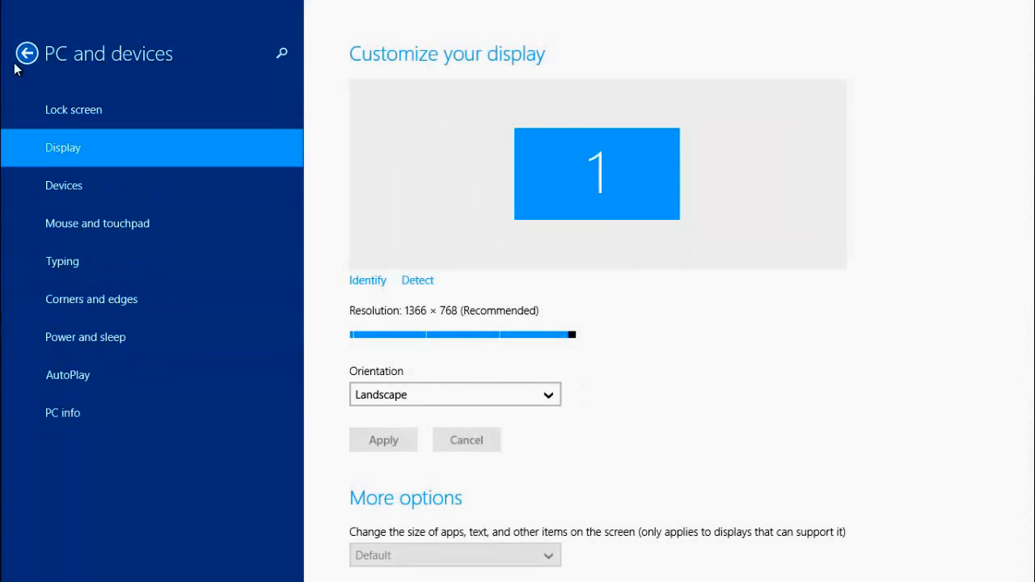
click(26, 52)
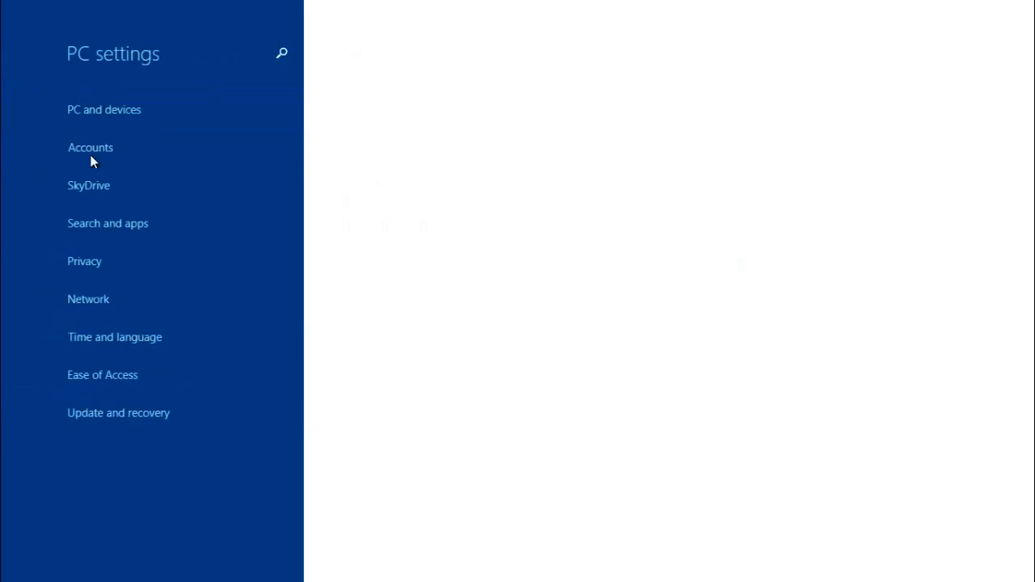
Look at the SkyDrive and Privacy categories, returning to the main Personalize page after each
click(87, 184)
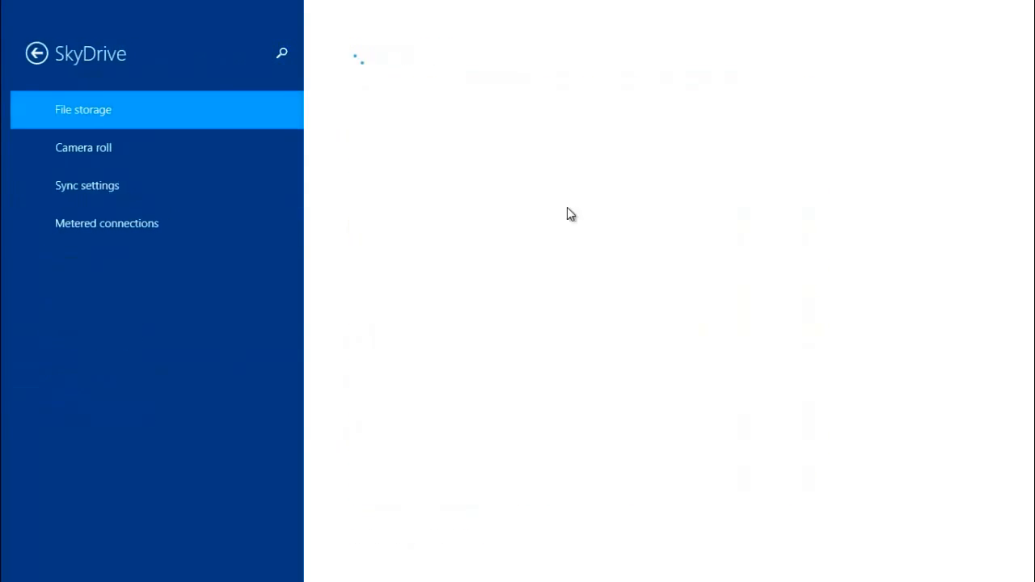
click(36, 52)
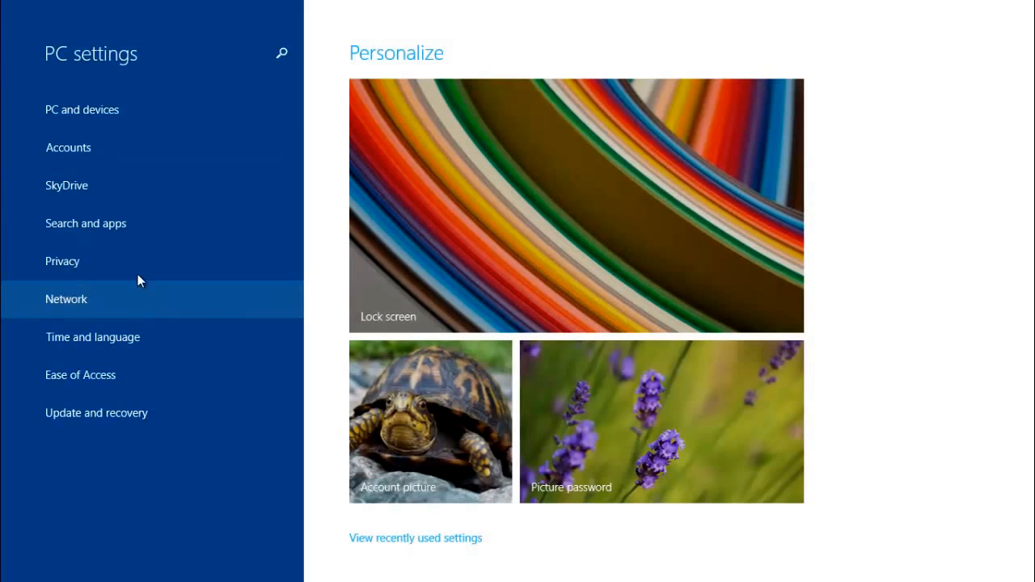
click(65, 297)
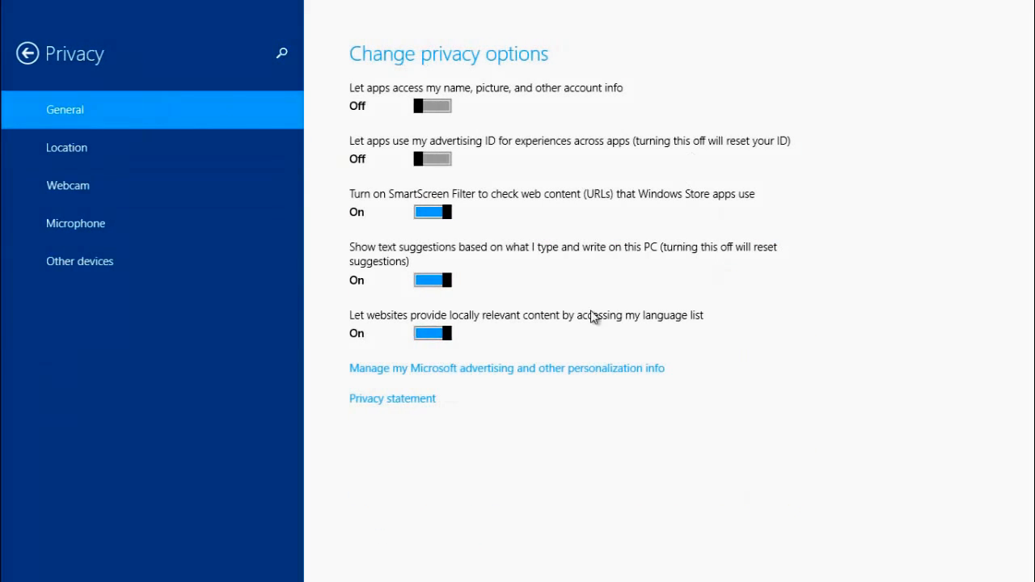
click(26, 52)
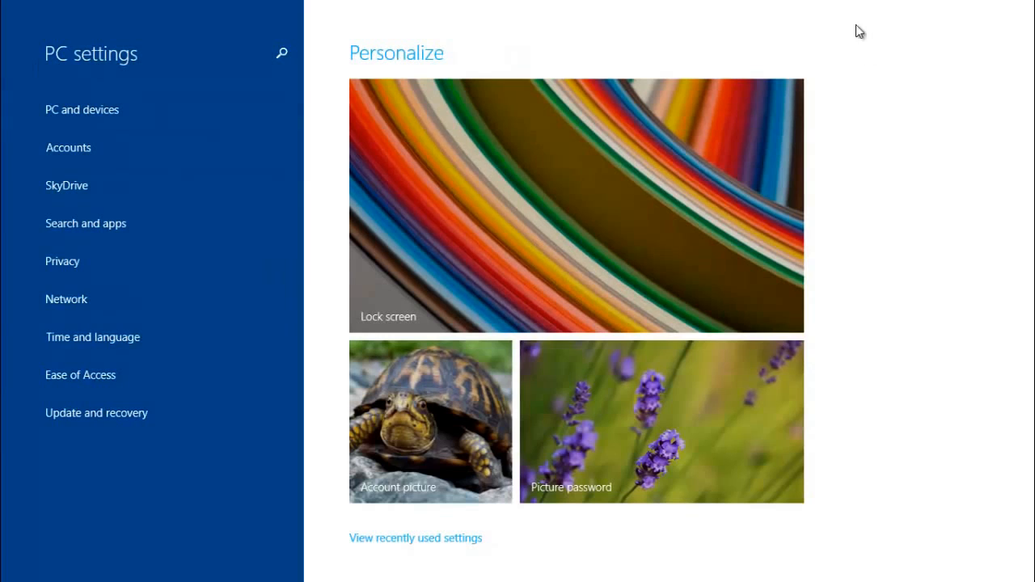
mouse_move(119, 479)
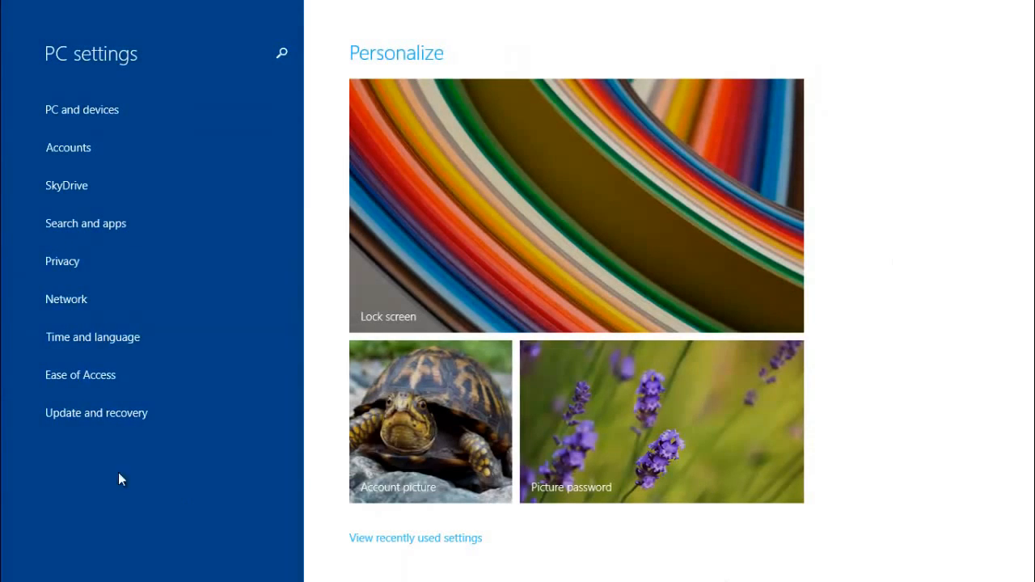
mouse_move(139, 50)
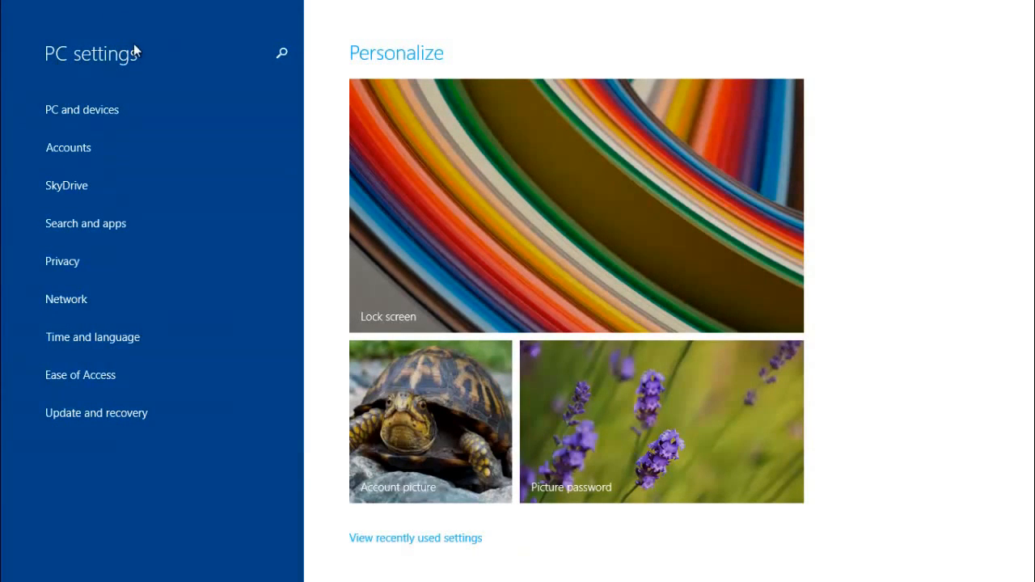
mouse_move(383, 353)
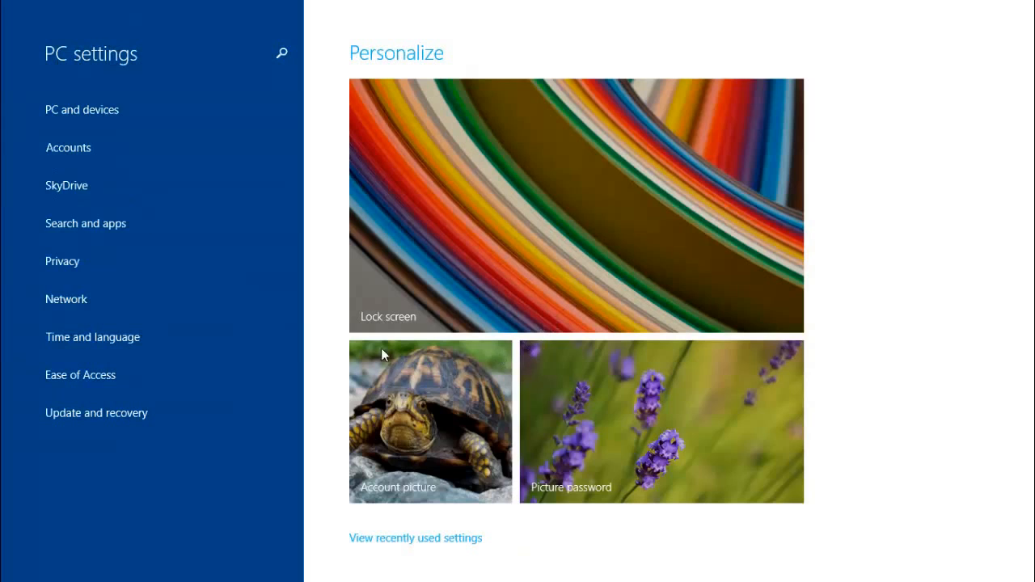
click(68, 147)
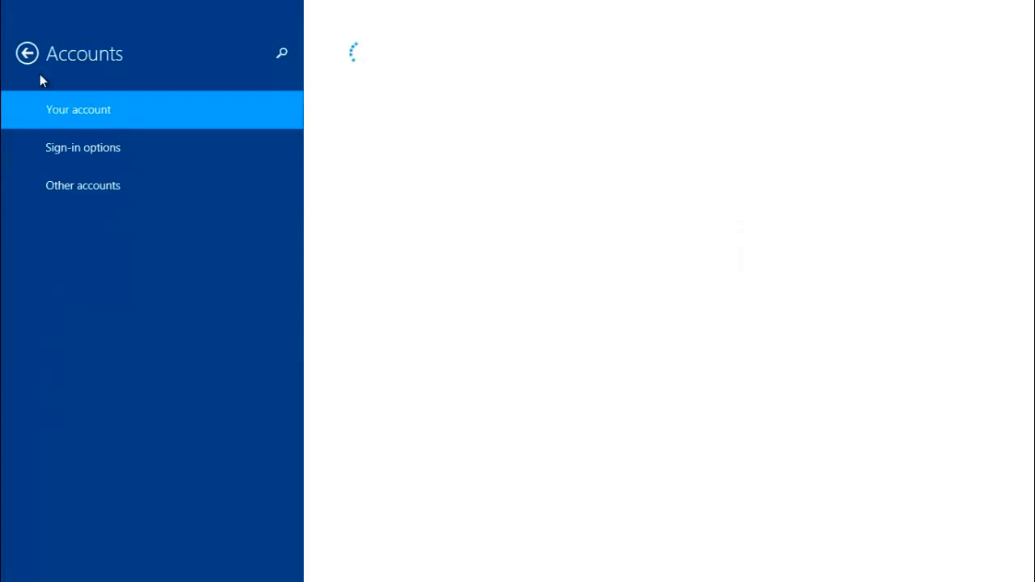
click(25, 52)
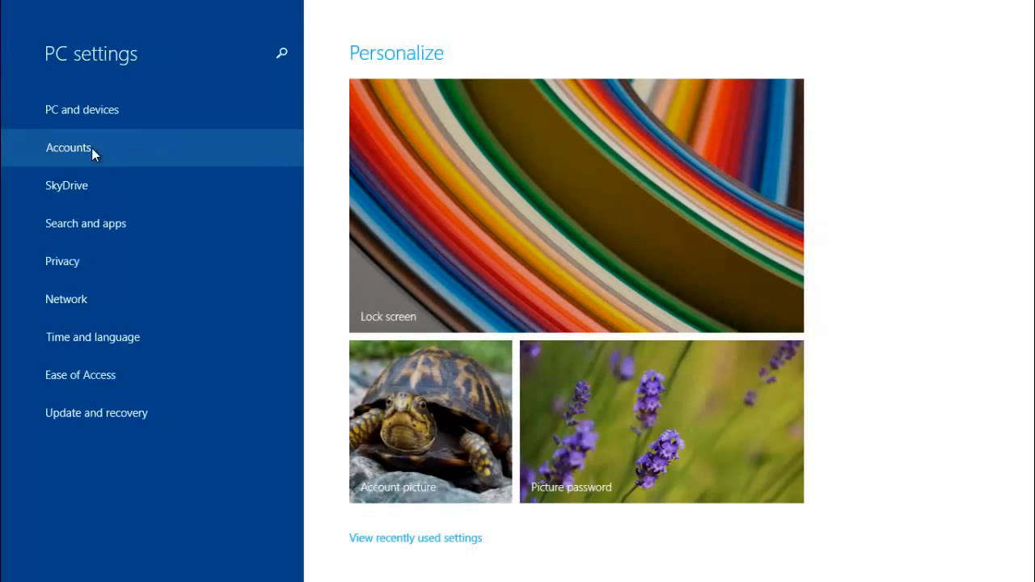
click(67, 147)
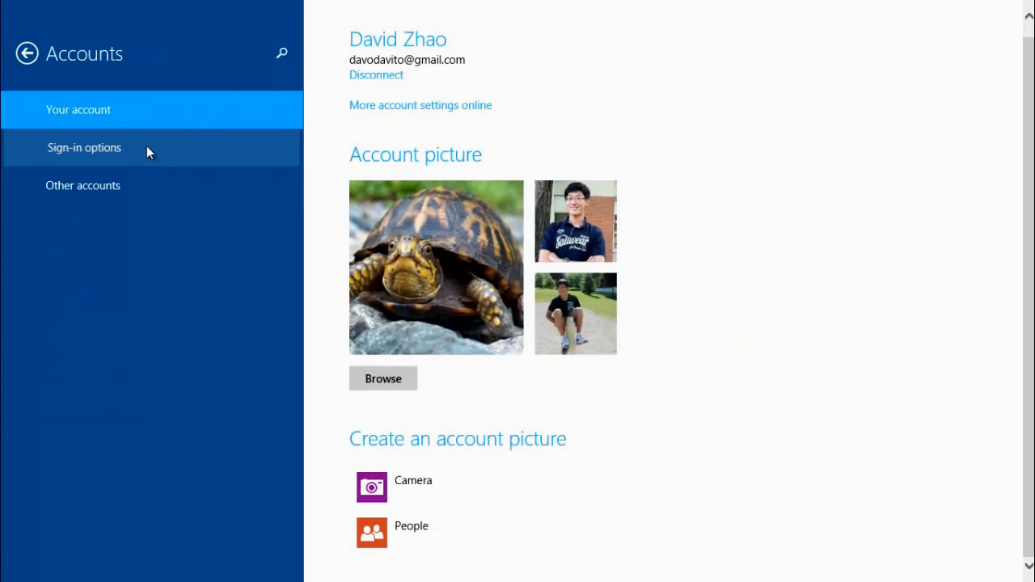
click(26, 51)
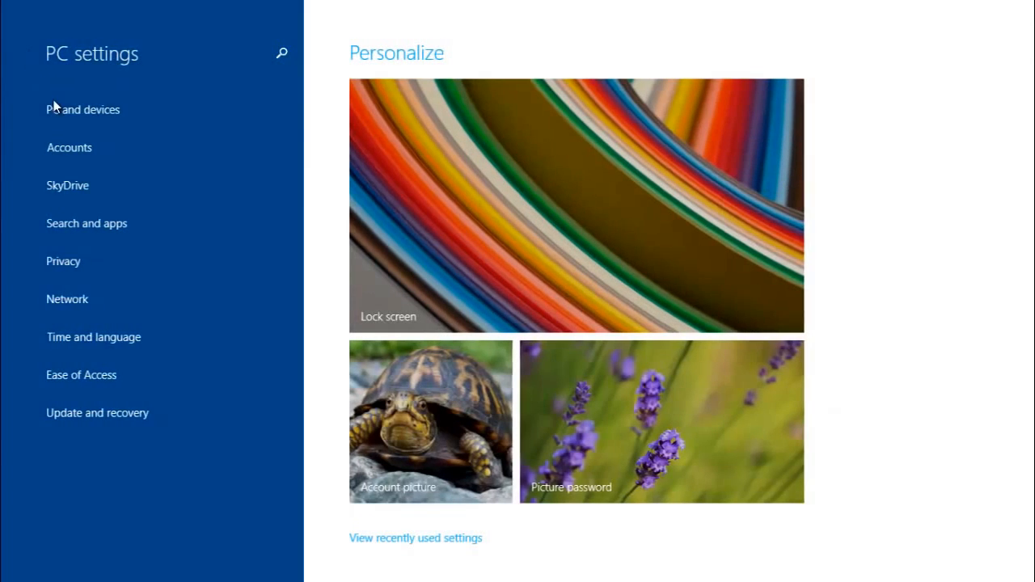
mouse_move(133, 198)
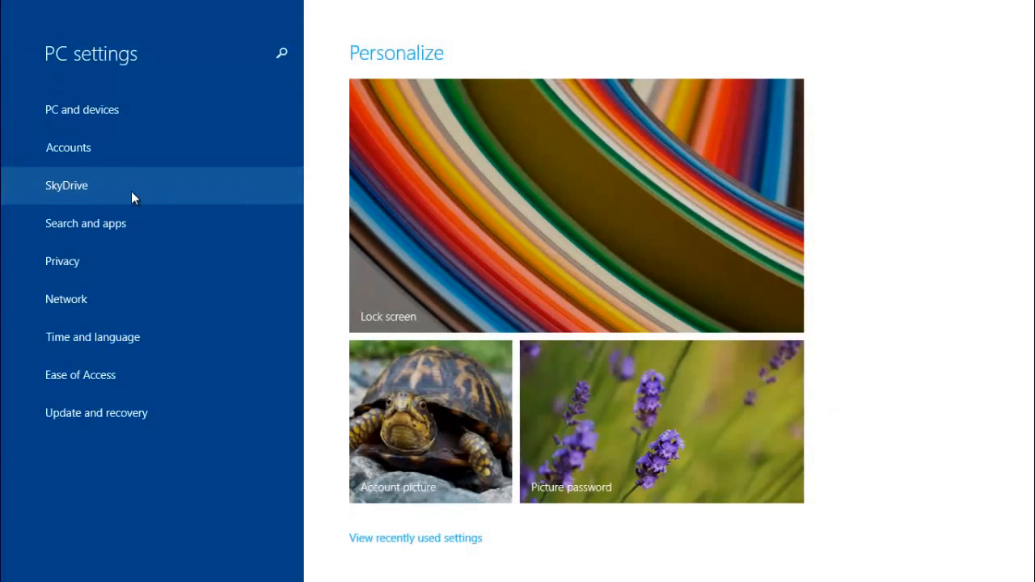
mouse_move(607, 203)
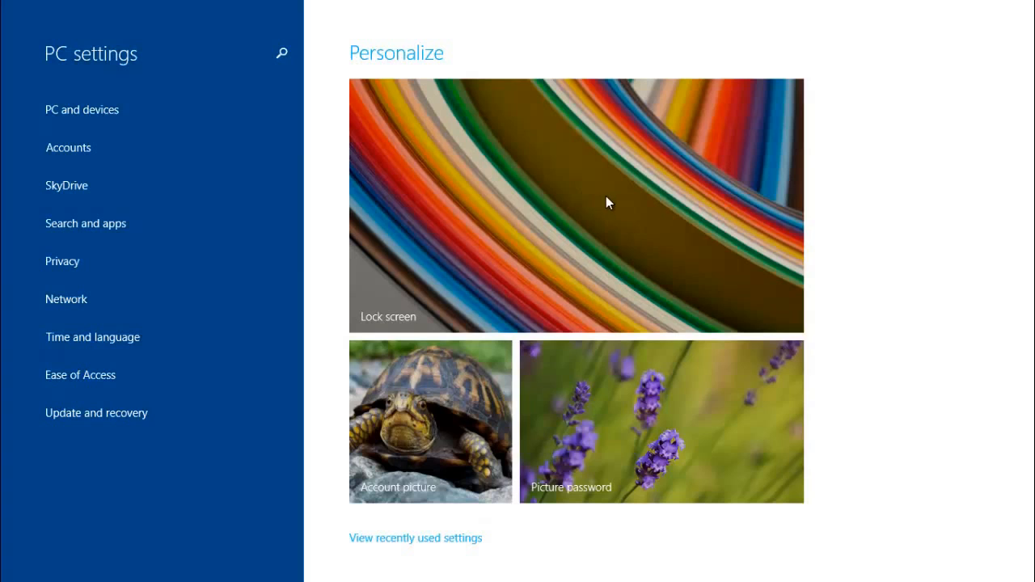
mouse_move(388, 26)
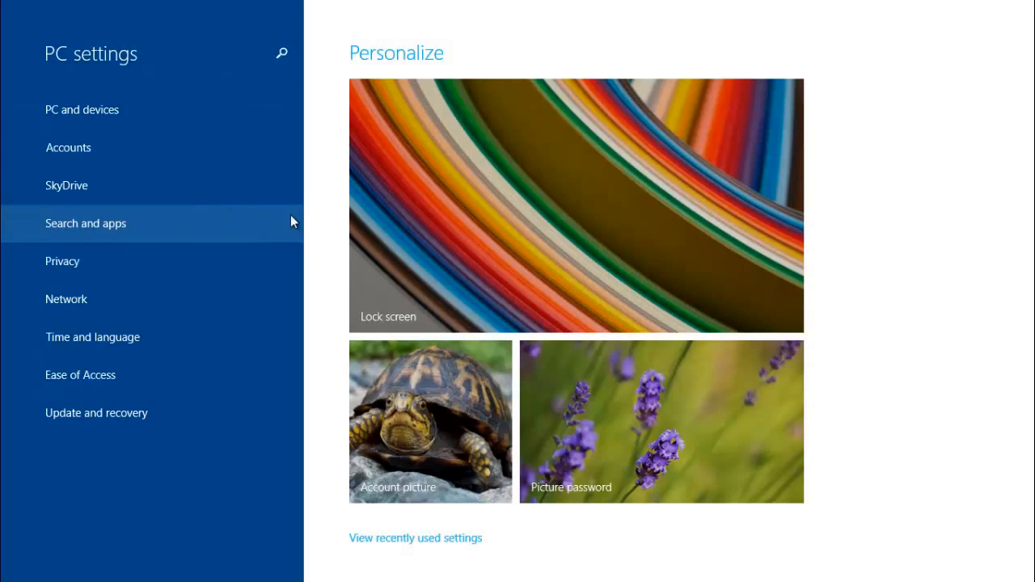
mouse_move(401, 226)
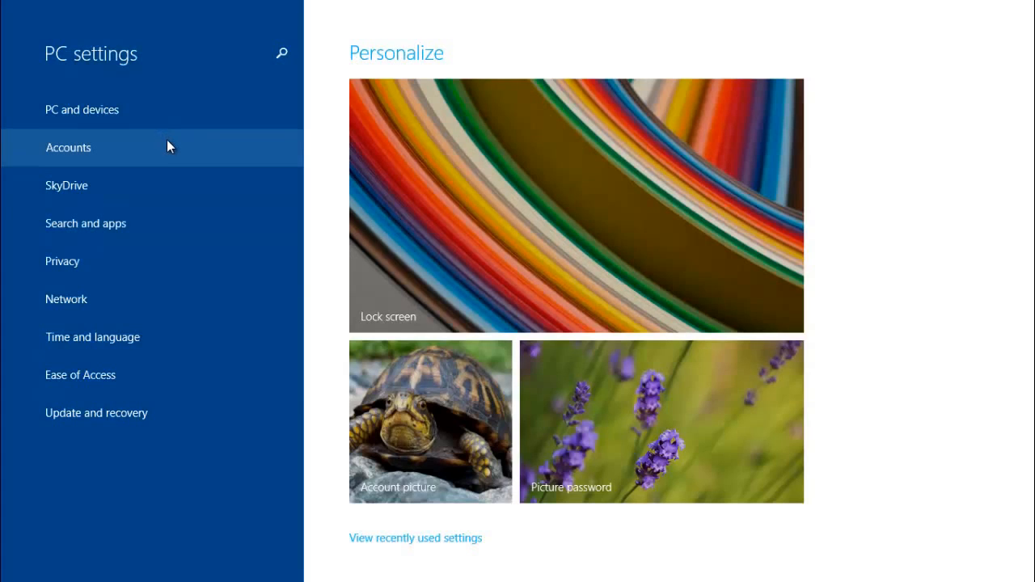
mouse_move(204, 165)
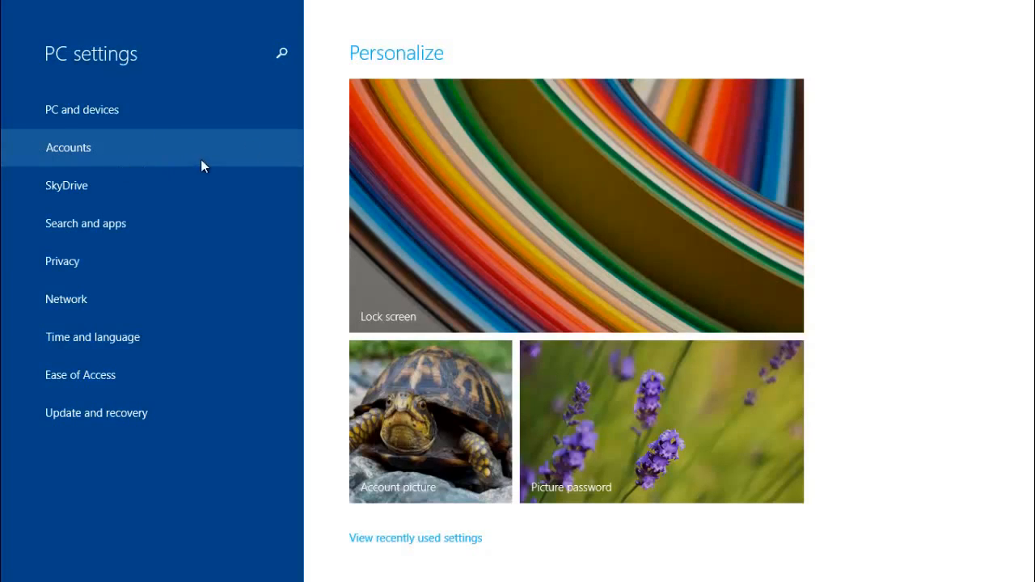
mouse_move(133, 153)
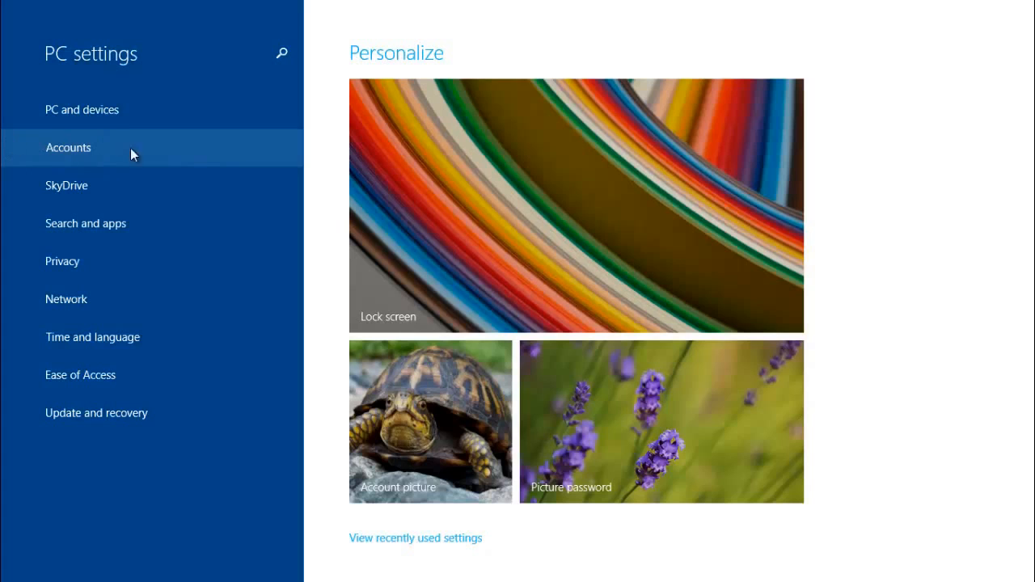
mouse_move(704, 177)
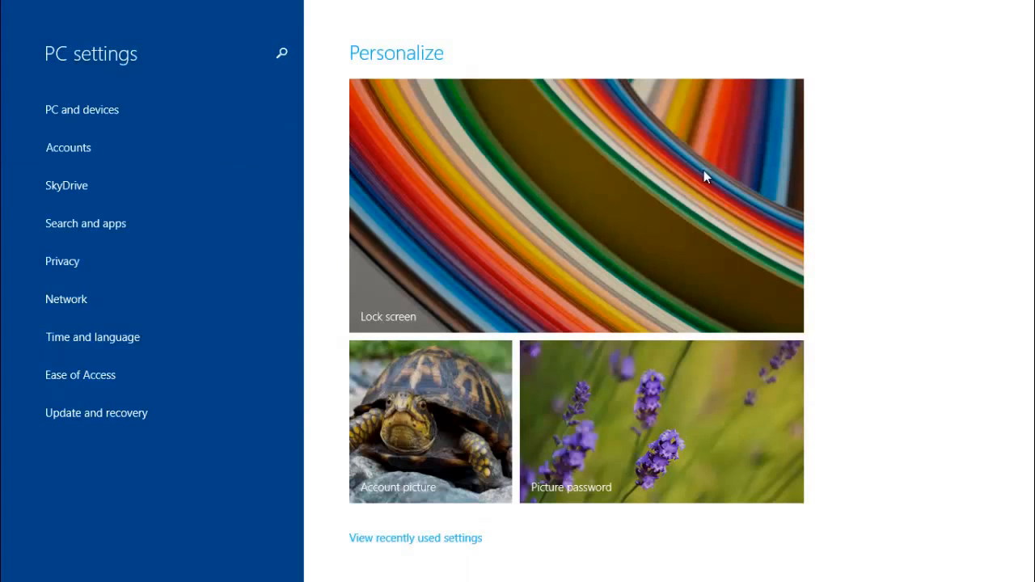
mouse_move(148, 58)
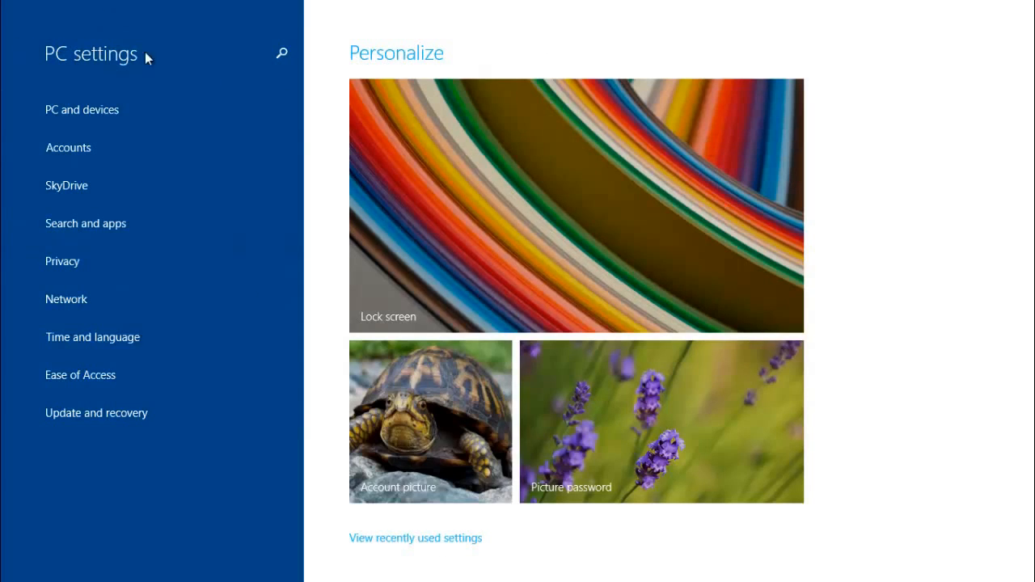
mouse_move(514, 10)
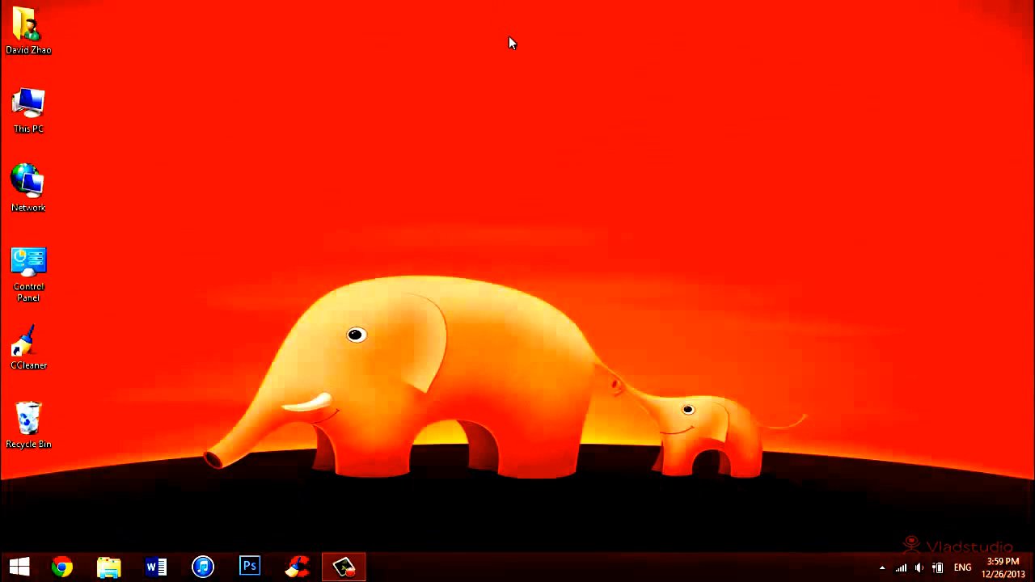
mouse_move(500, 100)
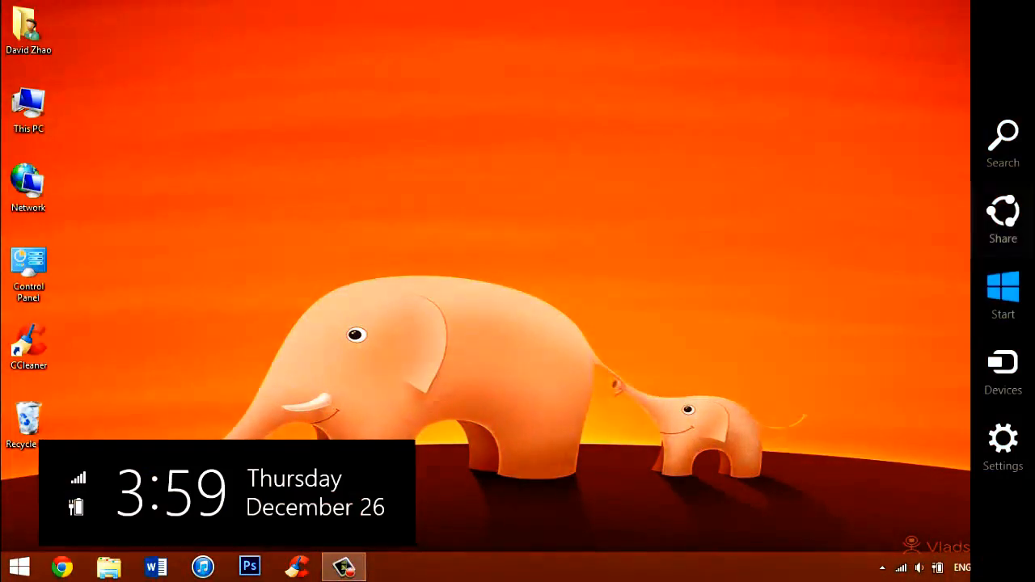
Bring up the Start screen, scroll across its tiles, and return to the desktop
click(1002, 294)
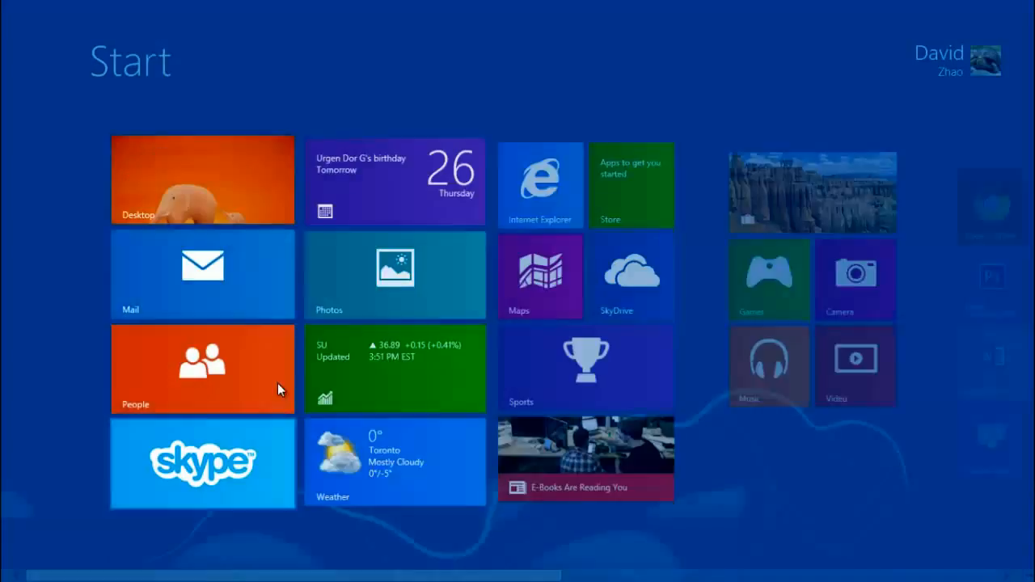
scroll(right, 3)
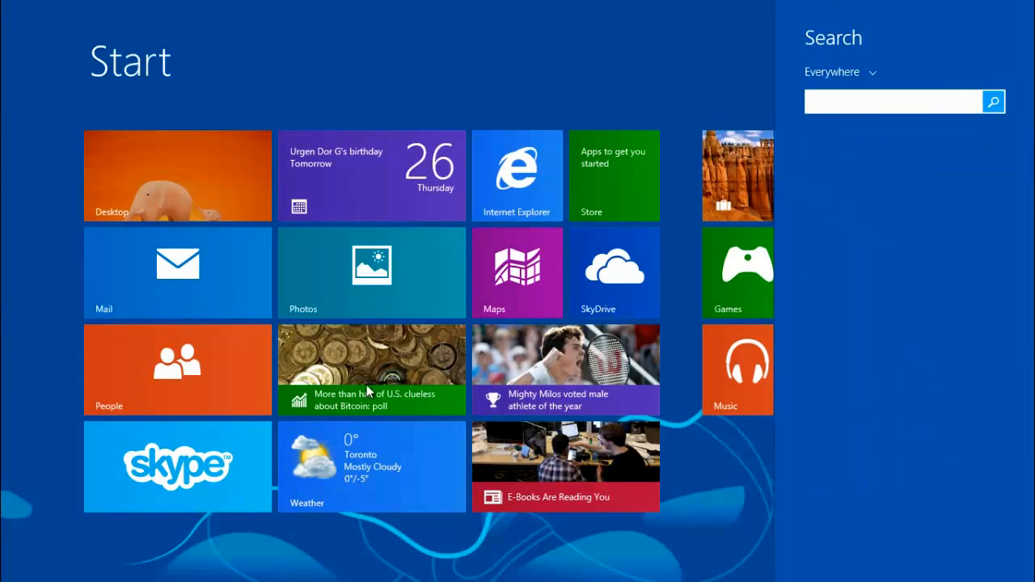
mouse_move(401, 236)
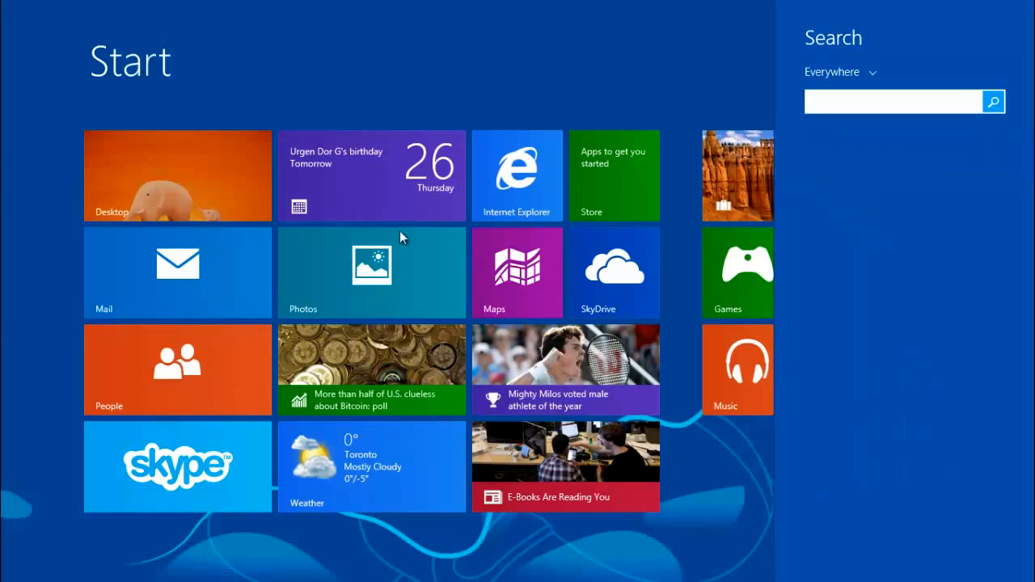
click(518, 272)
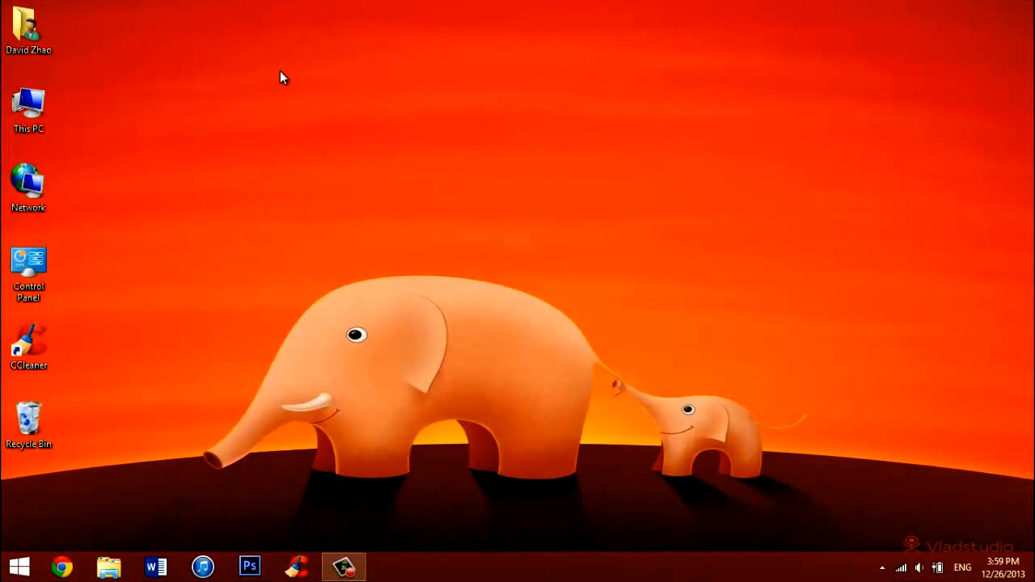
mouse_move(324, 67)
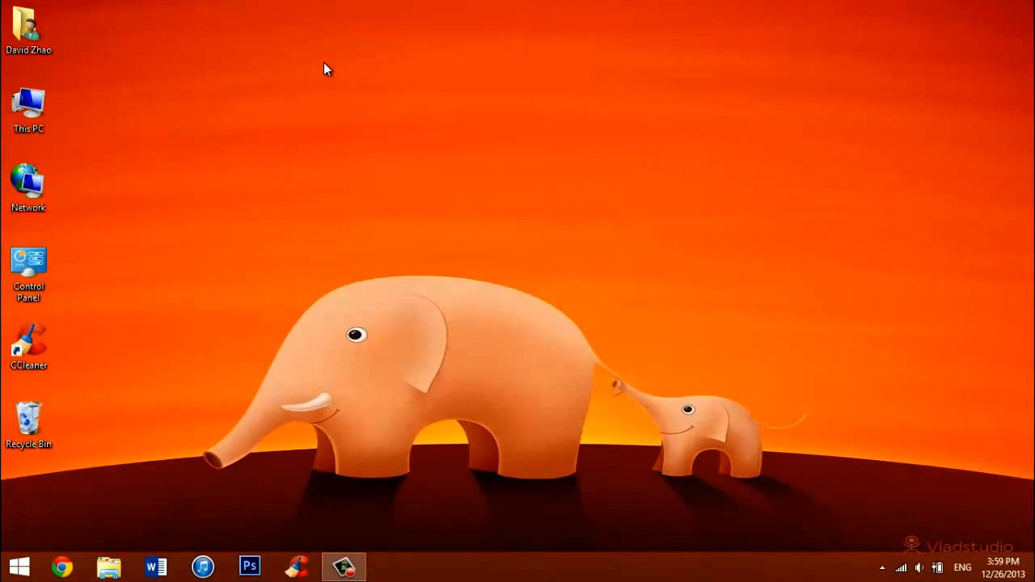
click(18, 566)
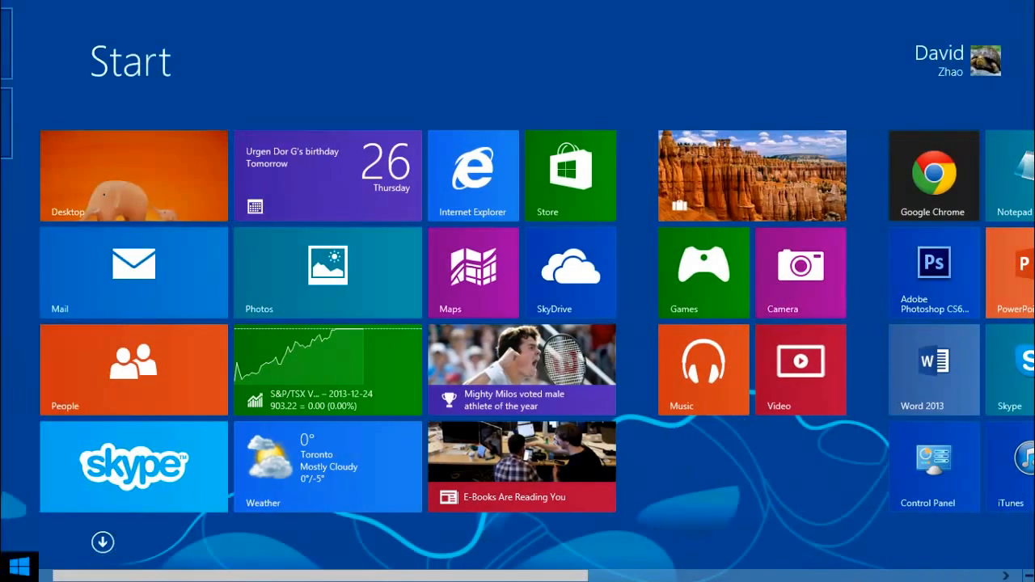
mouse_move(113, 165)
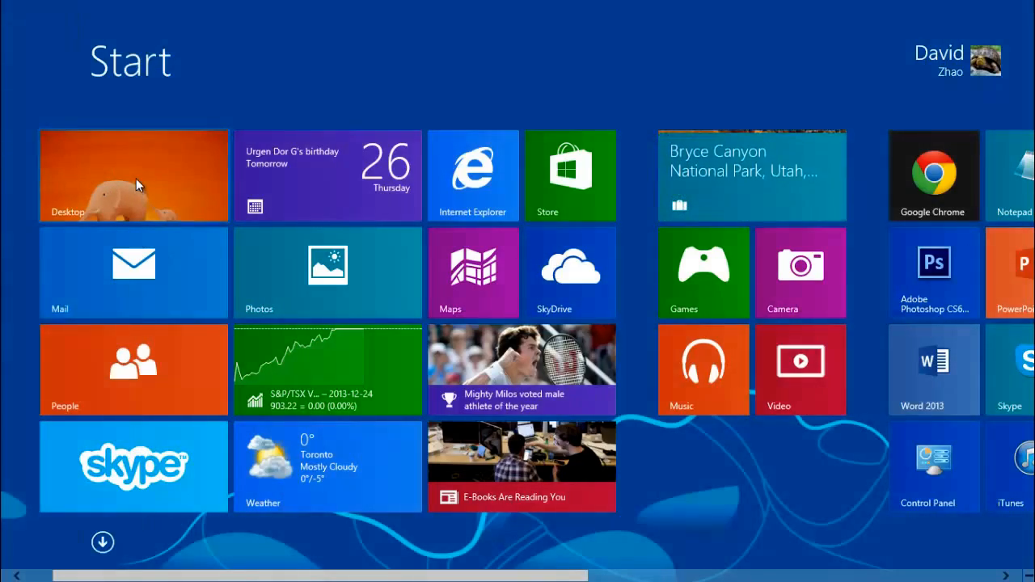
click(132, 175)
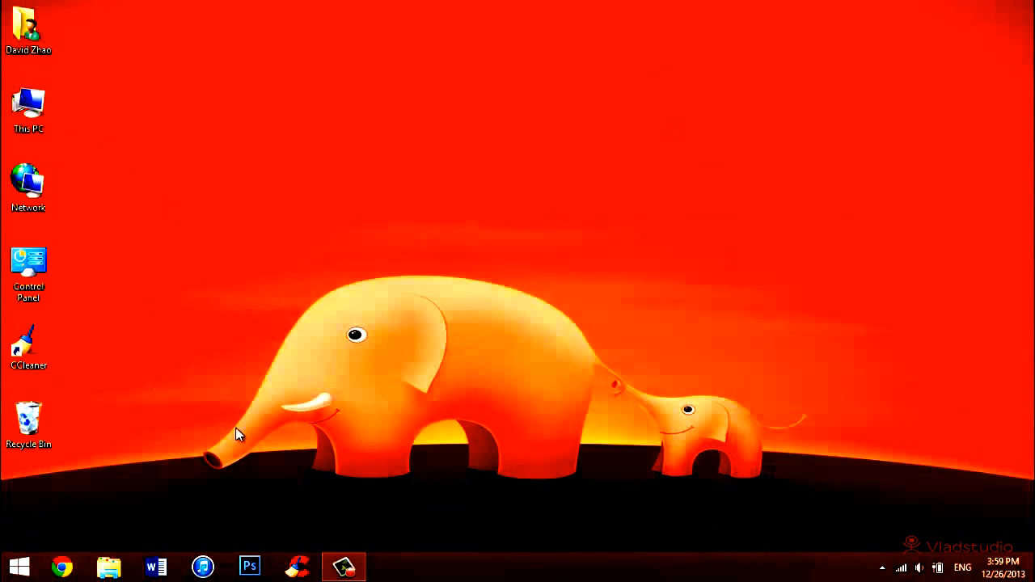
mouse_move(479, 483)
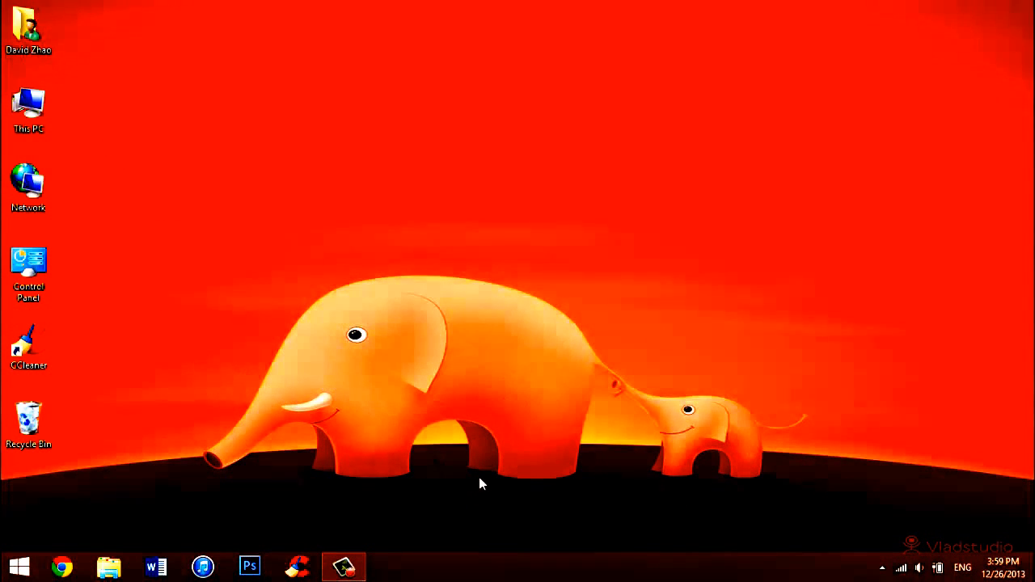
Launch Task Manager from the taskbar context menu and scroll through its process list
right_click(517, 569)
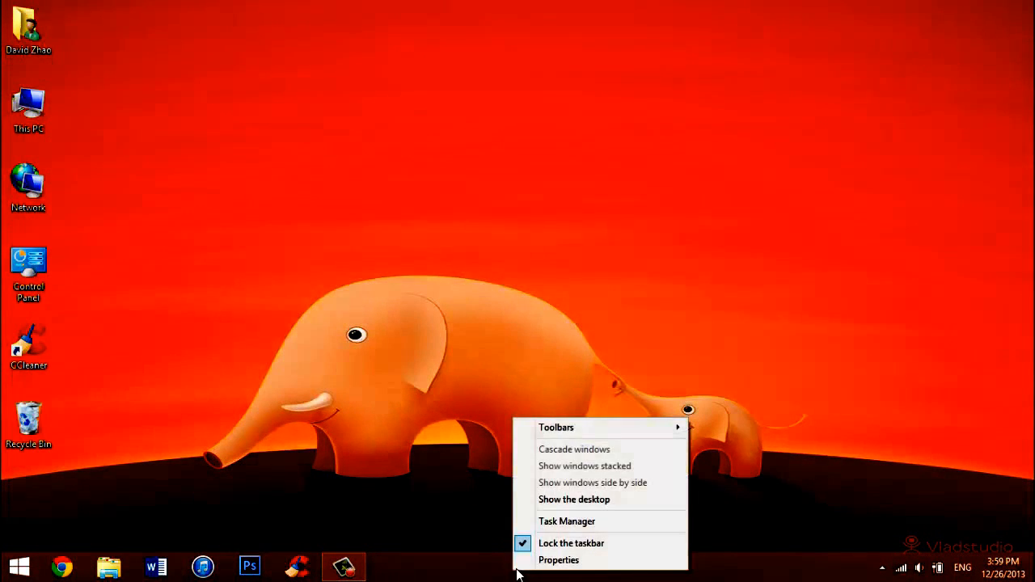
click(566, 521)
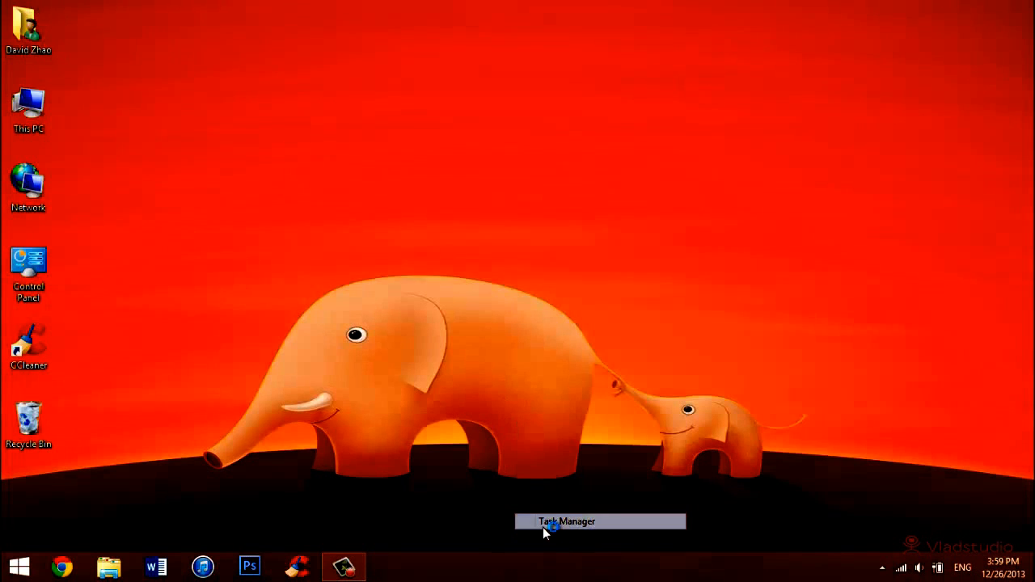
click(566, 521)
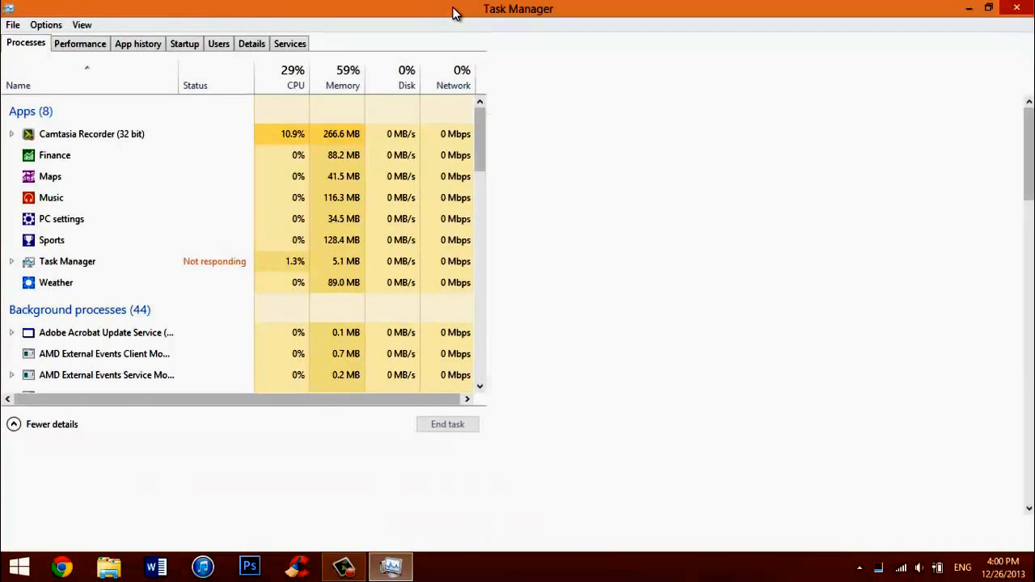
scroll(down, 3)
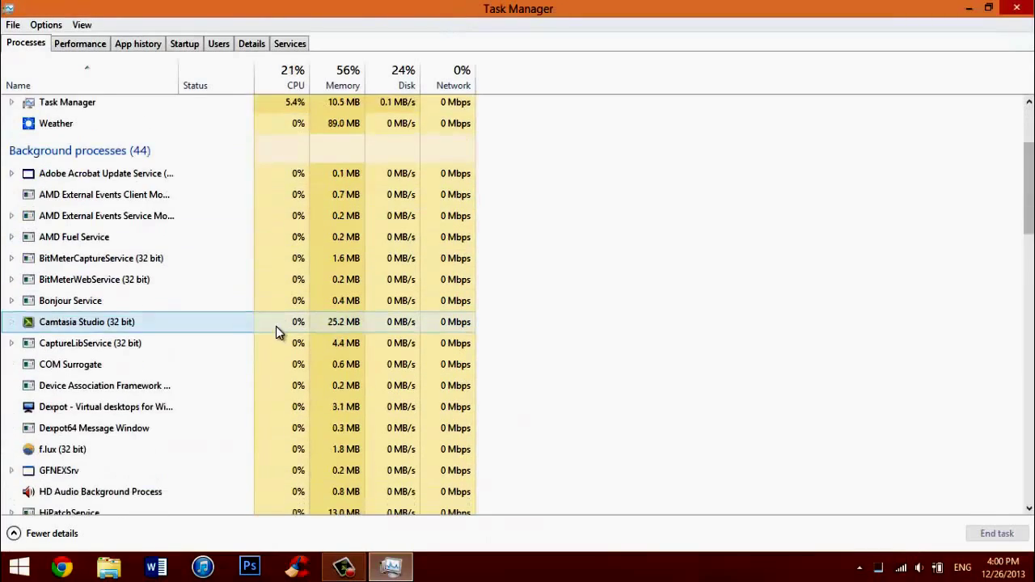
scroll(up, 3)
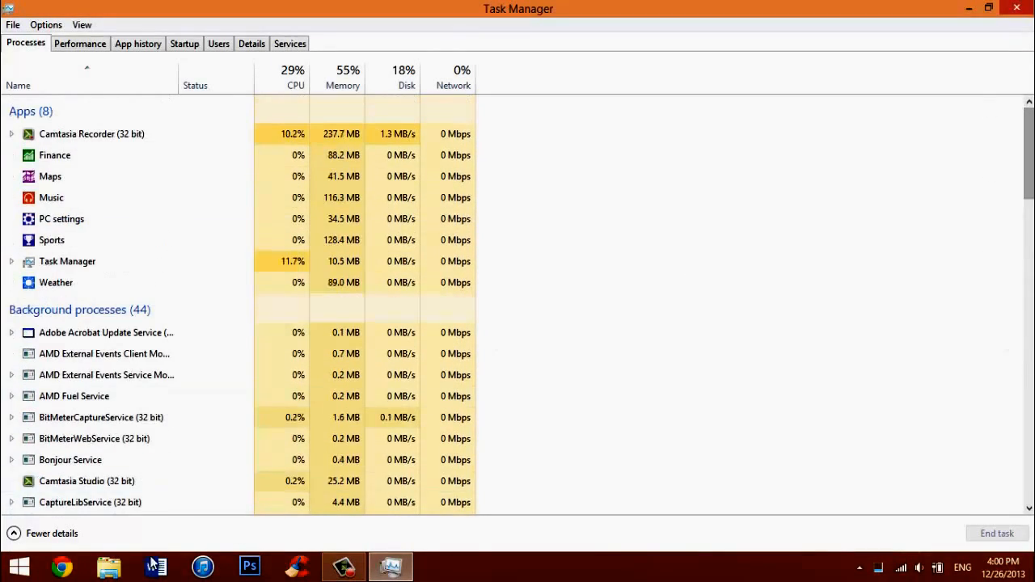
click(74, 396)
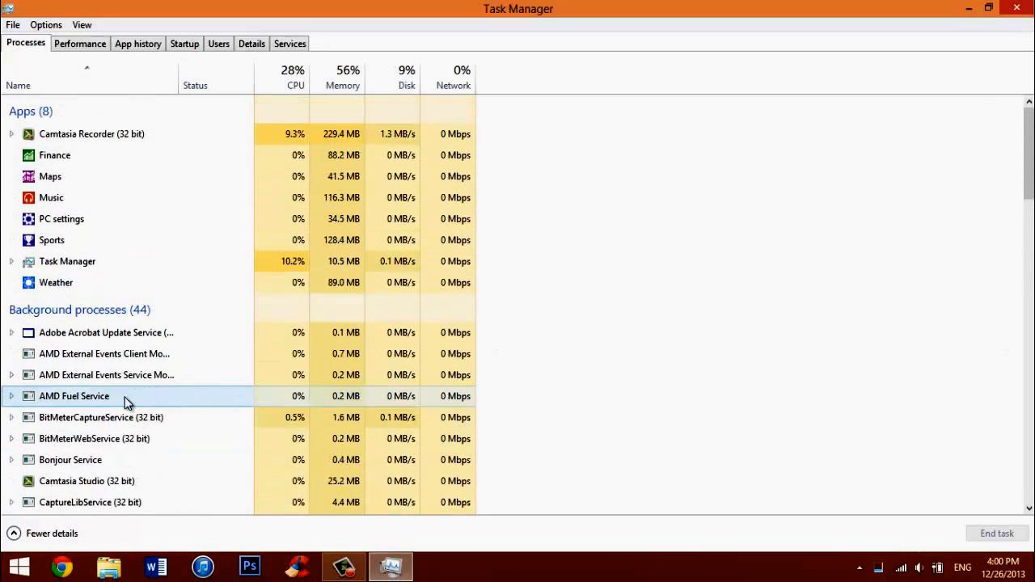
Restore Task Manager to a window, toggle Fewer/More details, maximize it and select the Maps app
click(986, 8)
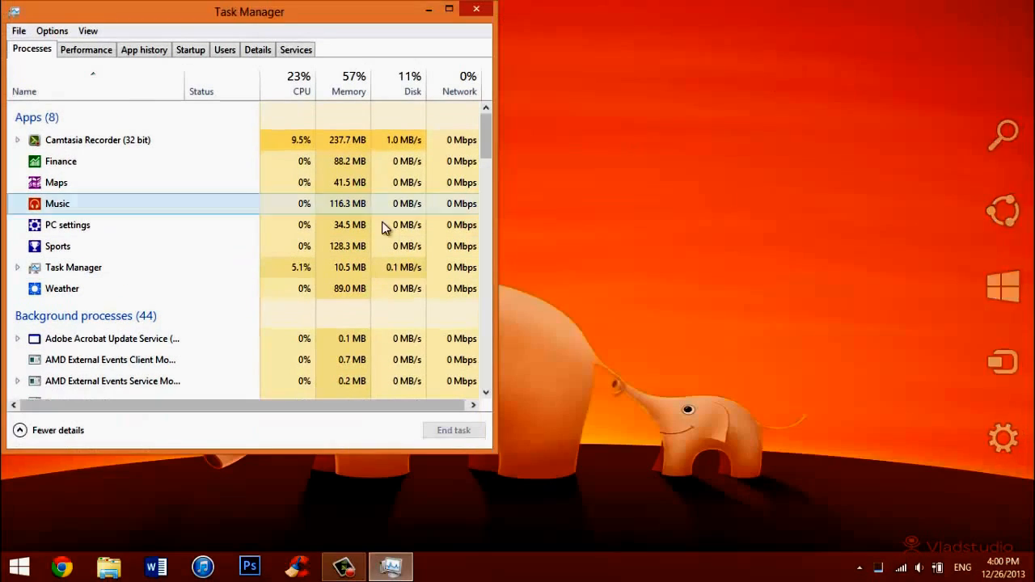
drag(249, 11, 485, 32)
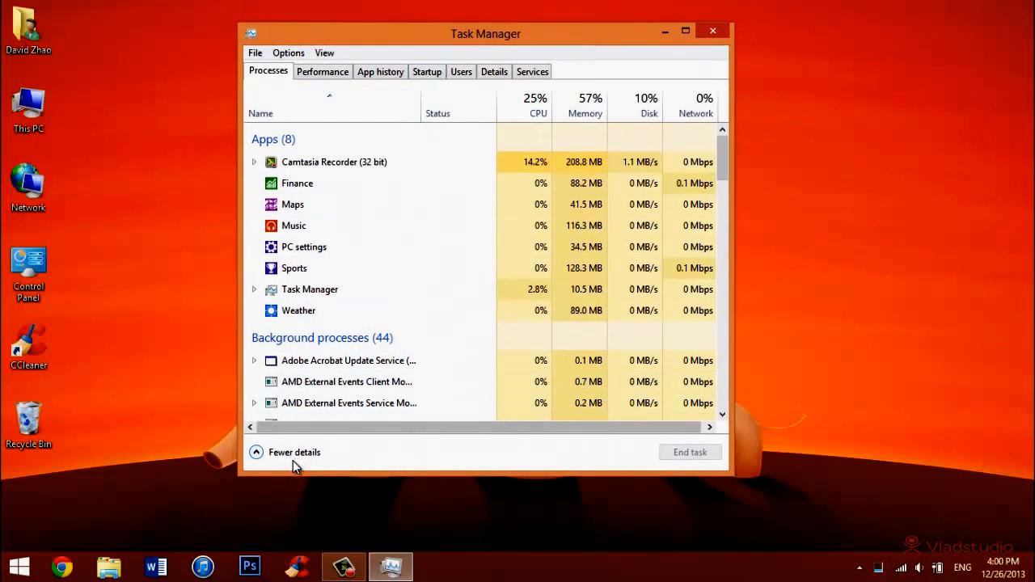
click(294, 453)
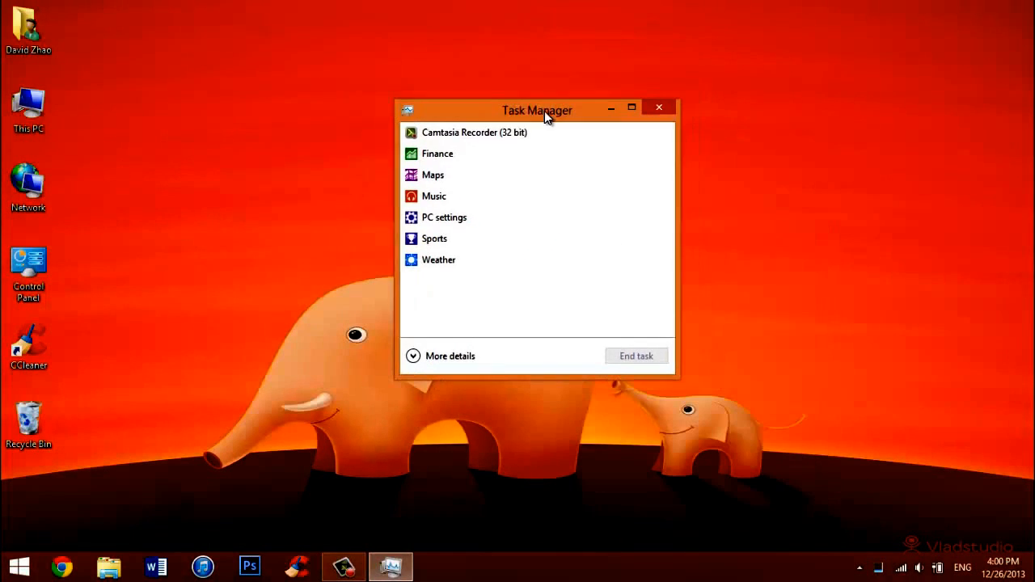
click(473, 132)
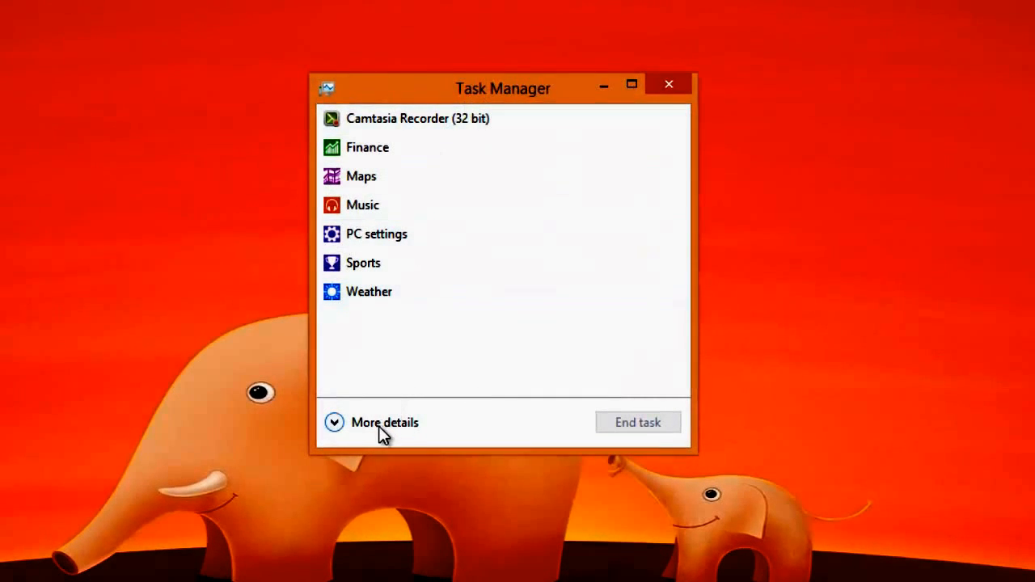
click(385, 422)
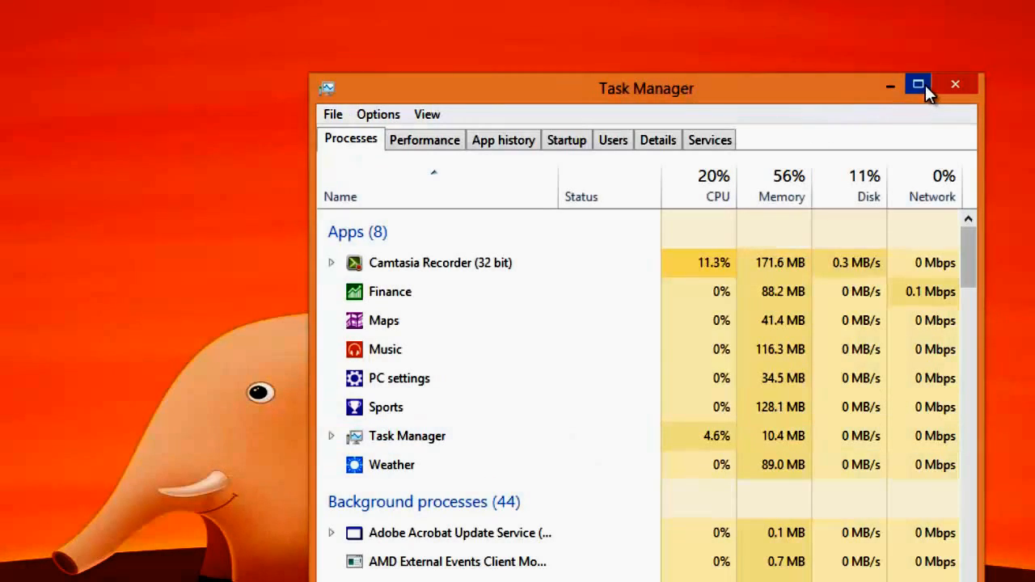
click(918, 84)
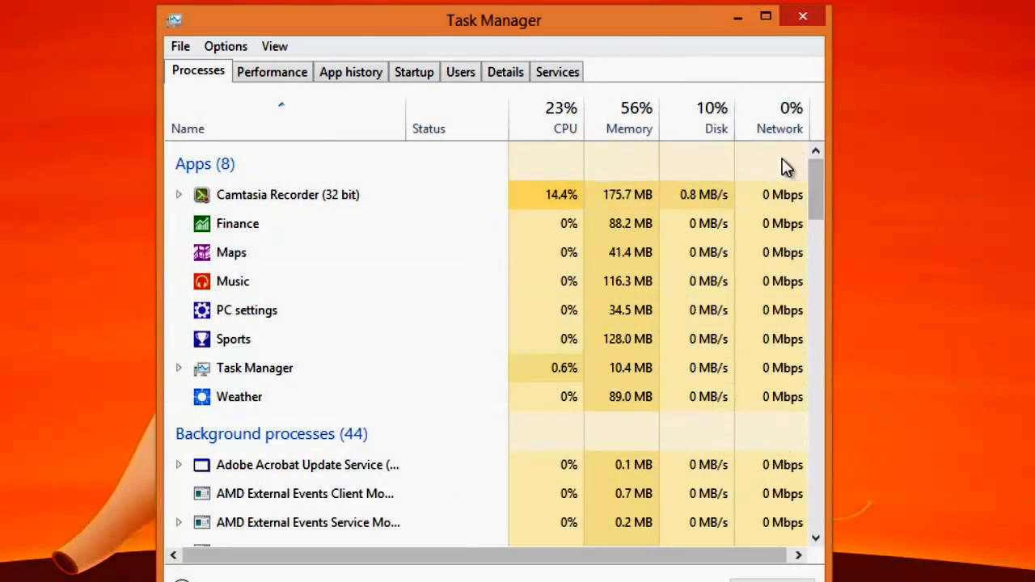
mouse_move(301, 97)
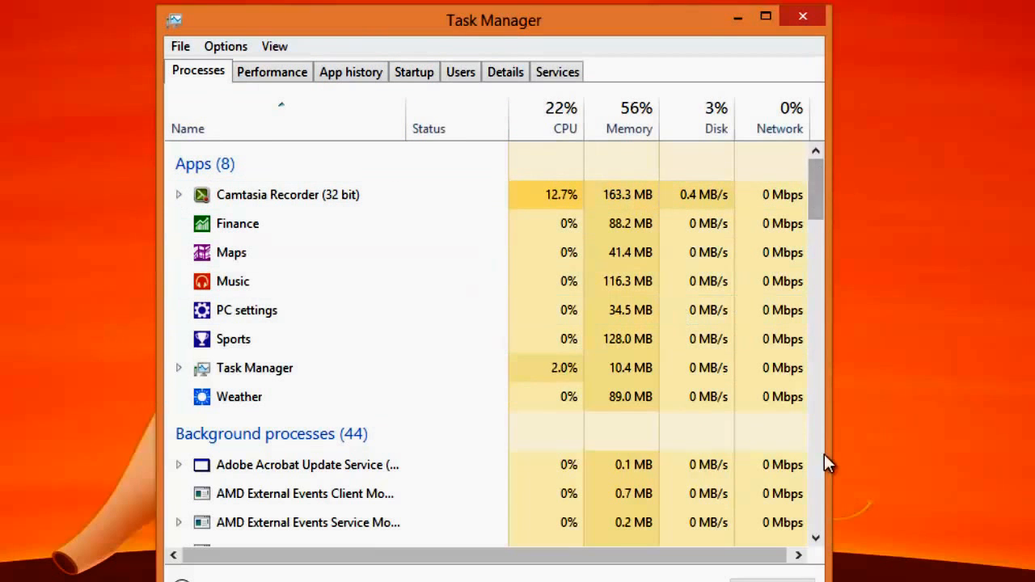
click(231, 252)
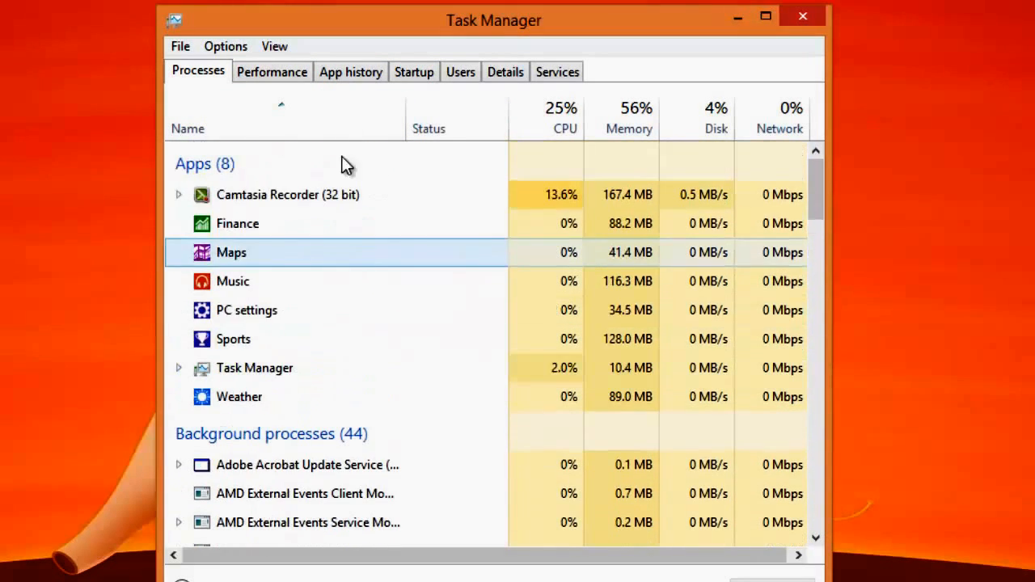
Show the Performance tab's CPU and memory graphs, then switch to App history
click(272, 71)
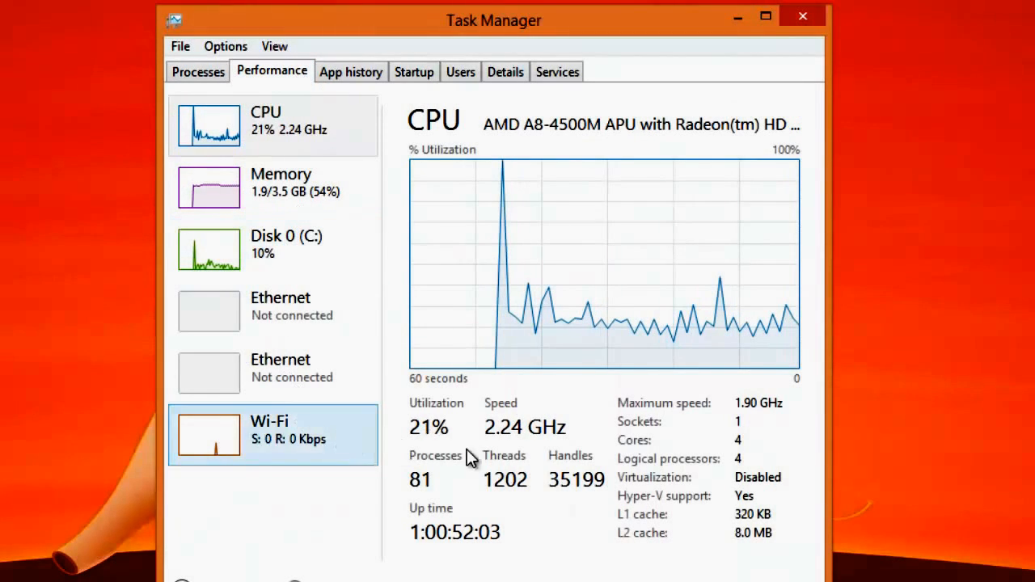
click(272, 188)
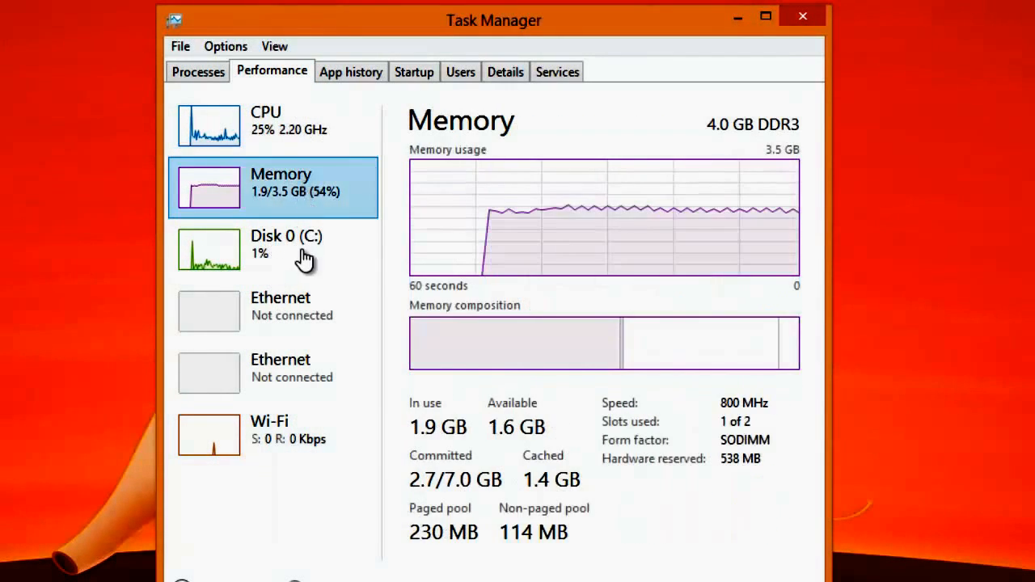
click(265, 120)
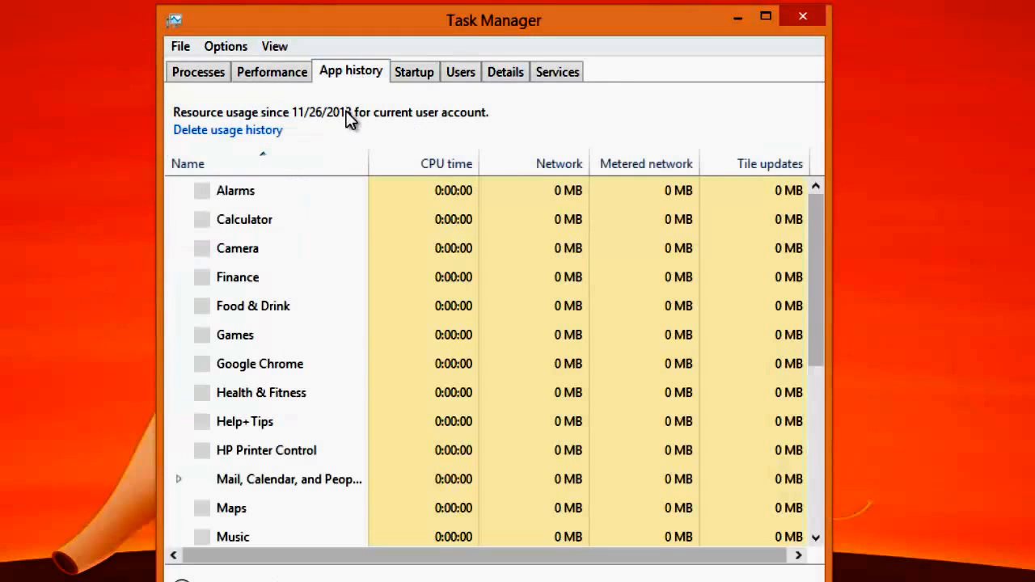
Select Camera, Calculator, Alarms and other entries to compare per-app usage, then move to Startup
click(237, 249)
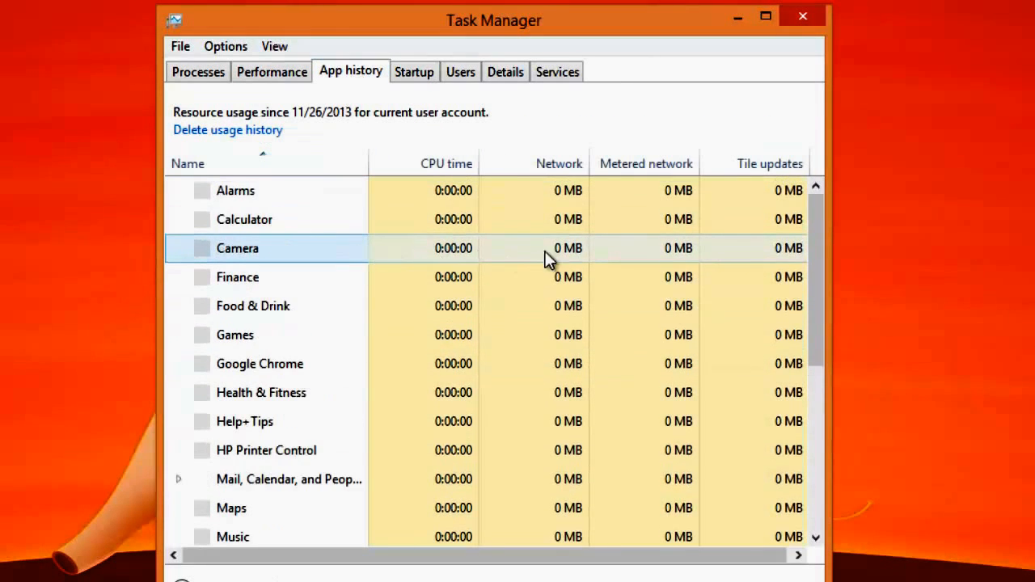
click(244, 220)
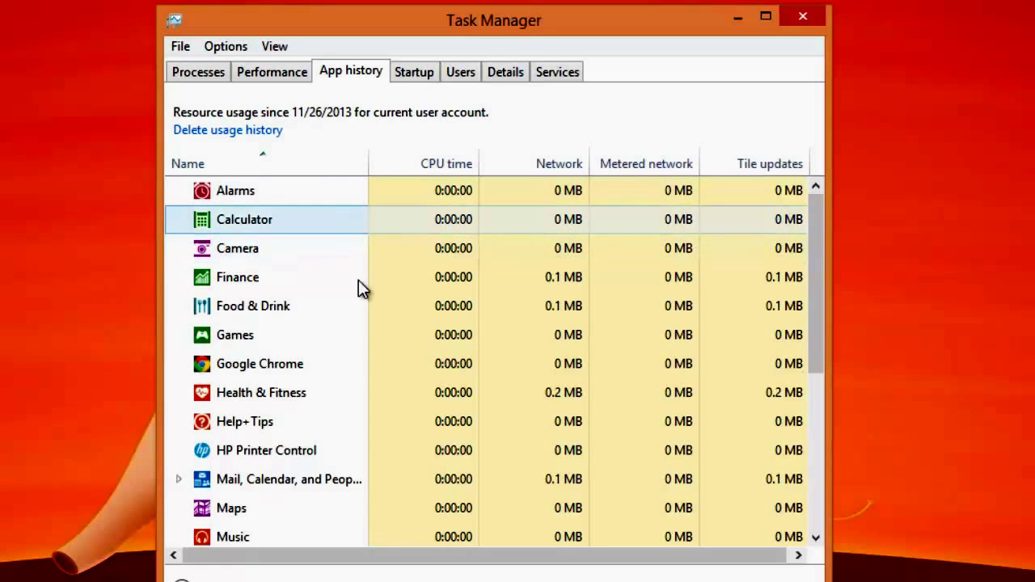
click(238, 276)
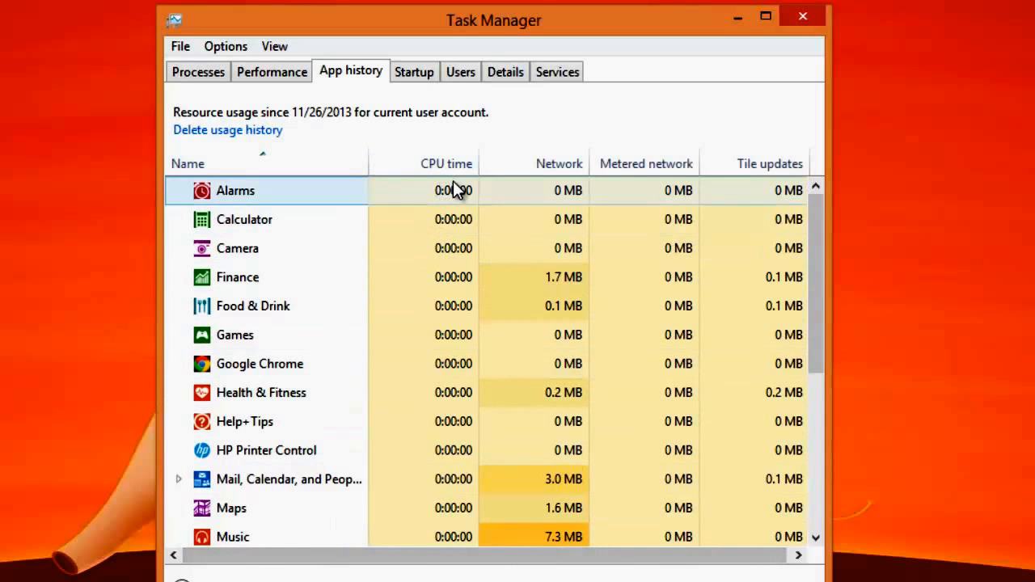
click(244, 220)
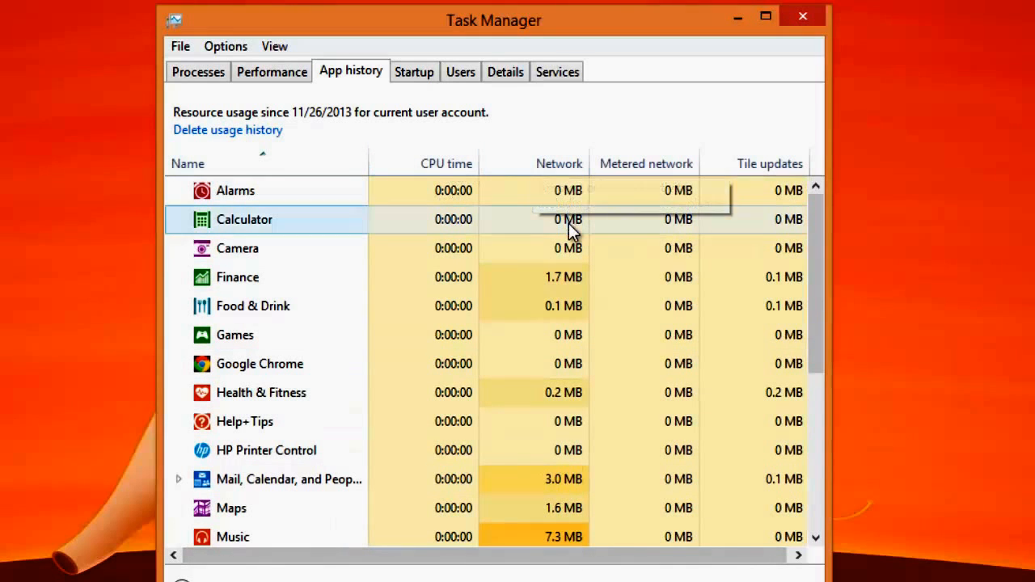
click(413, 71)
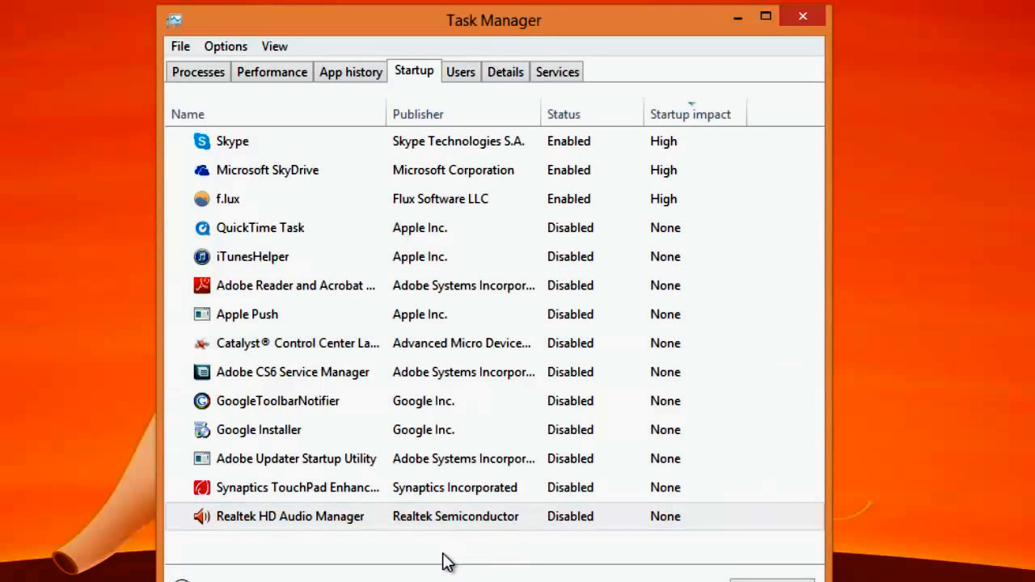
mouse_move(450, 563)
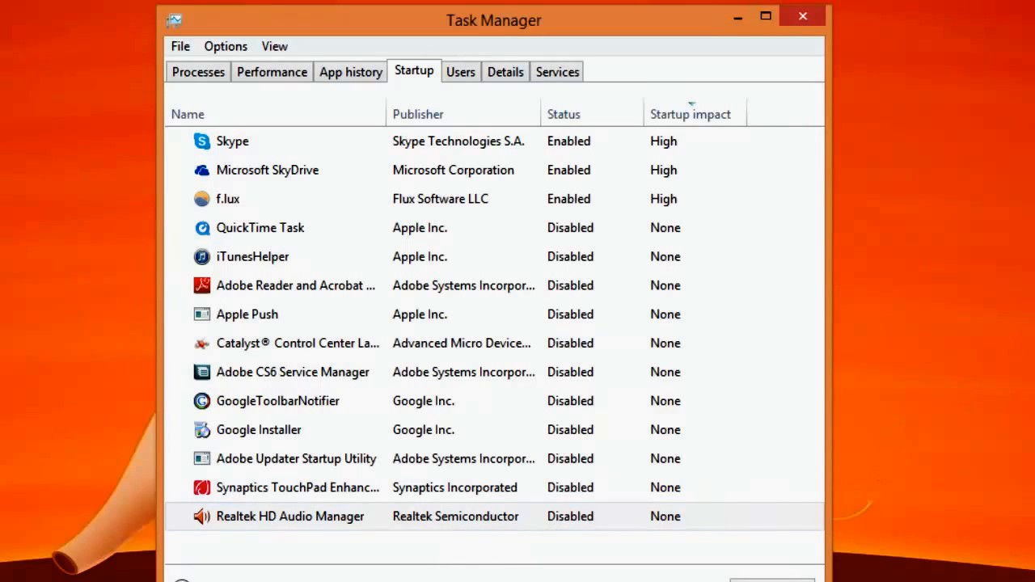
Inspect startup entries: Catalyst Control Center, Realtek HD Audio Manager, f.lux and Microsoft SkyDrive
click(291, 343)
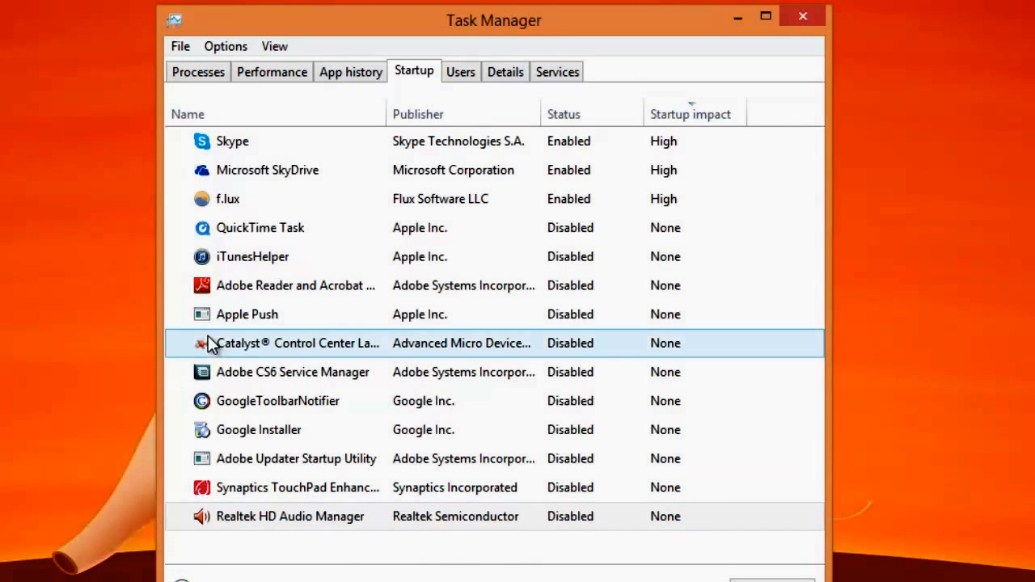
click(233, 141)
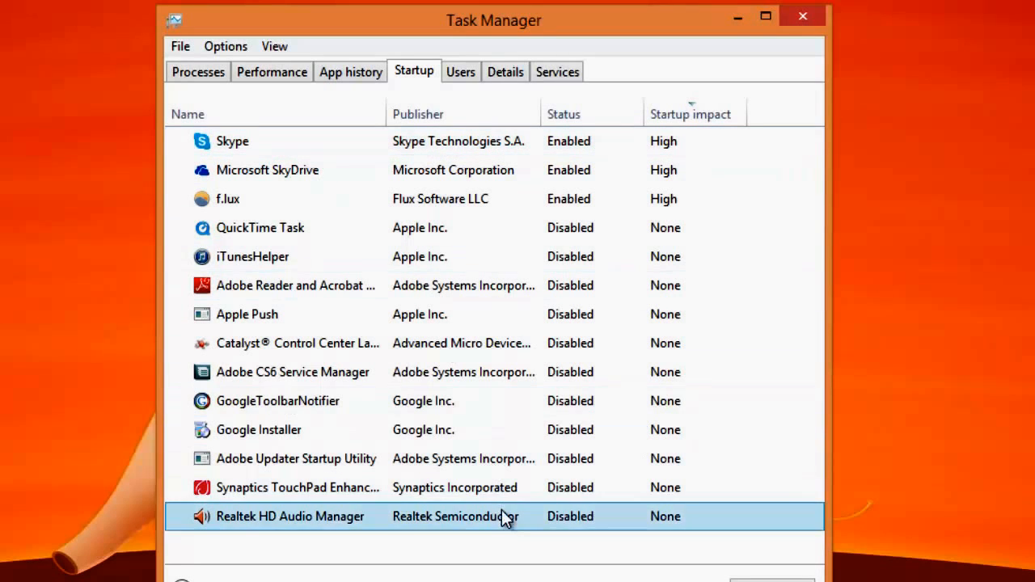
click(260, 226)
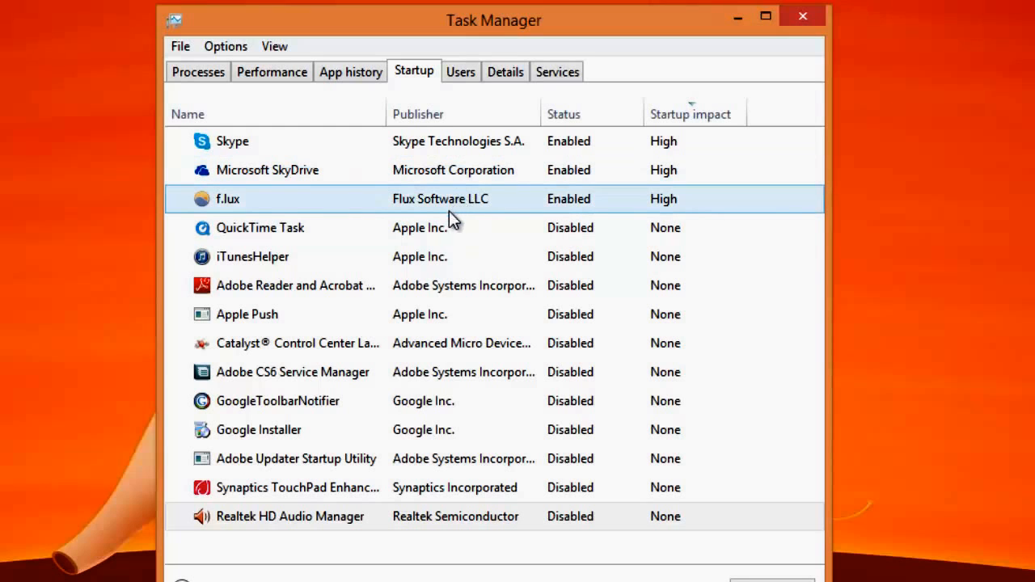
click(298, 343)
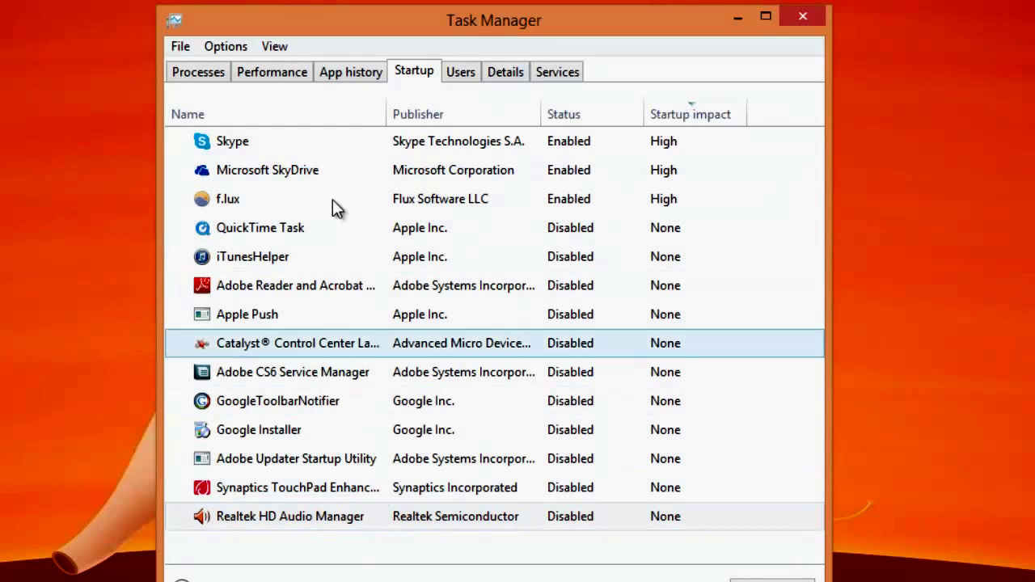
click(267, 169)
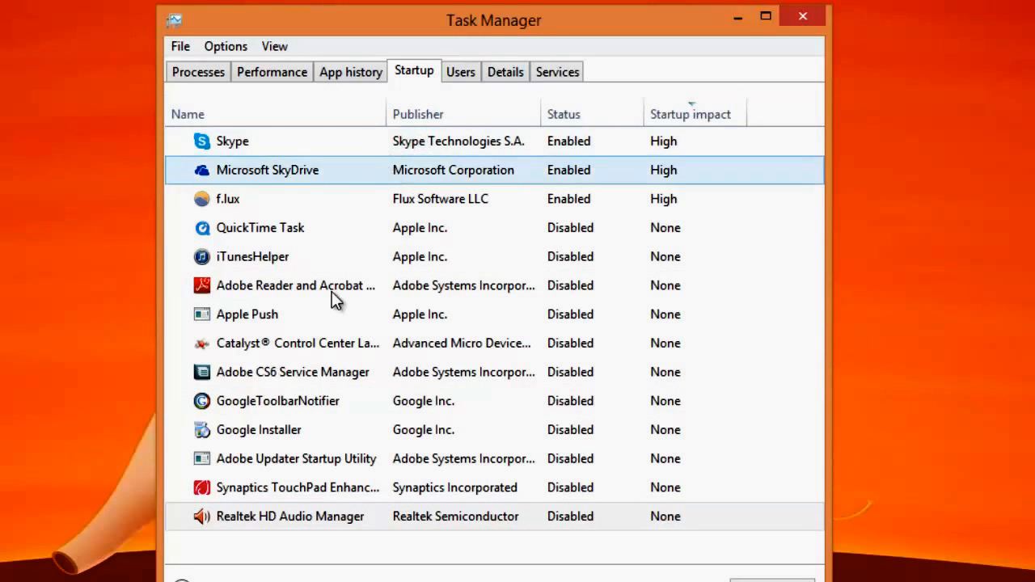
click(227, 199)
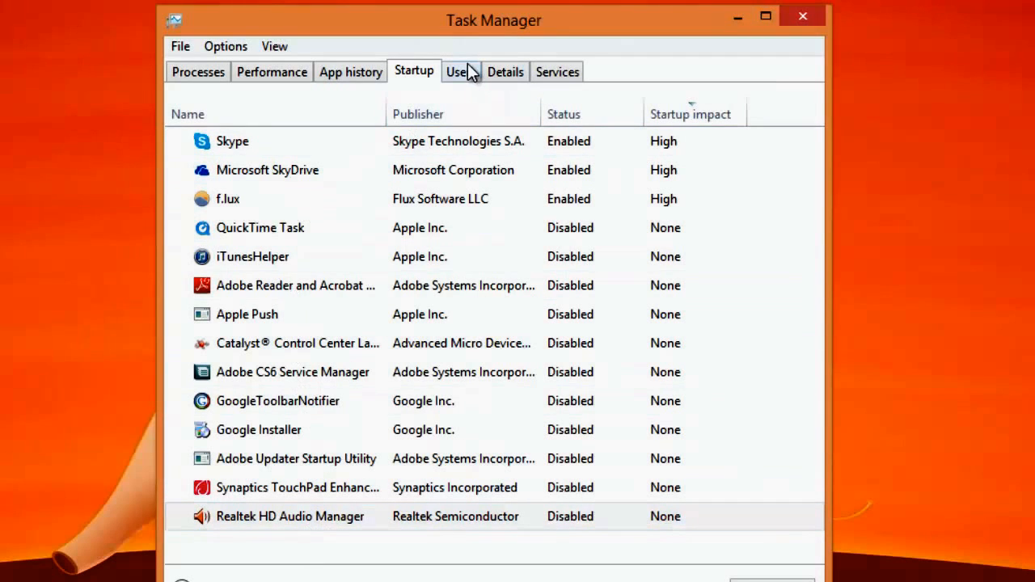
Browse the Details executables list, then scroll through the Services list with one service selected
click(504, 71)
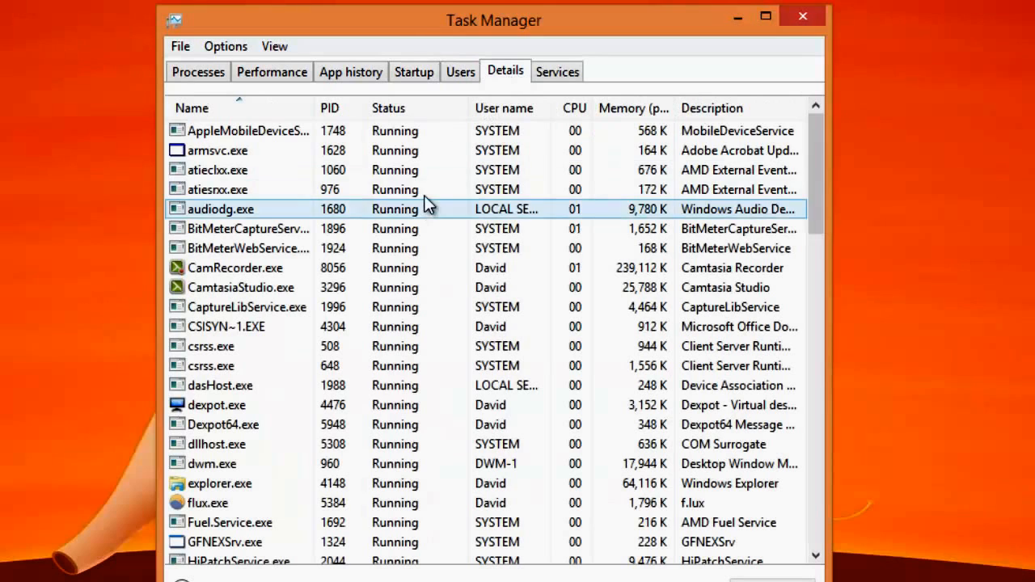
scroll(down, 3)
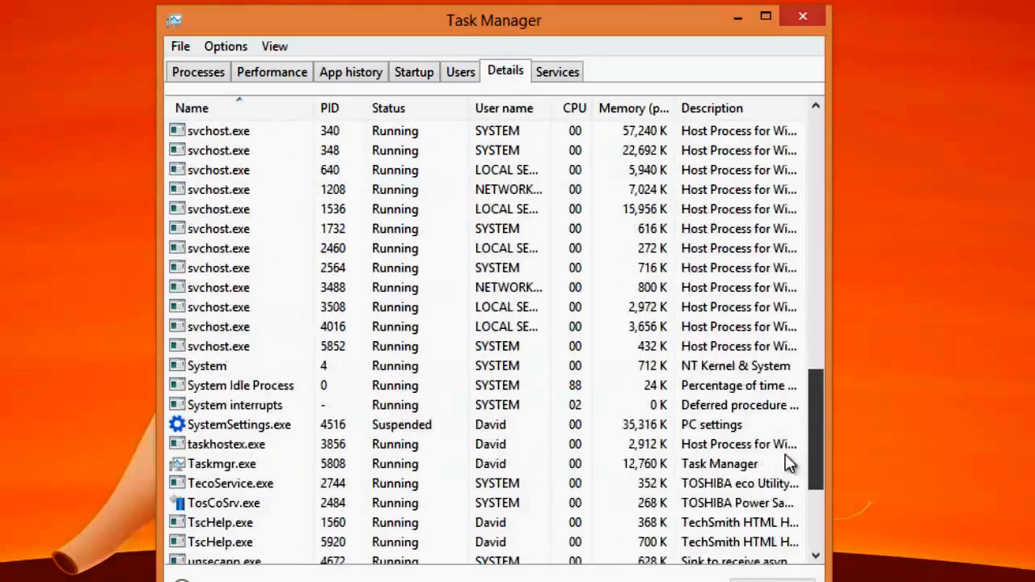
click(556, 72)
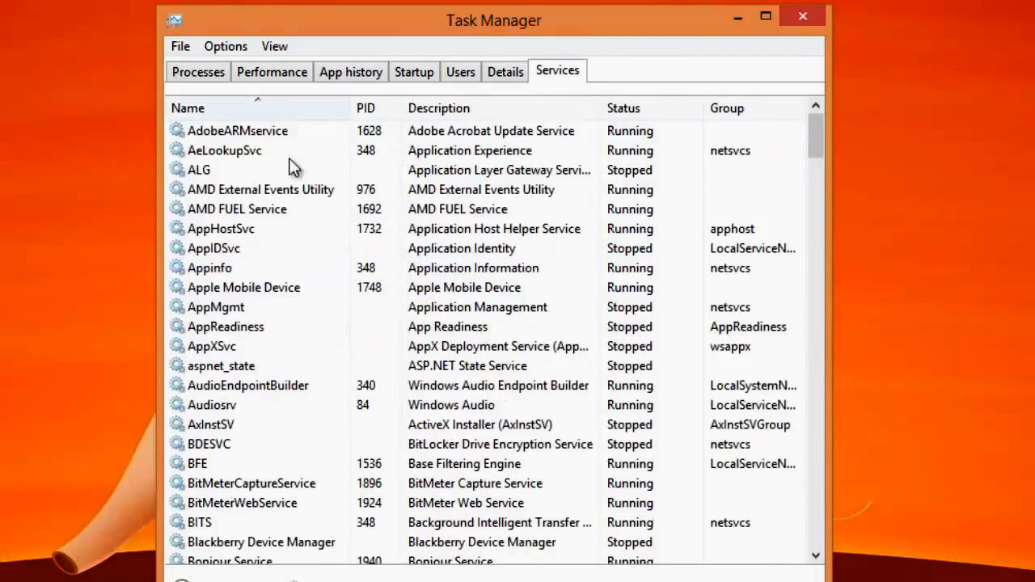
click(213, 249)
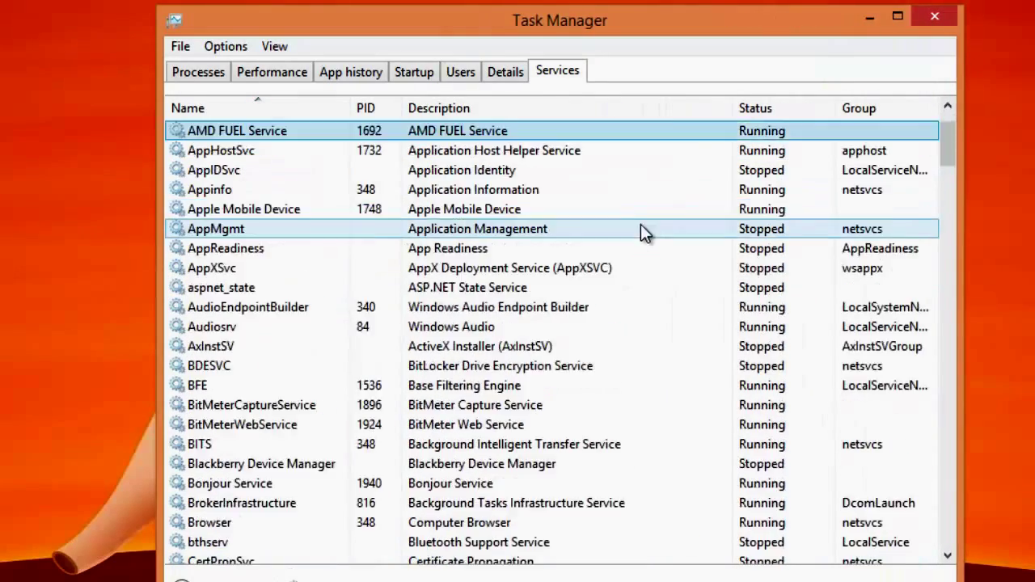
scroll(down, 3)
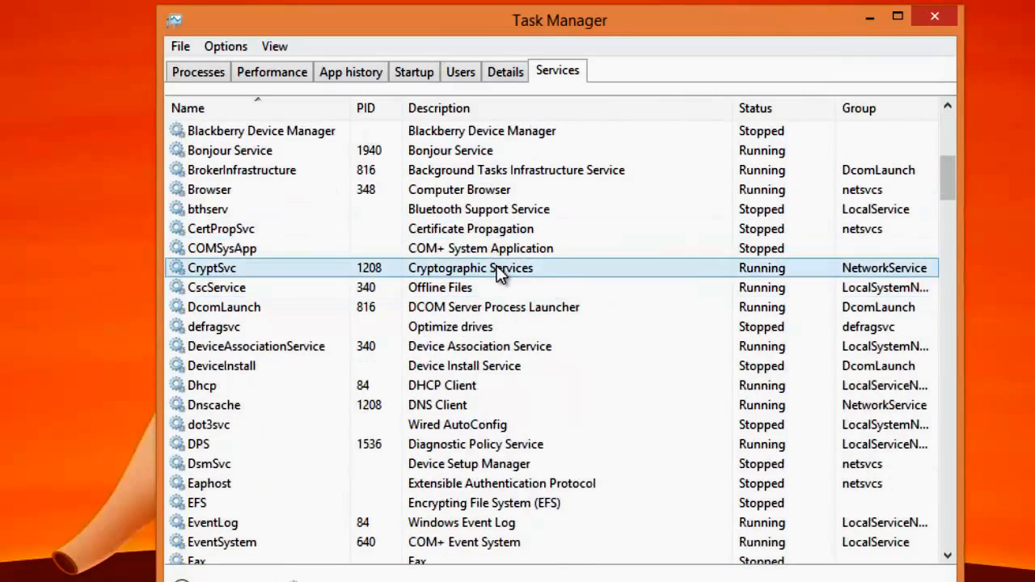
scroll(down, 3)
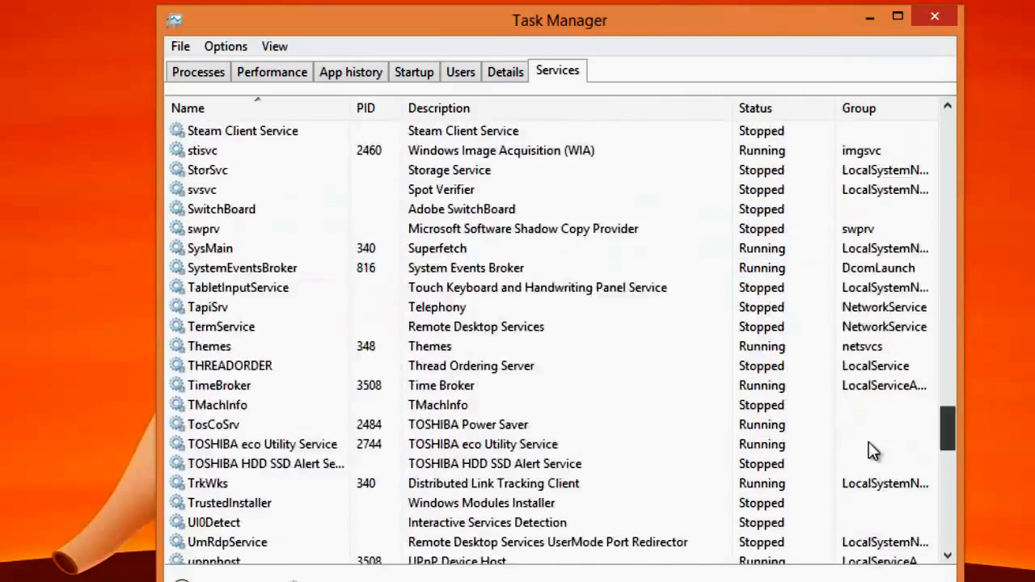
scroll(up, 3)
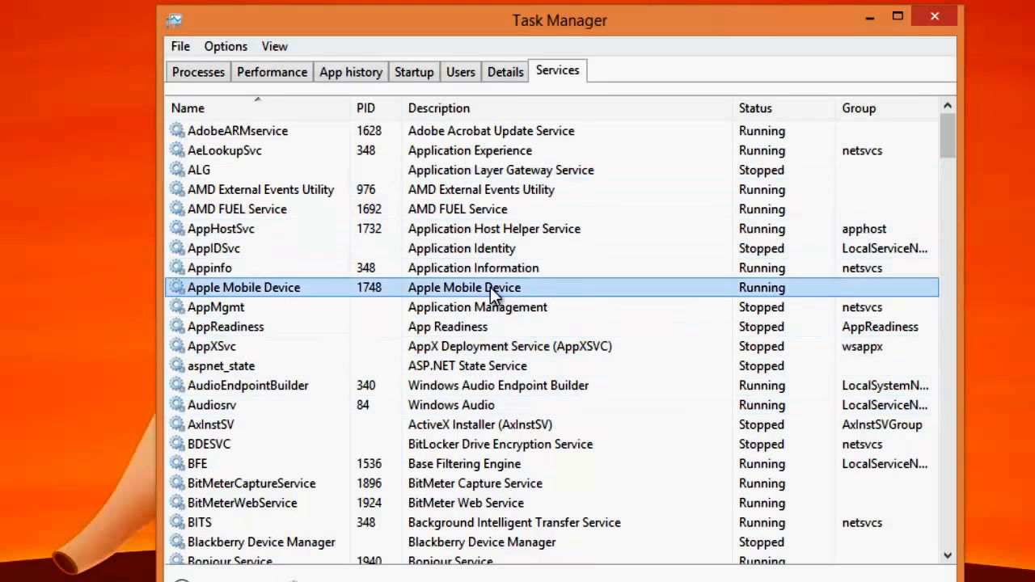
mouse_move(747, 304)
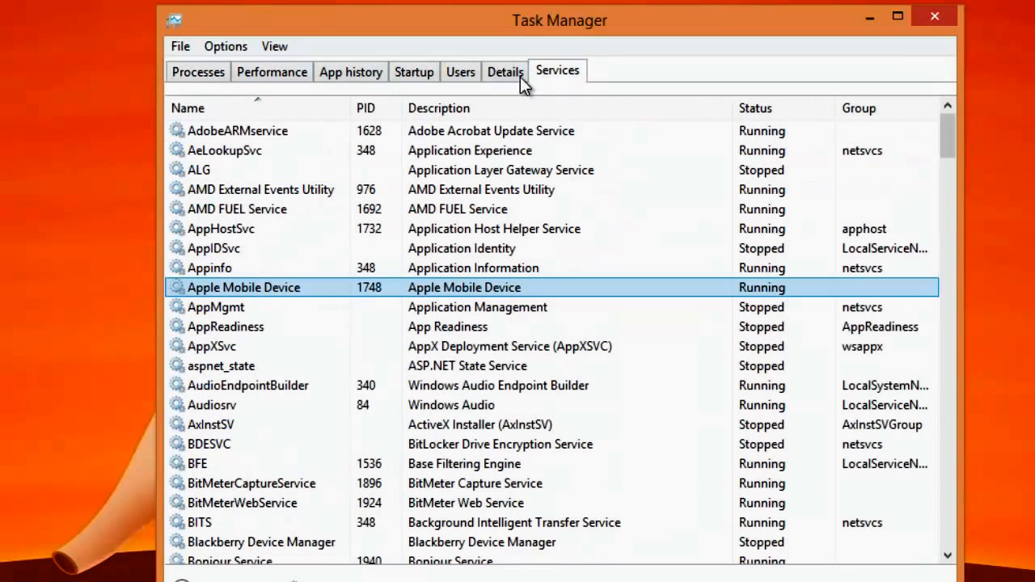
Return to the Processes overview and scroll back to the top of the running apps
click(197, 71)
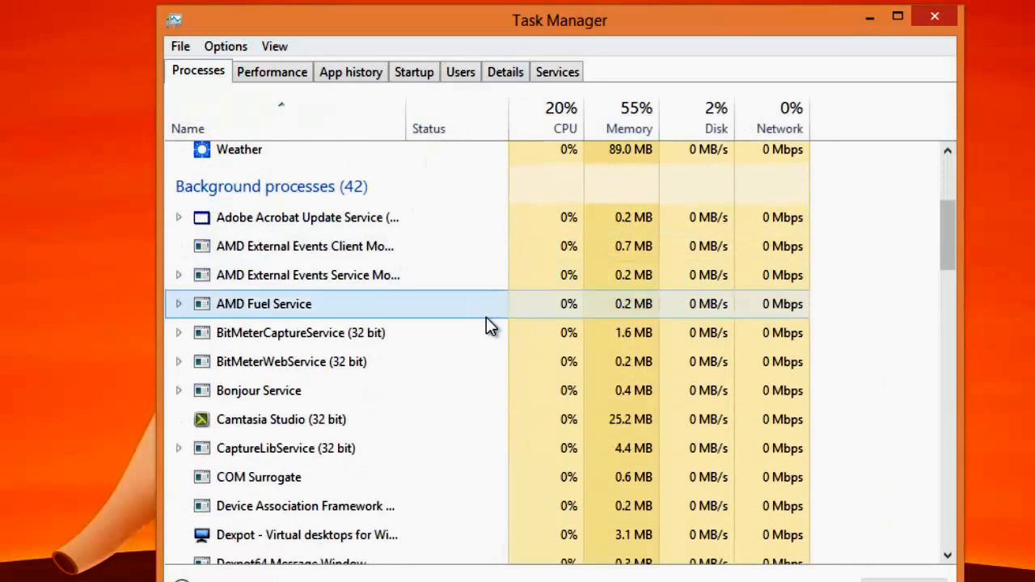
scroll(up, 3)
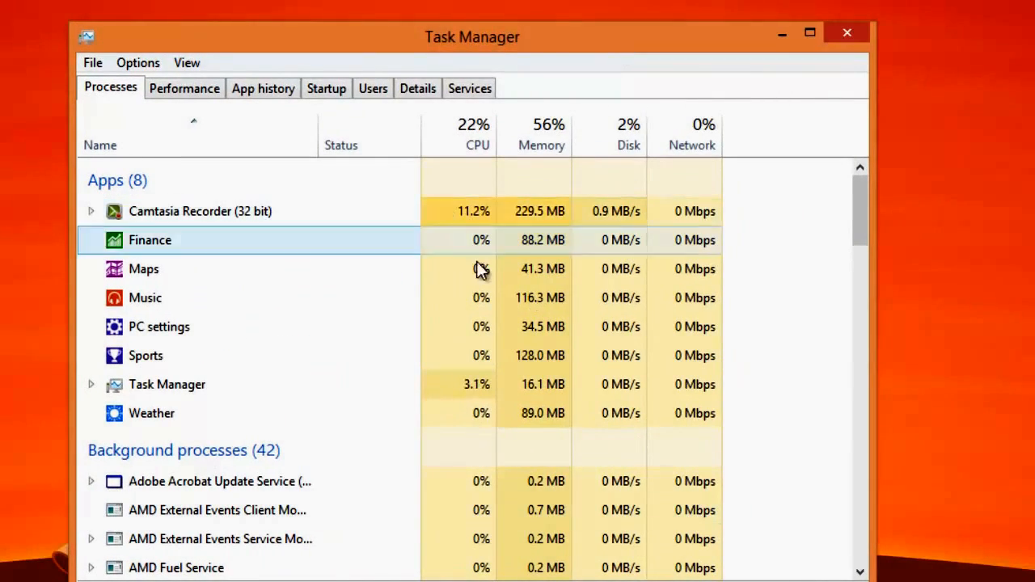
click(847, 33)
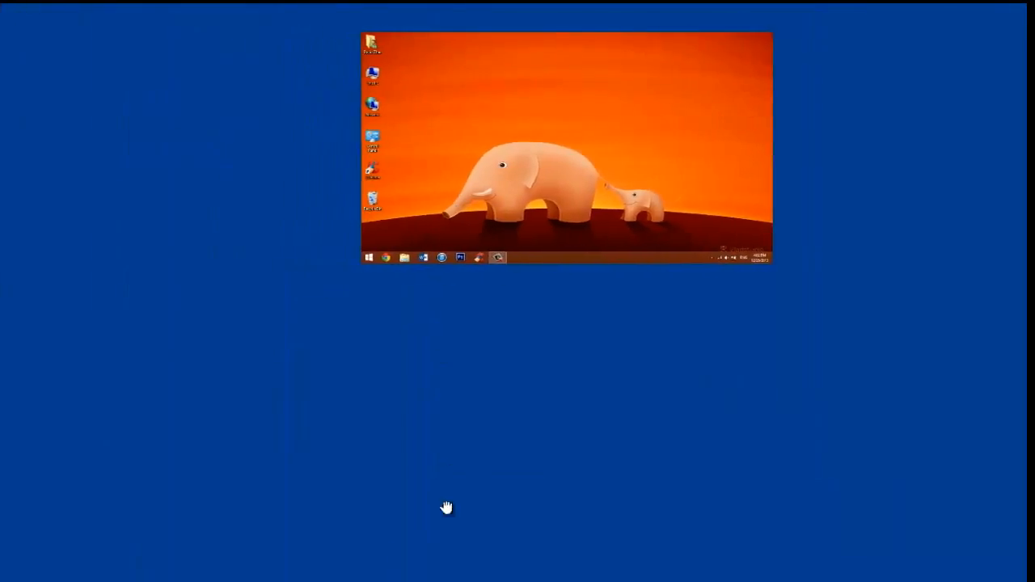
Open the Start screen, scroll right and back across all tiles, then return to the desktop
click(369, 257)
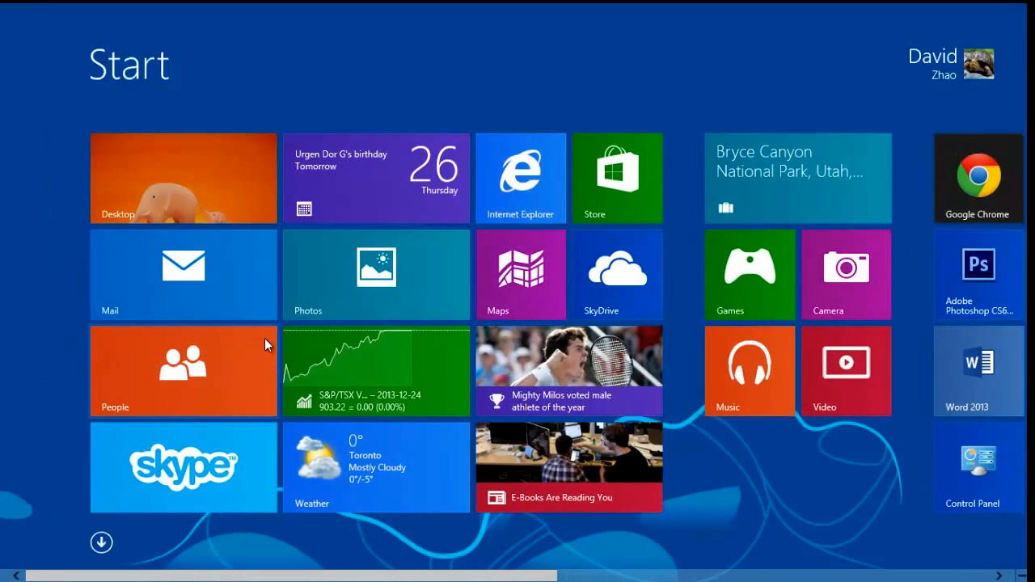
mouse_move(810, 225)
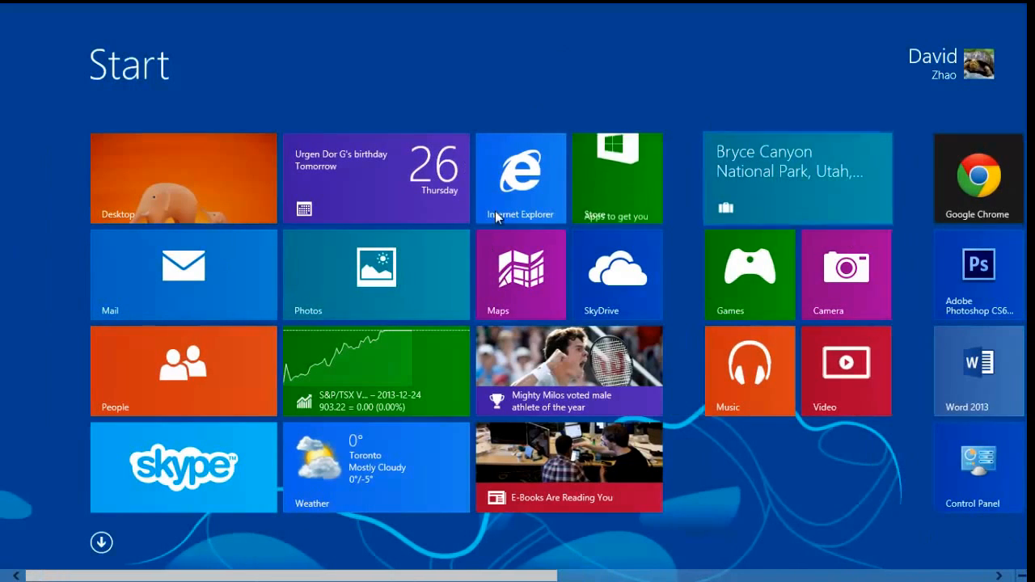
scroll(right, 3)
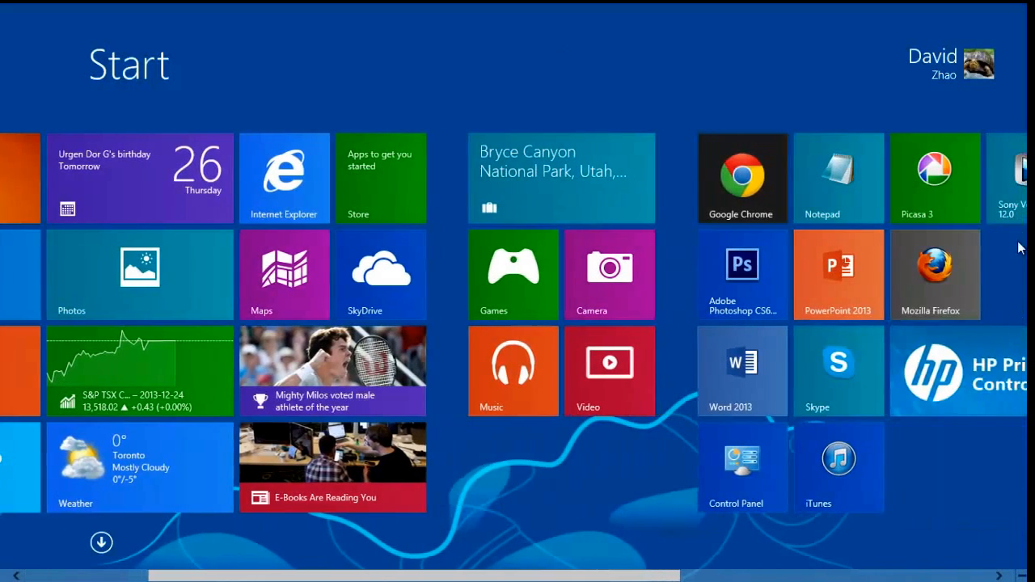
scroll(left, 3)
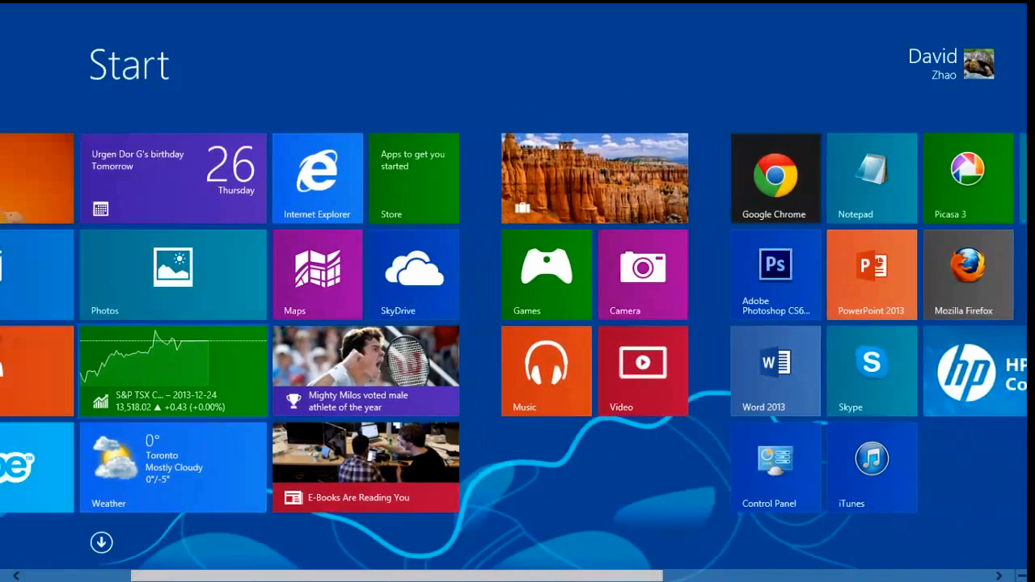
scroll(left, 3)
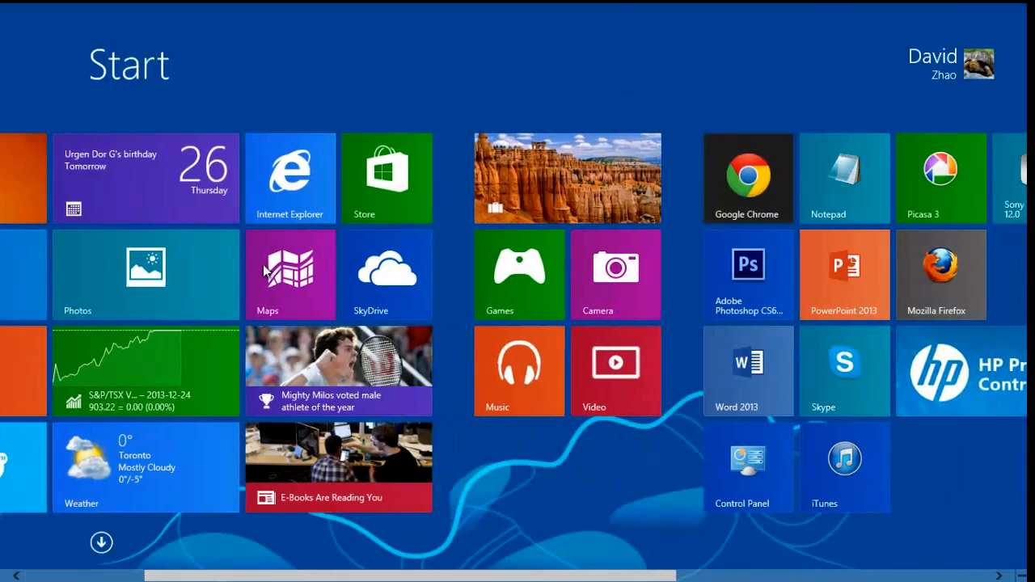
scroll(left, 3)
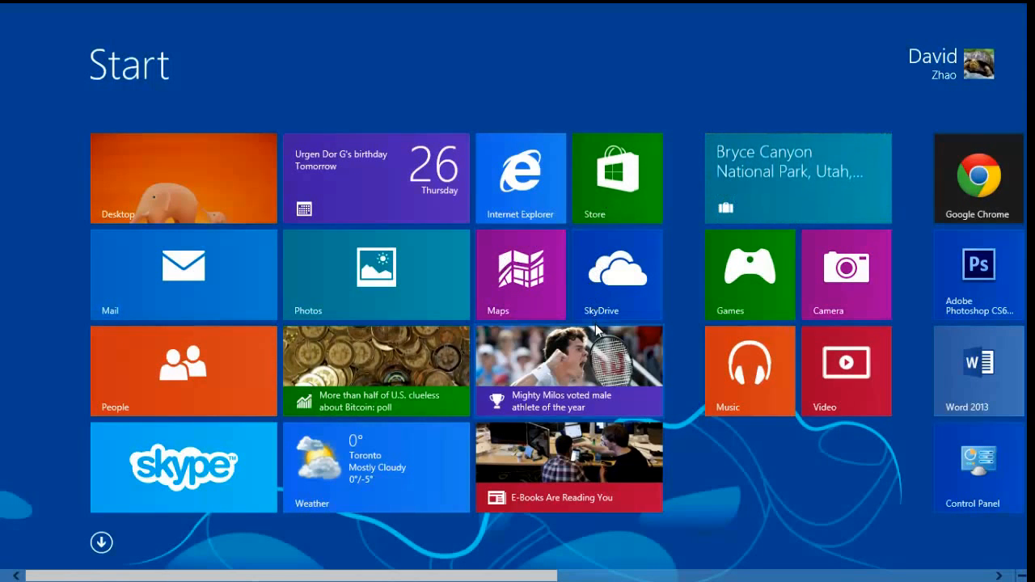
mouse_move(181, 191)
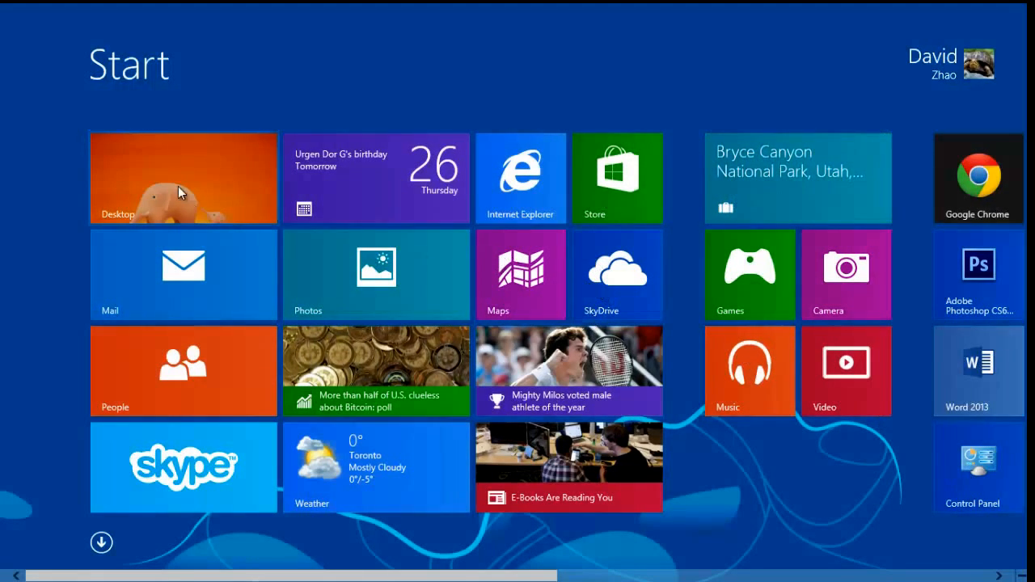
click(183, 178)
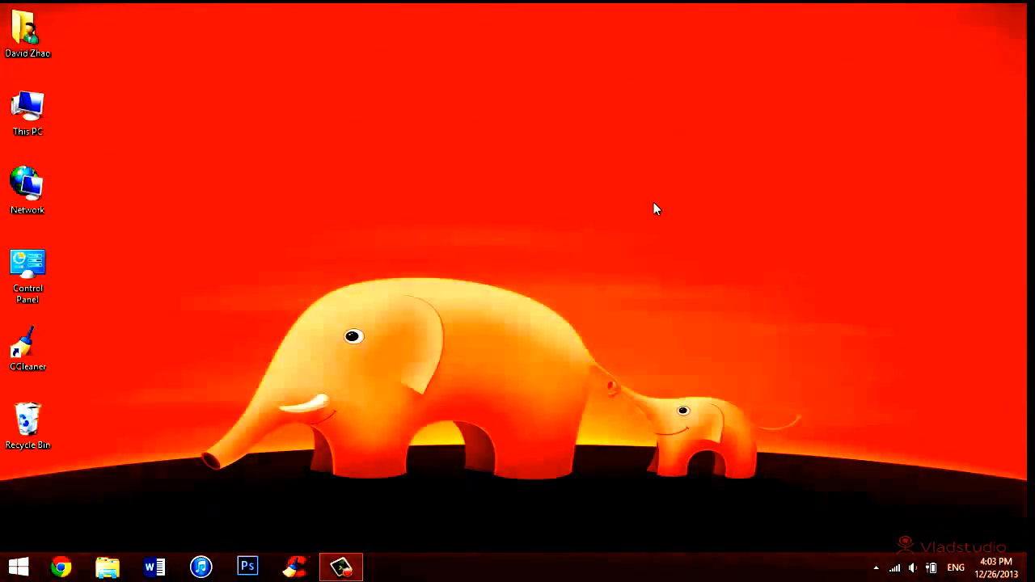
mouse_move(530, 74)
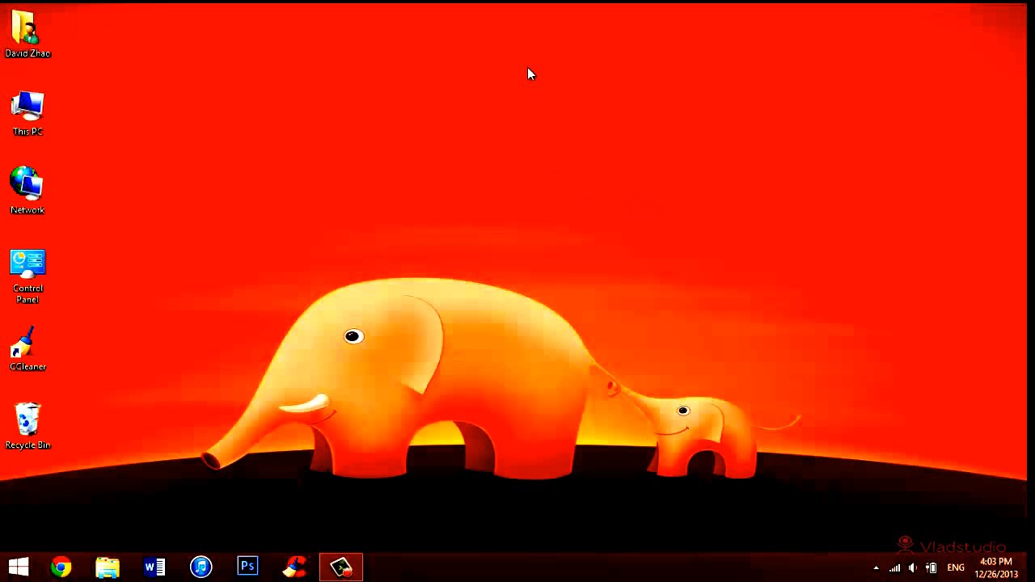
mouse_move(533, 87)
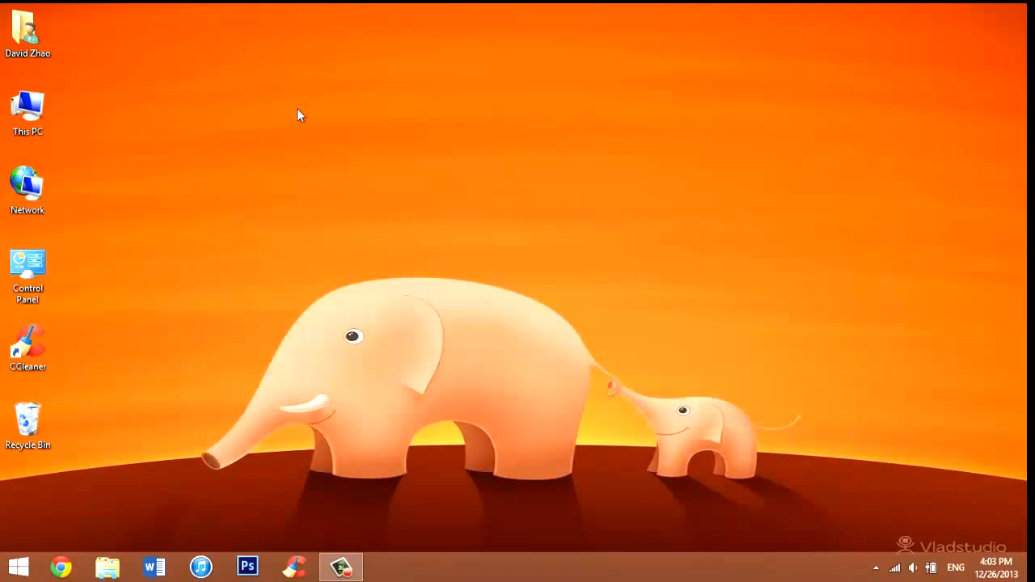
mouse_move(347, 106)
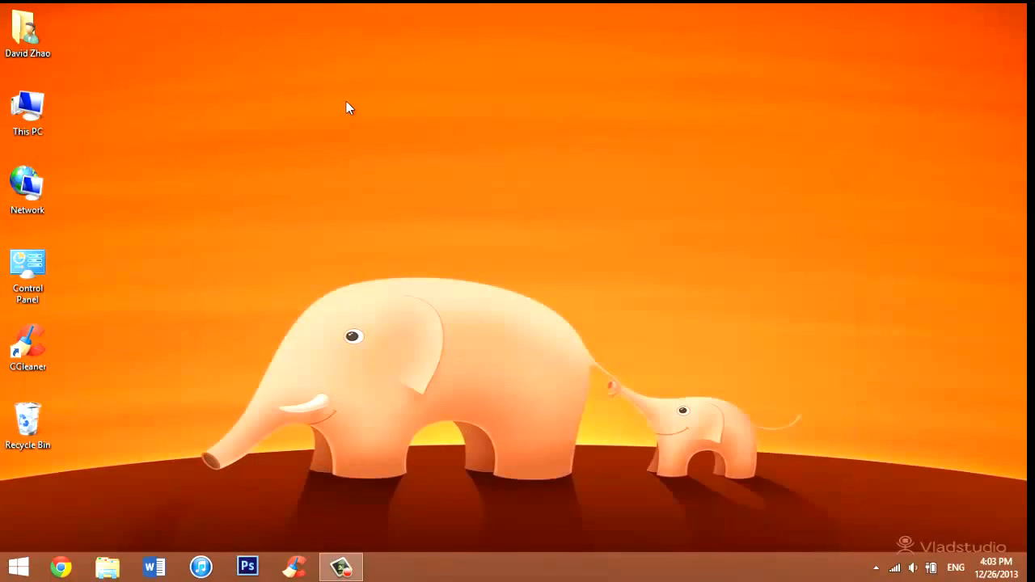